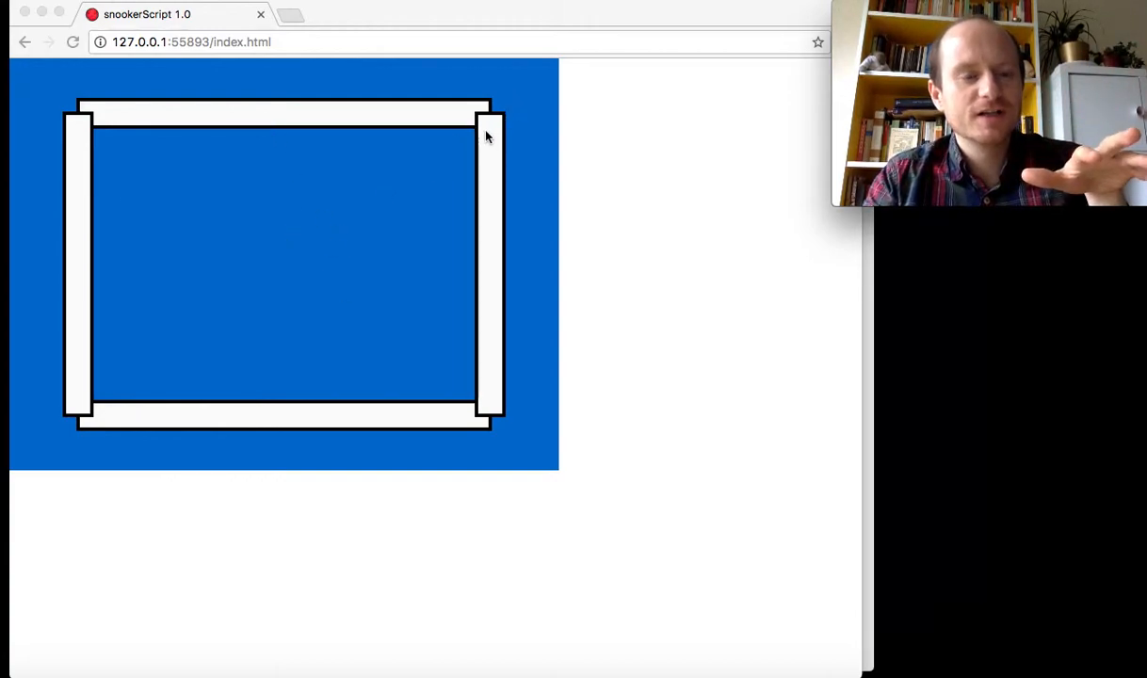
pyautogui.moveTo(97, 439)
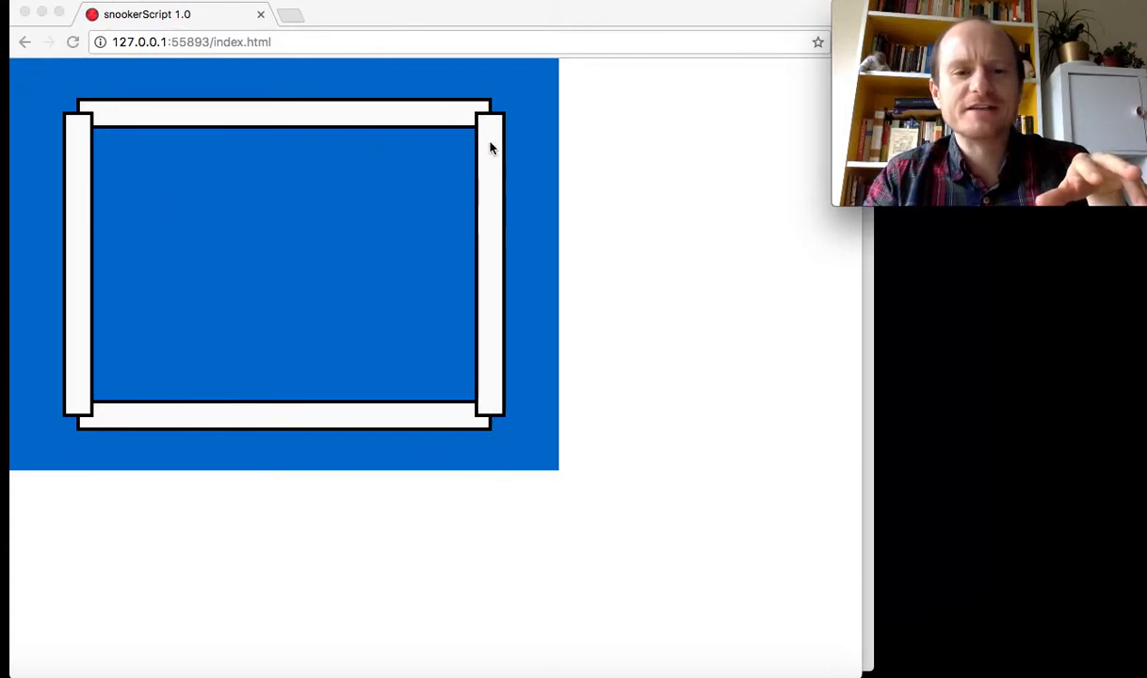
pyautogui.moveTo(155, 182)
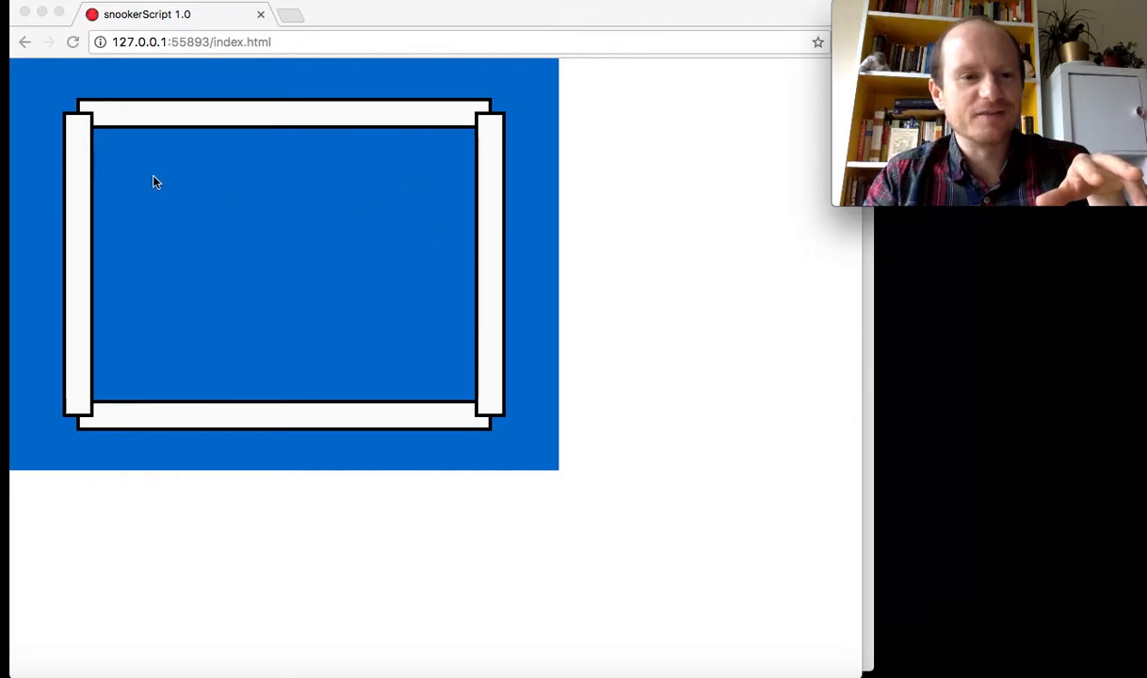
pyautogui.moveTo(285, 151)
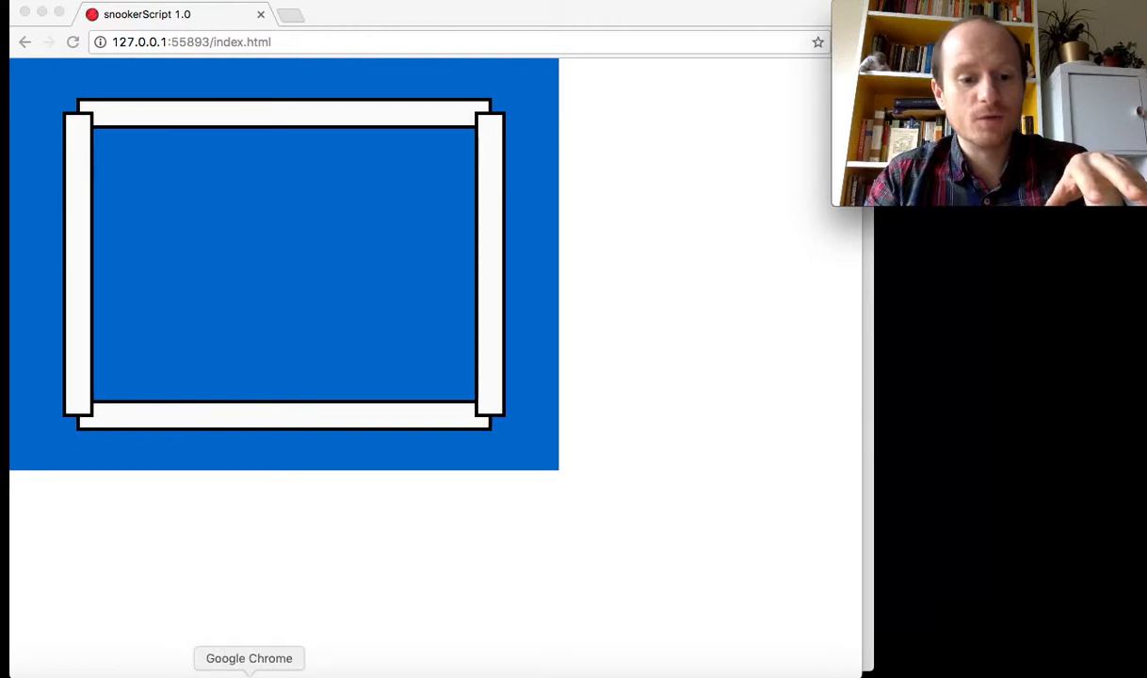
# Step: Drag the left red ball in the billiards tut1 drawing up toward the top cushion, then reposition it
pyautogui.click(281, 14)
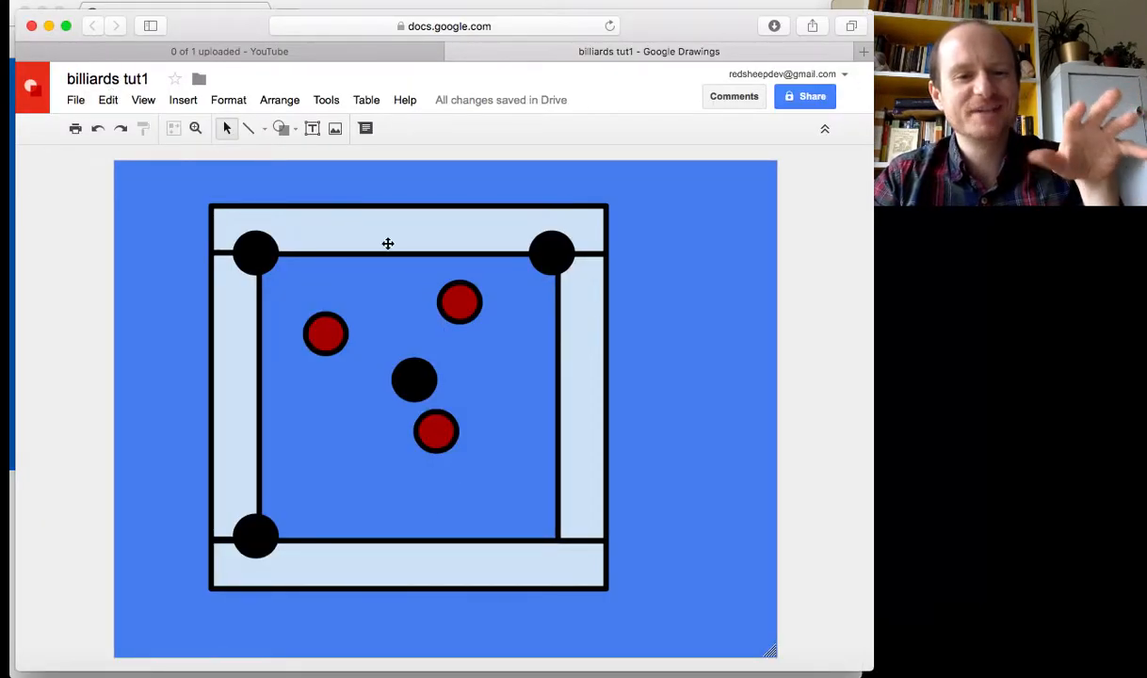
pyautogui.click(325, 334)
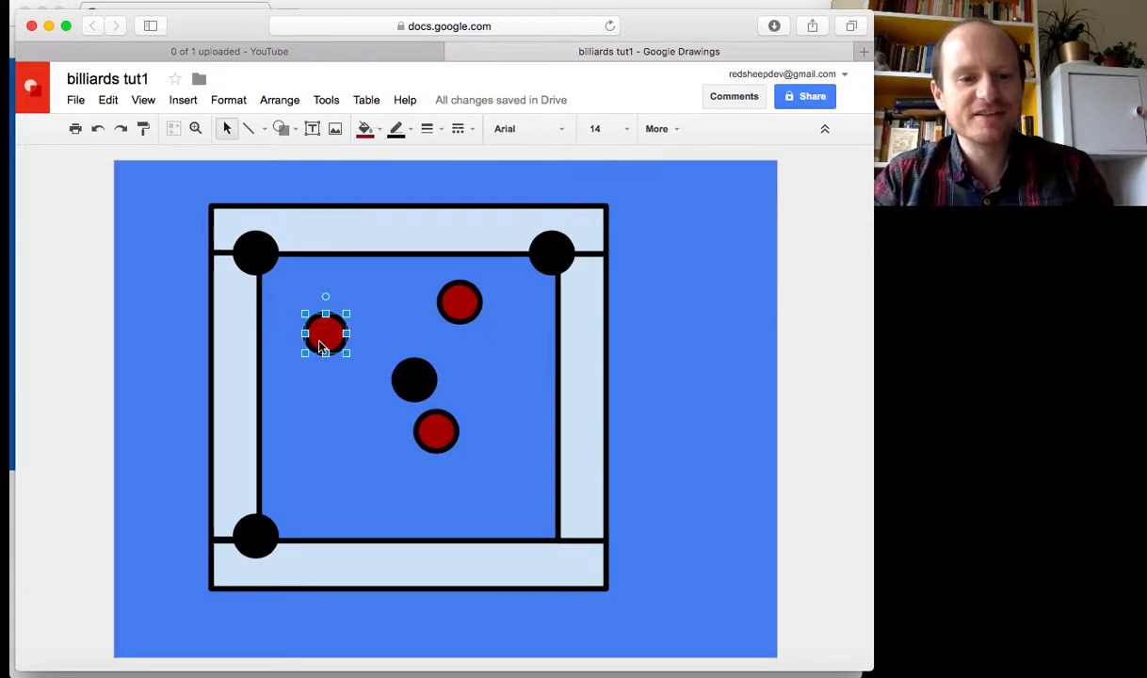
pyautogui.moveTo(325, 335); pyautogui.dragTo(390, 292)
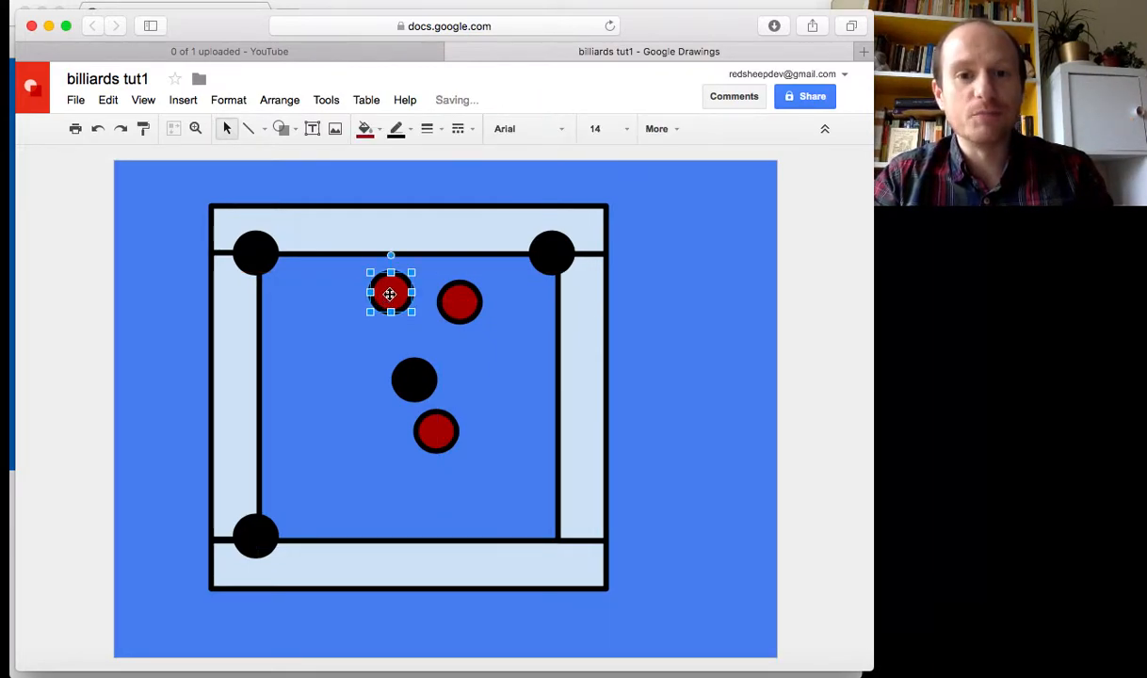
pyautogui.moveTo(390, 292); pyautogui.dragTo(390, 454)
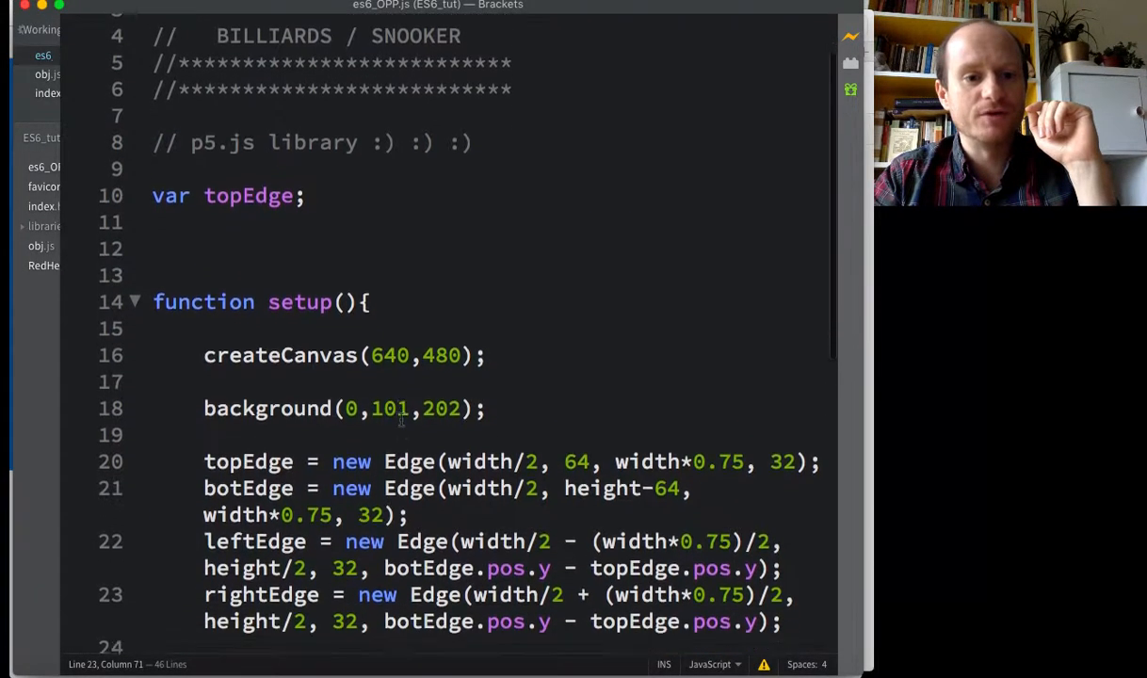
# Step: Scroll through es6_OPP.js to review the setup() and draw() functions
pyautogui.scroll(-3)
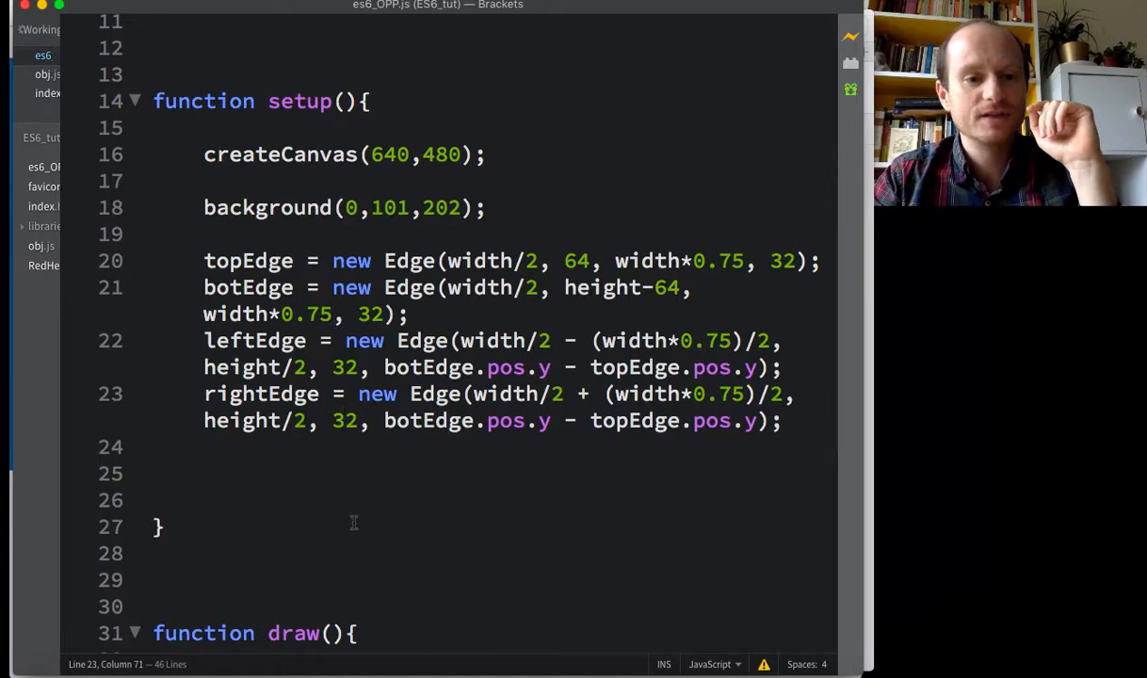
pyautogui.scroll(-3)
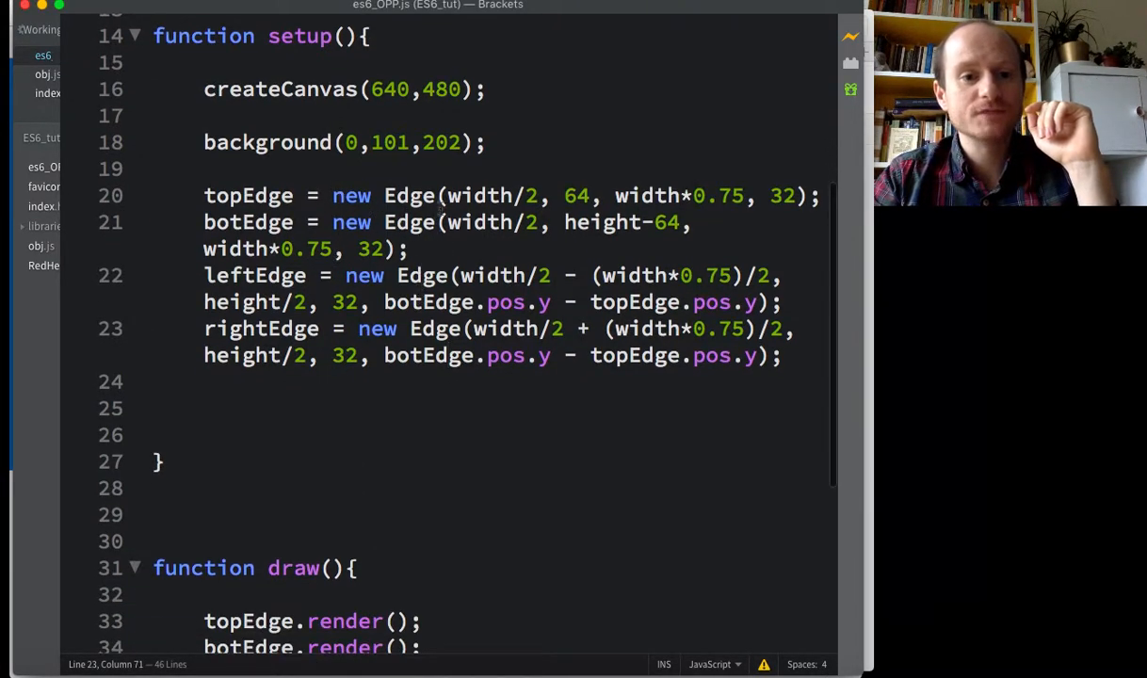
pyautogui.scroll(-3)
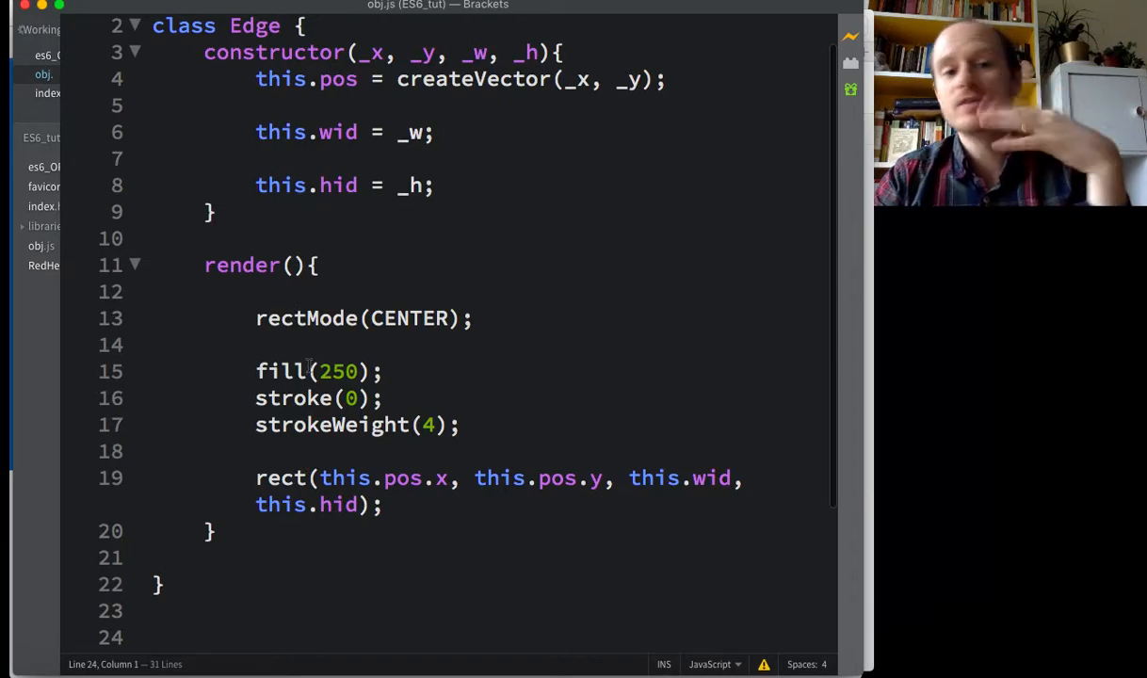
# Step: Type 'class Ball extends Edge' below the Edge class in obj.js
pyautogui.scroll(-3)
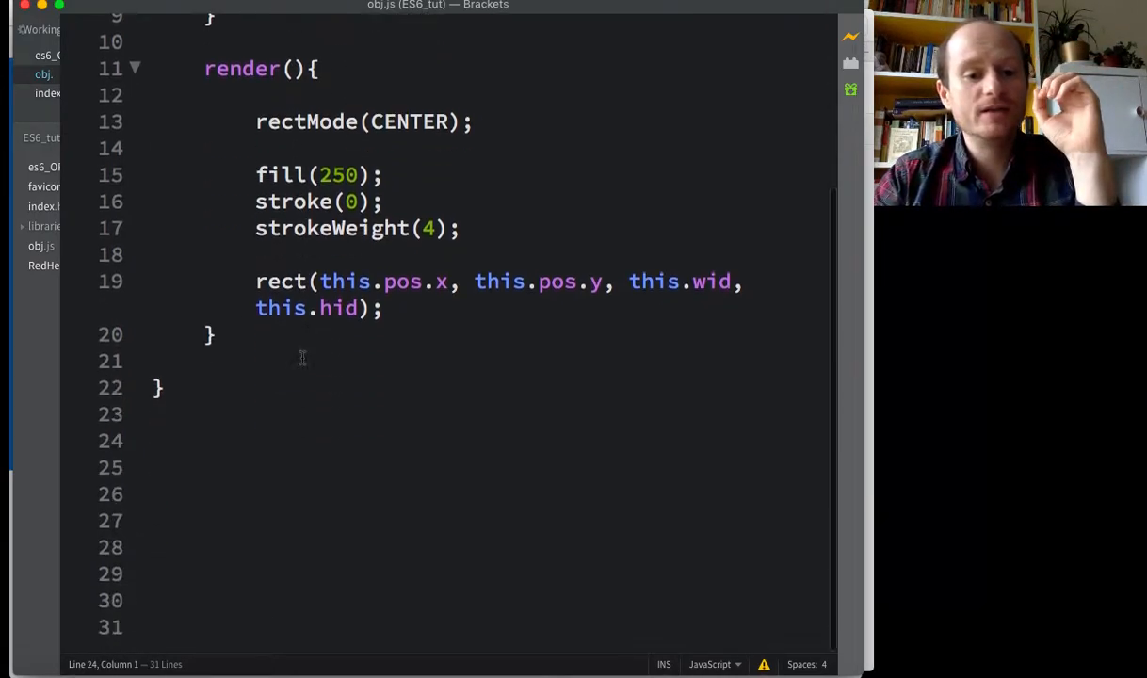
pyautogui.write('c')
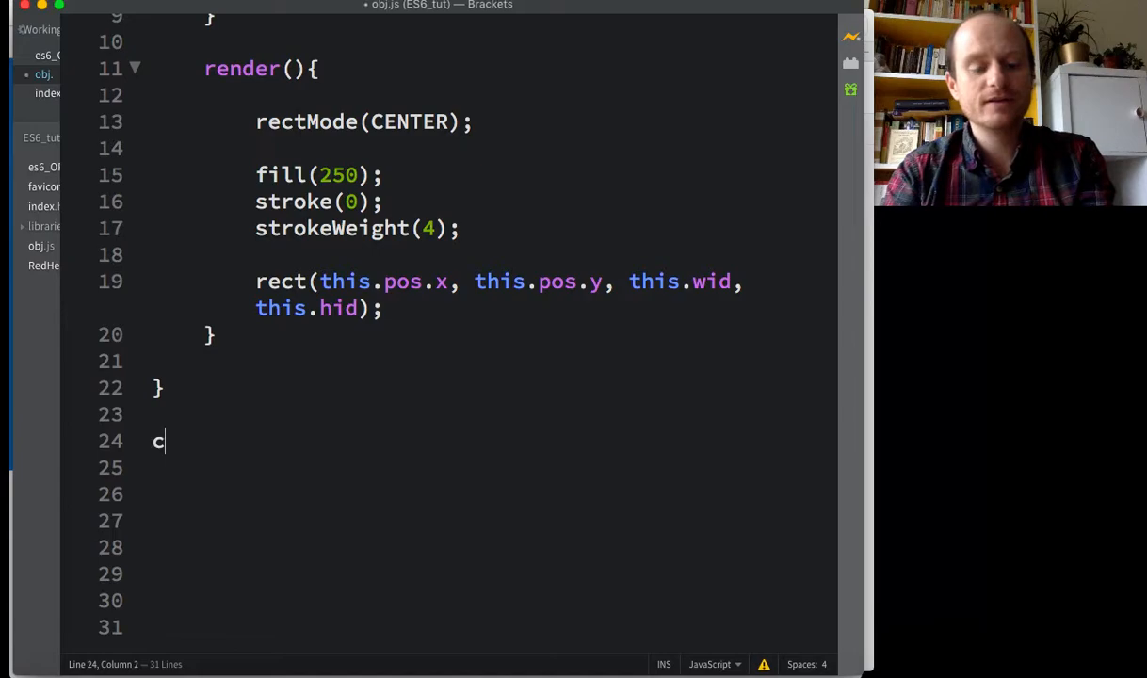
pyautogui.write('lass')
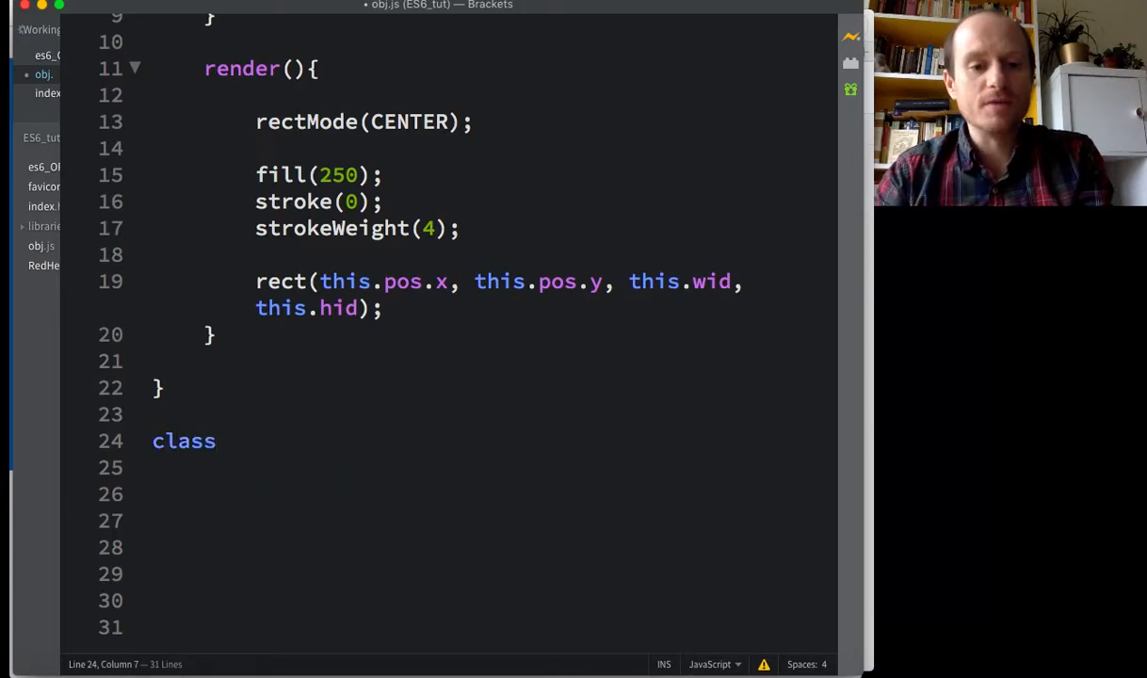
pyautogui.scroll(-3)
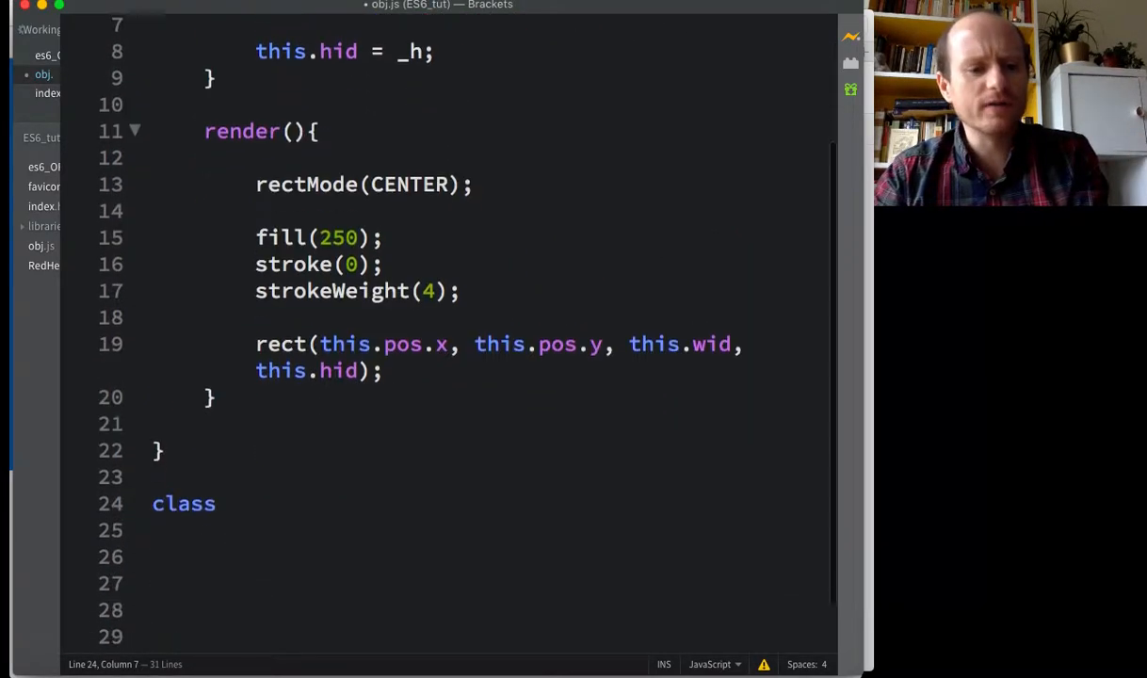
pyautogui.write('Bal')
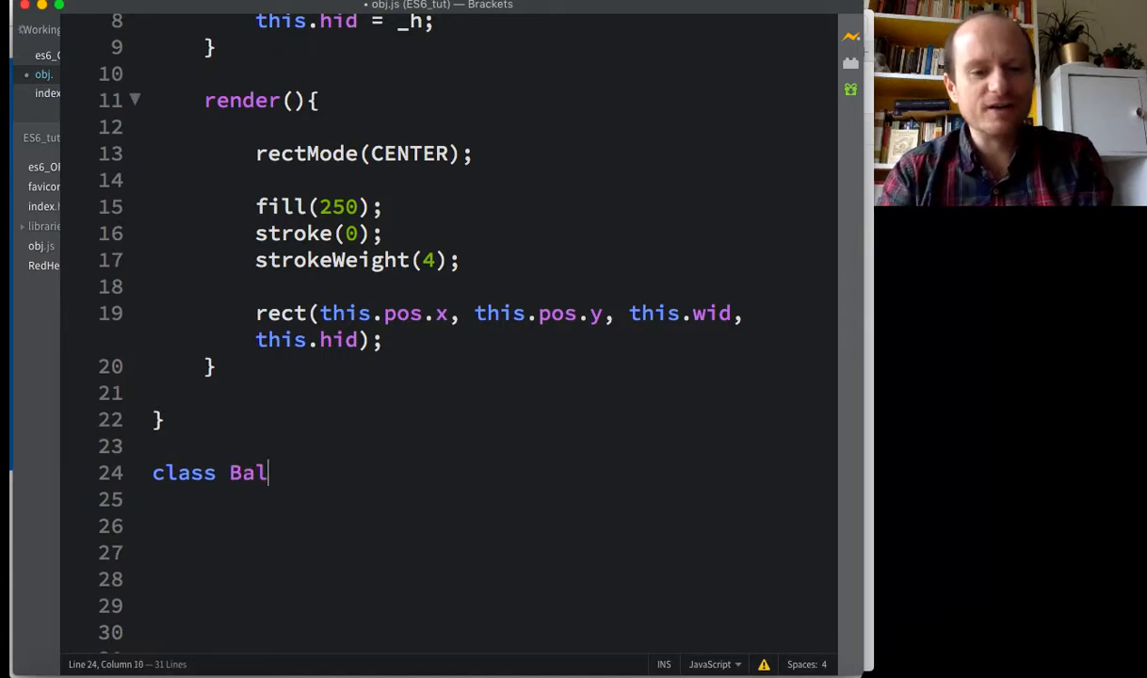
pyautogui.write('l')
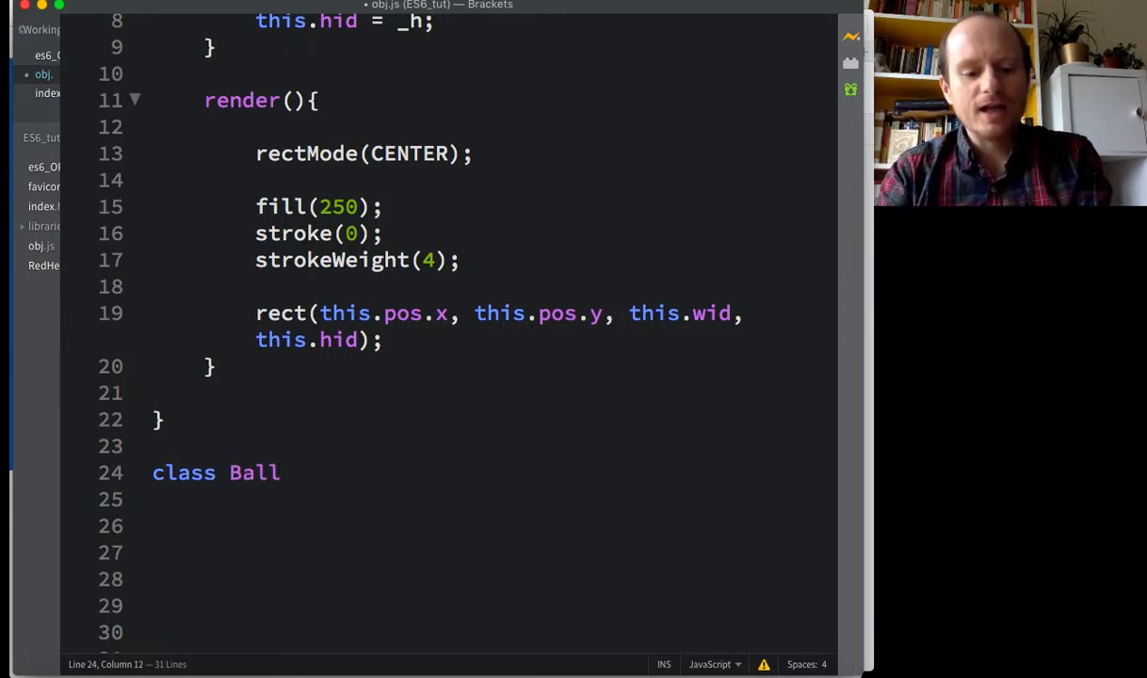
pyautogui.write('extends')
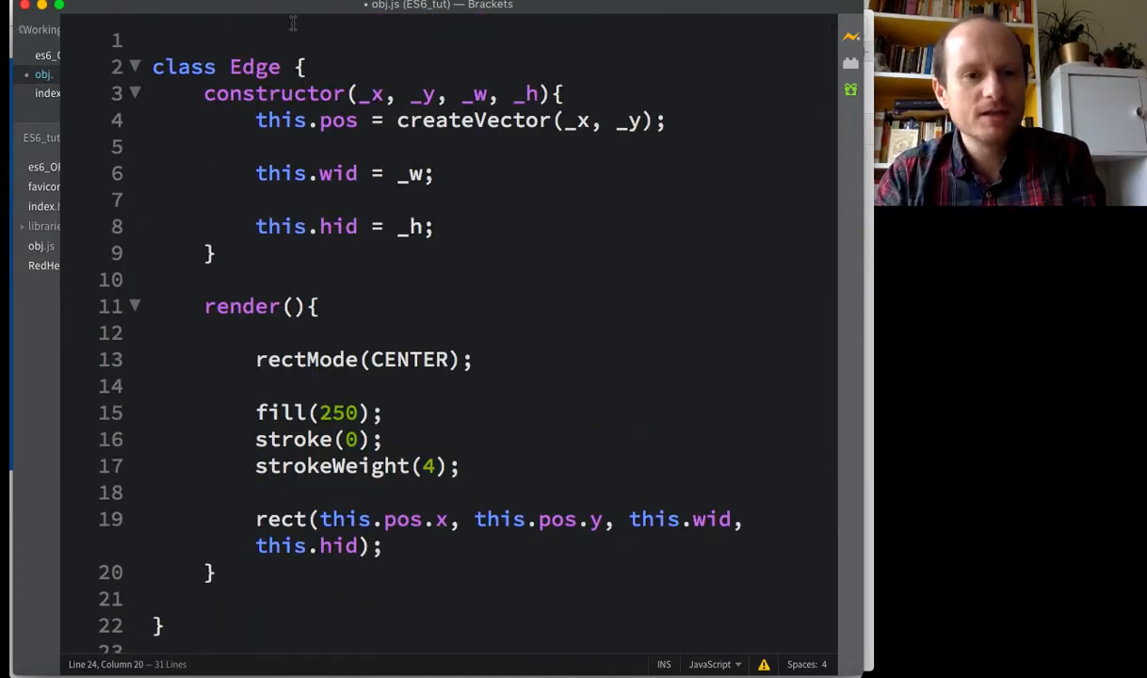
pyautogui.scroll(-3)
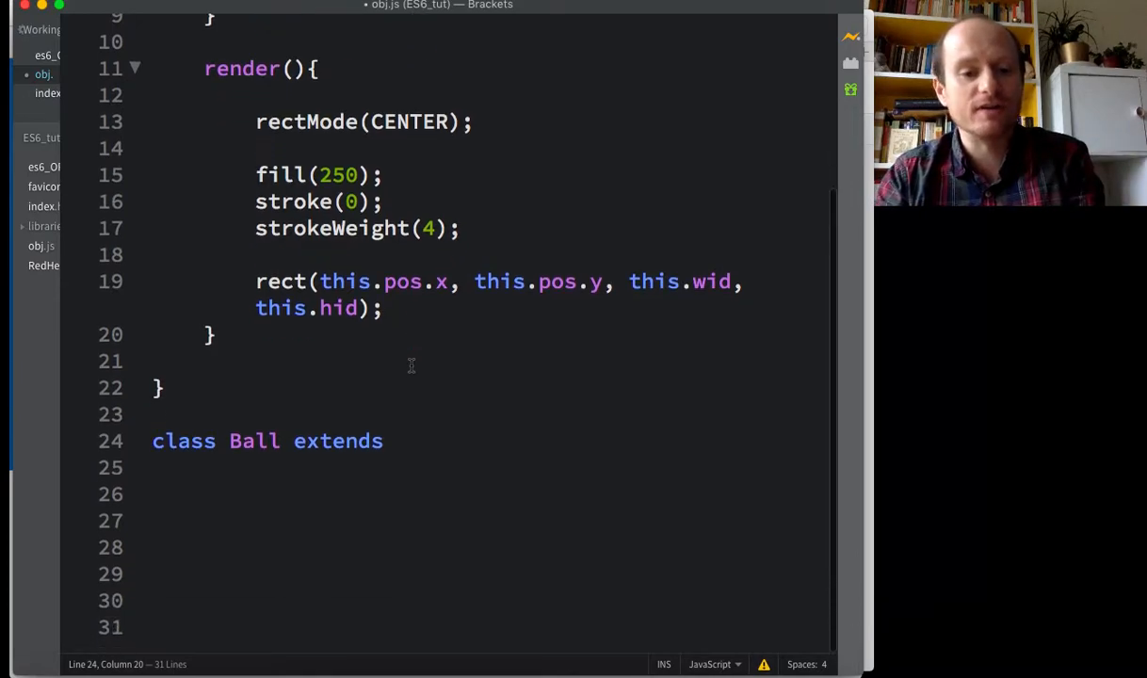
pyautogui.write('Edge{')
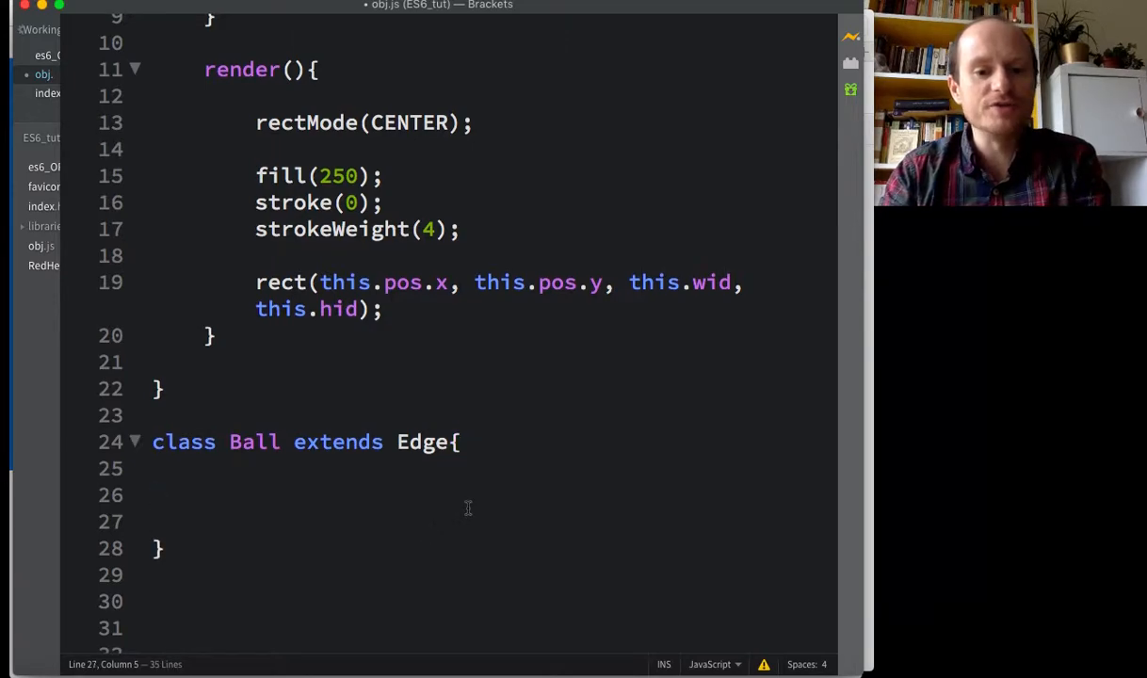
pyautogui.scroll(-3)
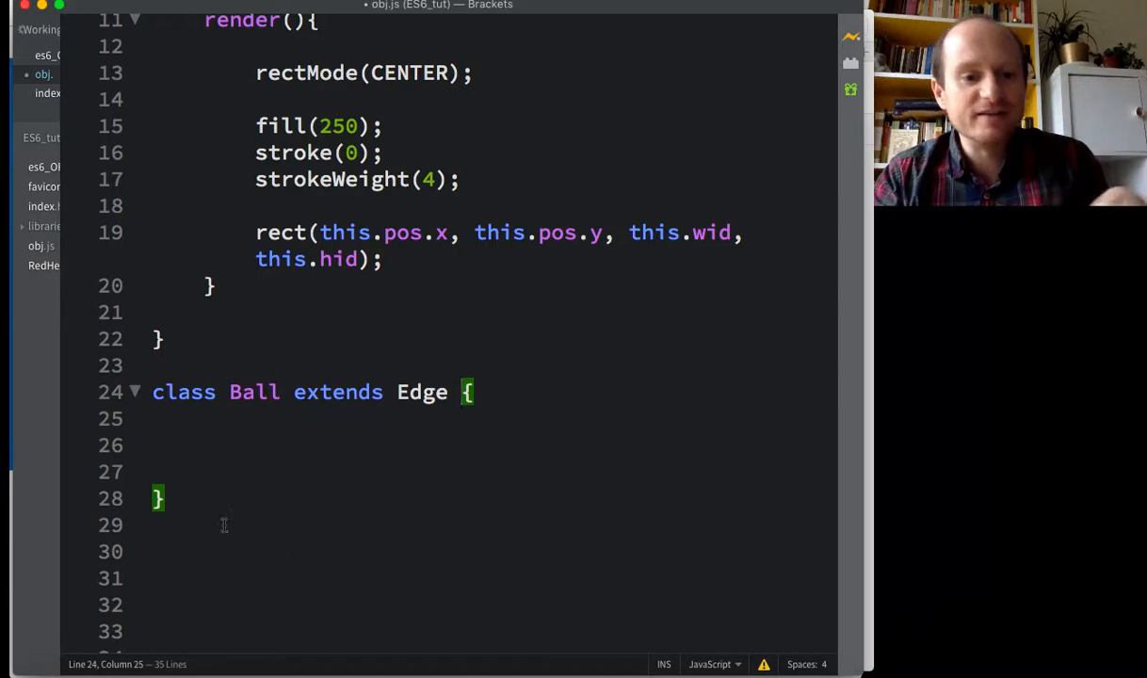
# Step: Write 'constructor(_x _y, _dia){' inside the Ball class body, checking Edge's constructor parameters
pyautogui.click(204, 471)
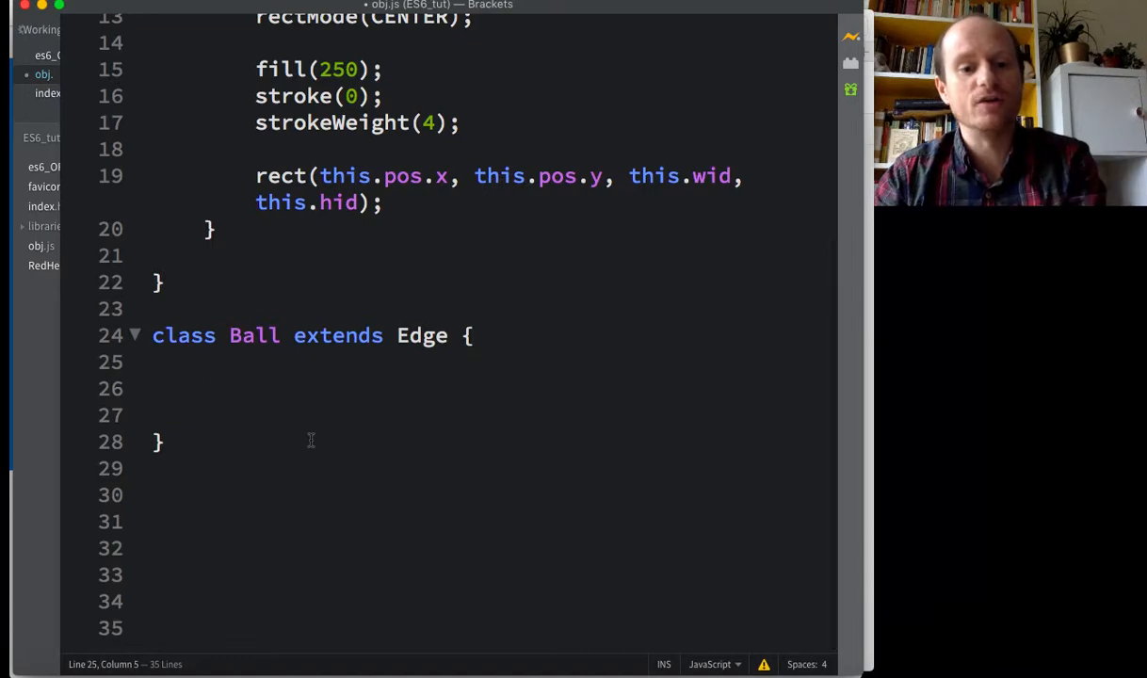
pyautogui.write('c')
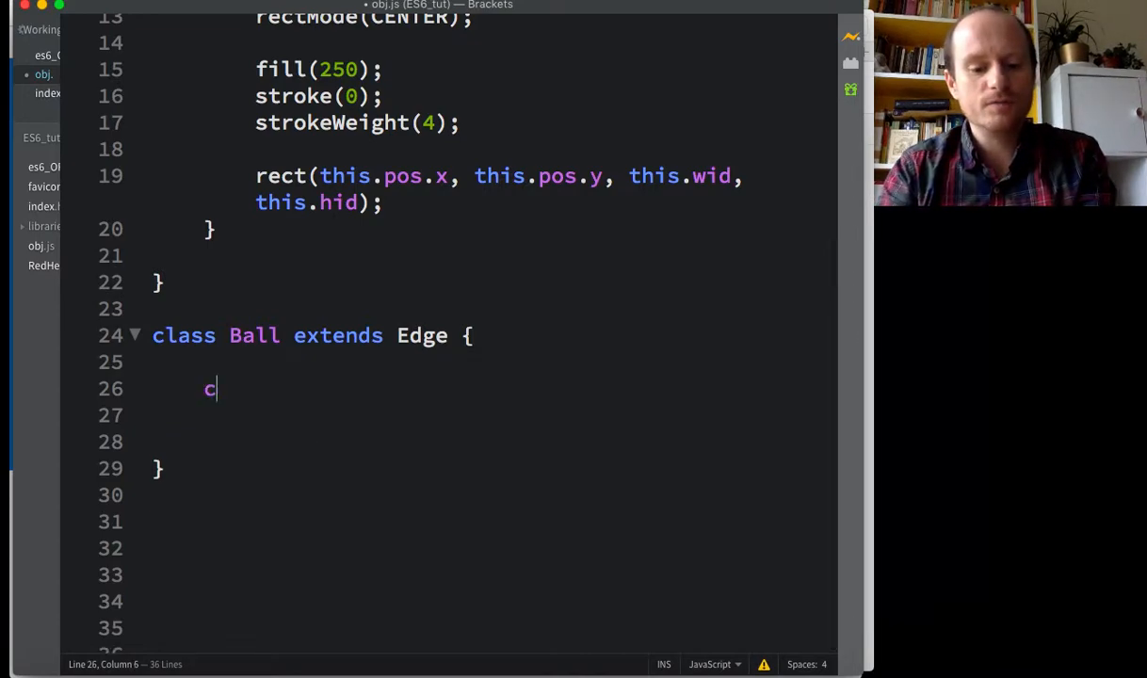
pyautogui.write('onstructor')
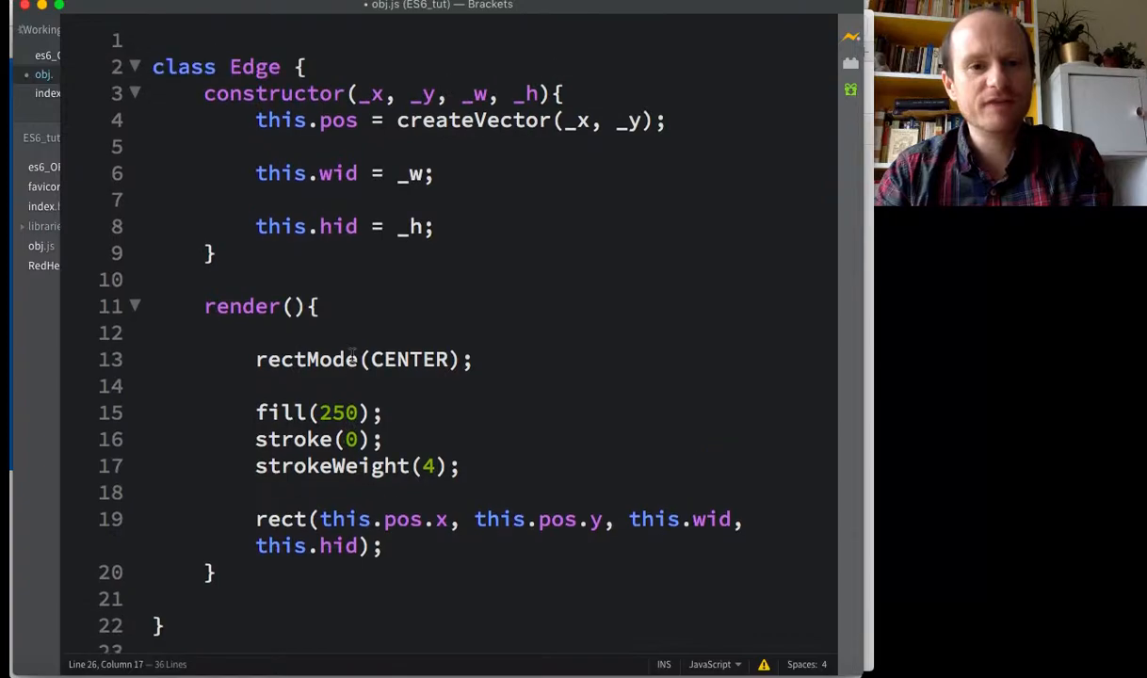
pyautogui.moveTo(361, 93); pyautogui.dragTo(540, 93)
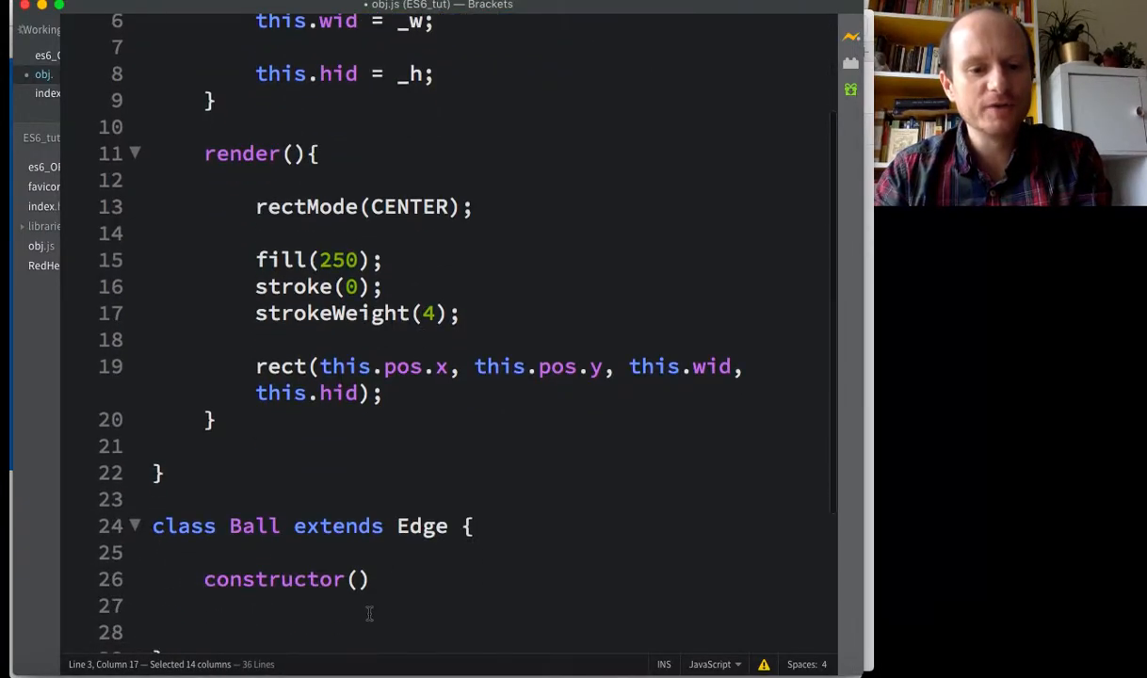
pyautogui.write('_x')
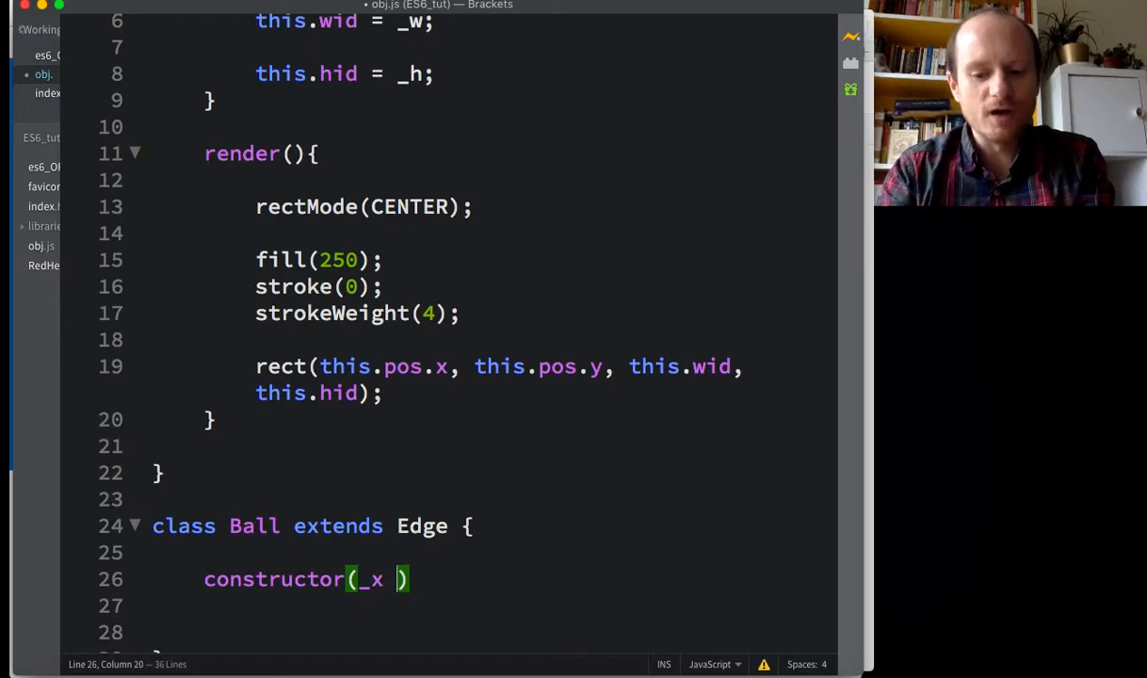
pyautogui.write('_y,')
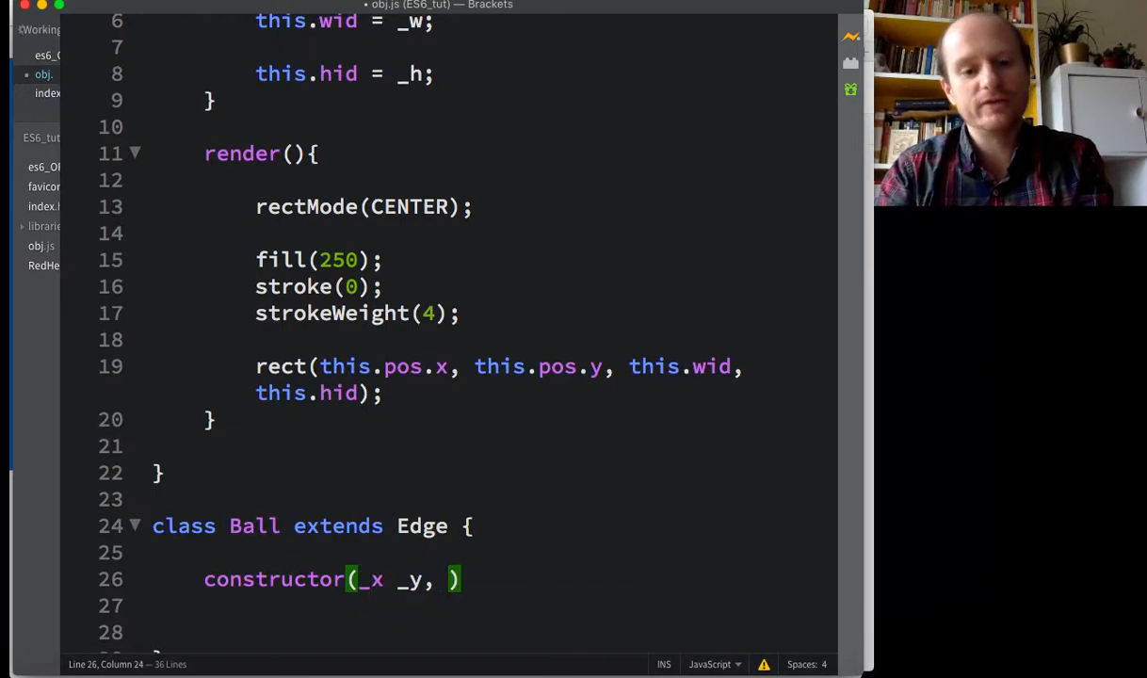
pyautogui.write('_dia')
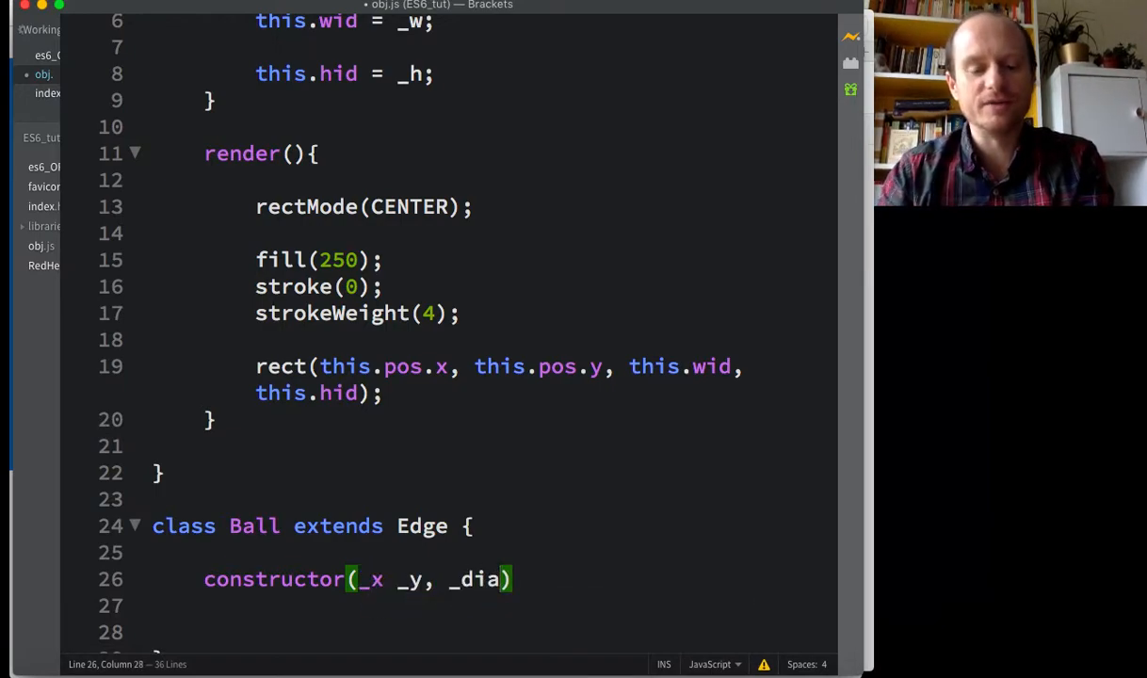
pyautogui.write('{')
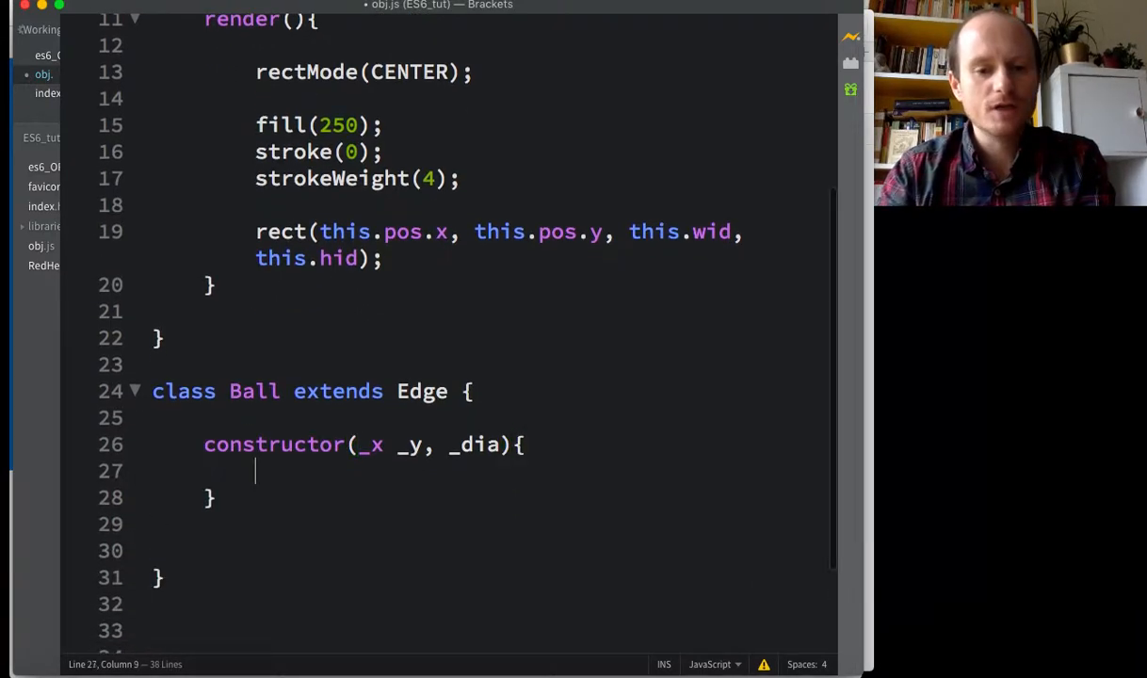
# Step: Add a super(_x _y, _dia) call inside the Ball constructor
pyautogui.press('enter')
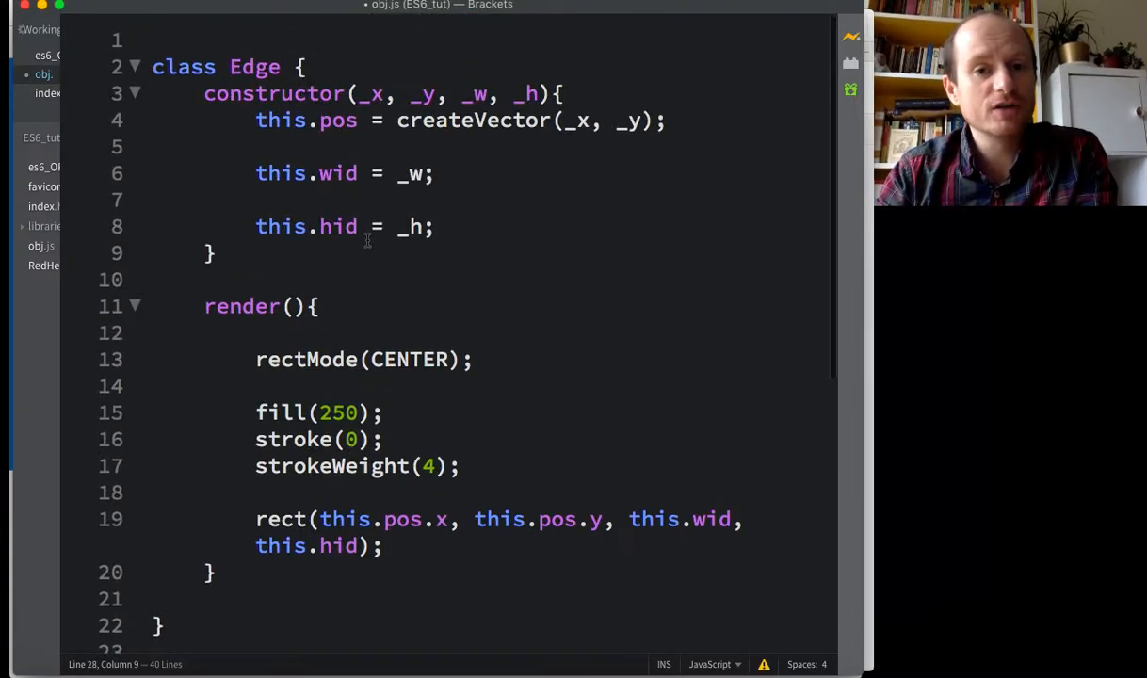
pyautogui.scroll(-3)
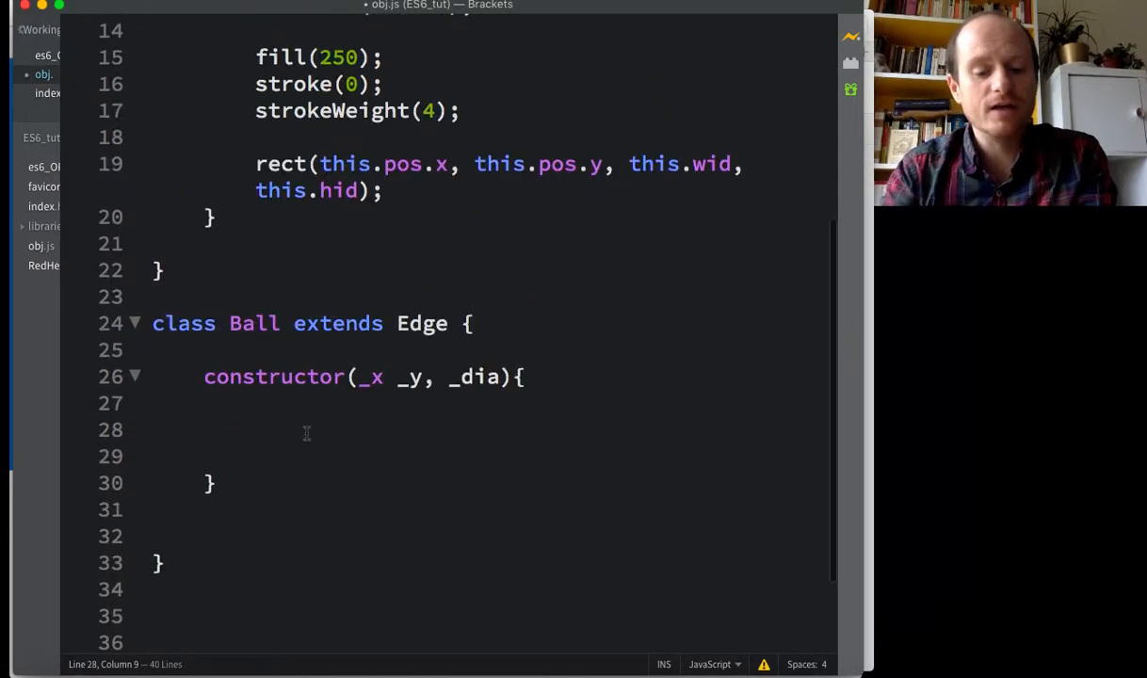
pyautogui.write('super')
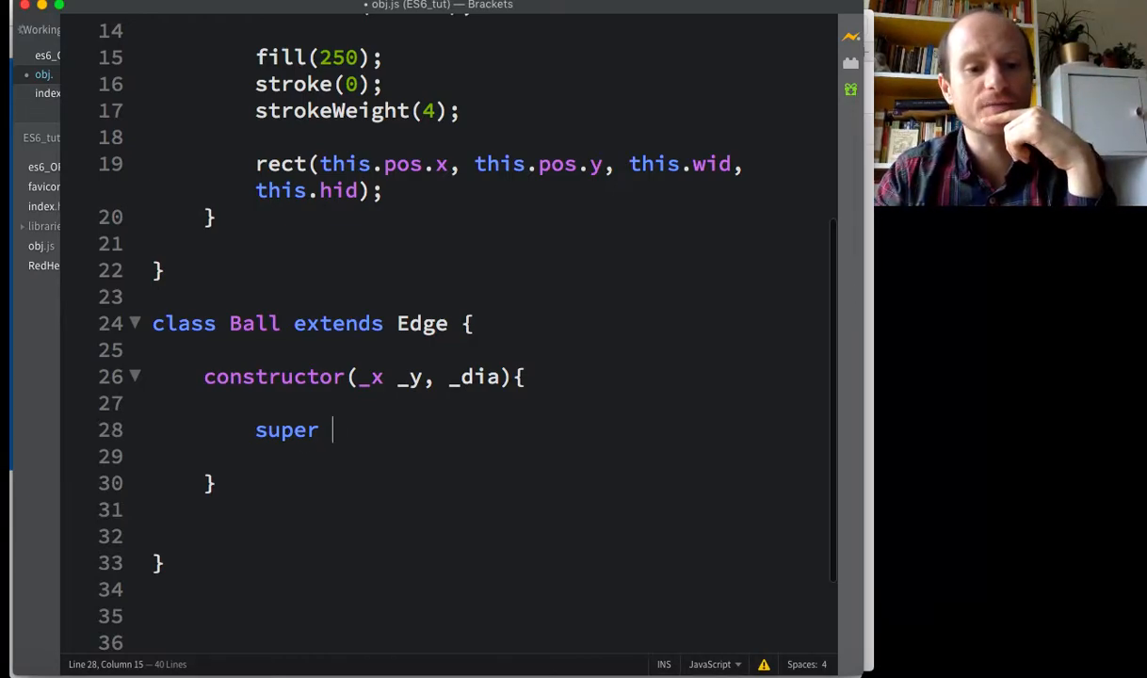
pyautogui.write('()')
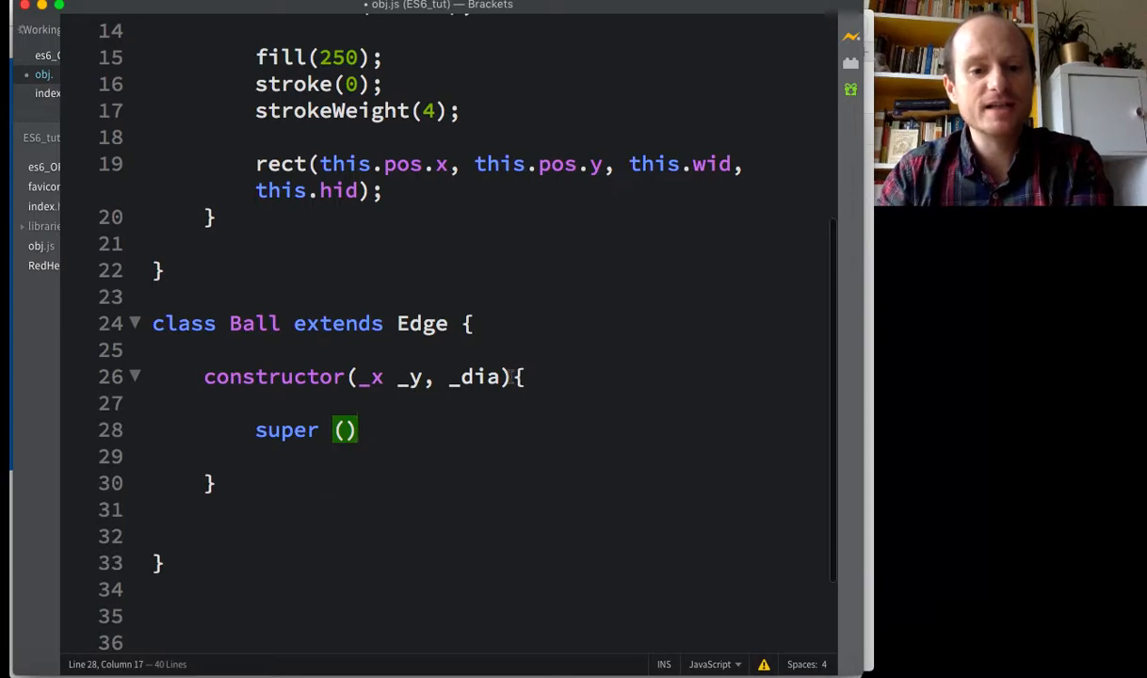
pyautogui.moveTo(362, 377); pyautogui.dragTo(501, 377)
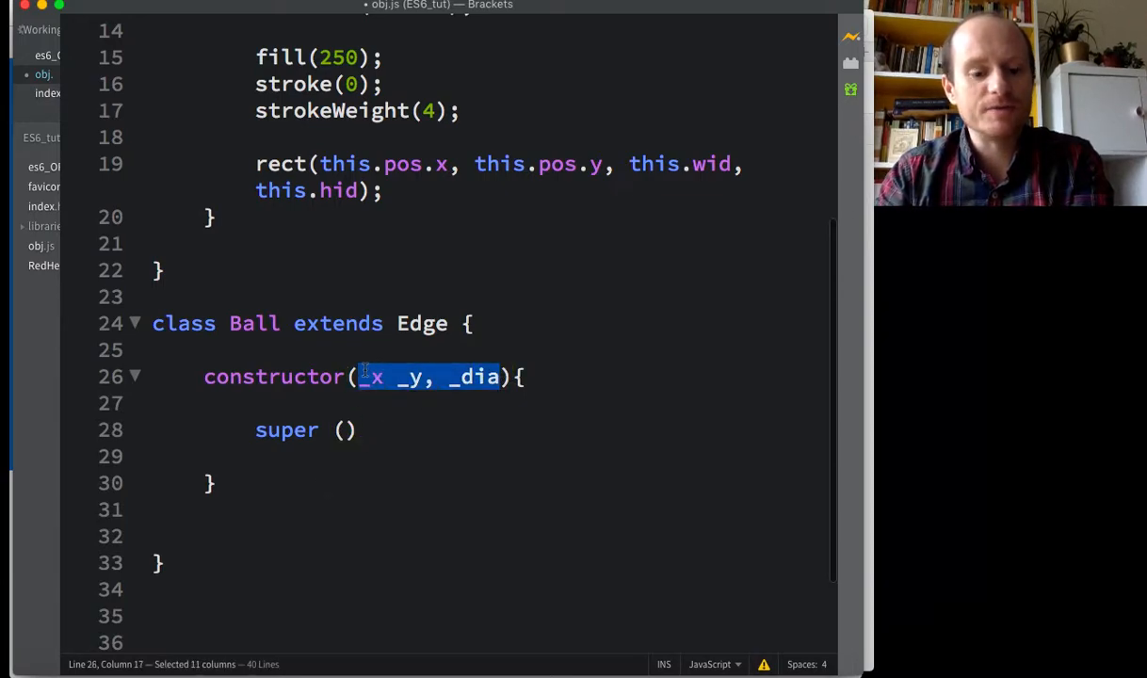
pyautogui.click(345, 430)
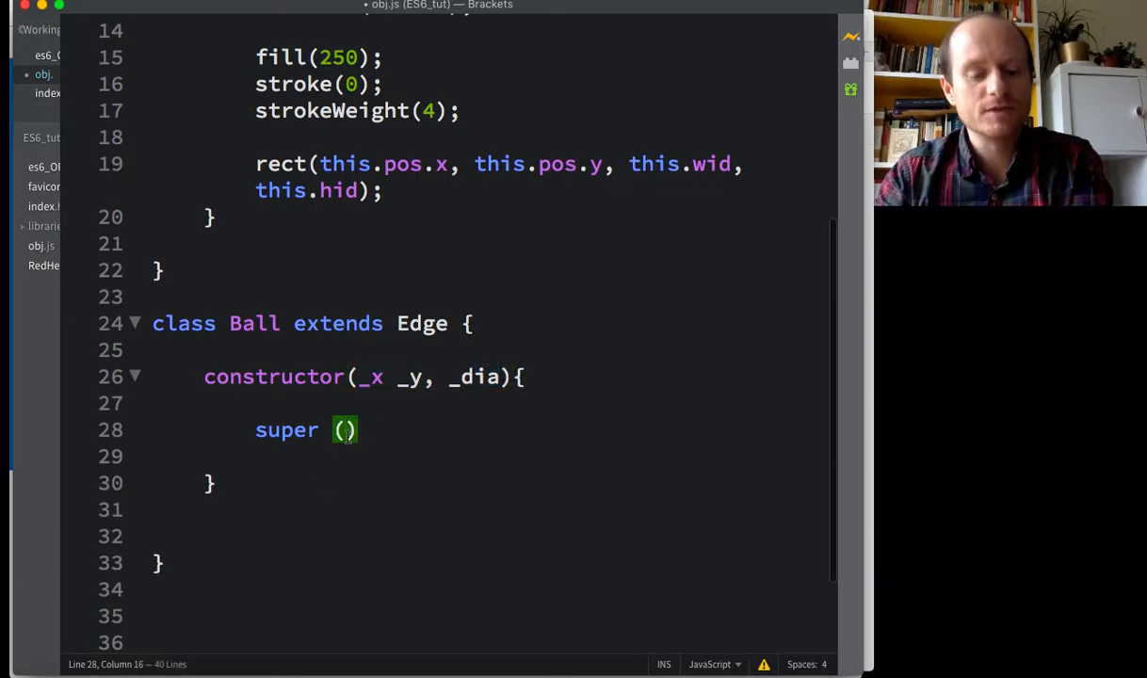
pyautogui.write('_x _y, _dia')
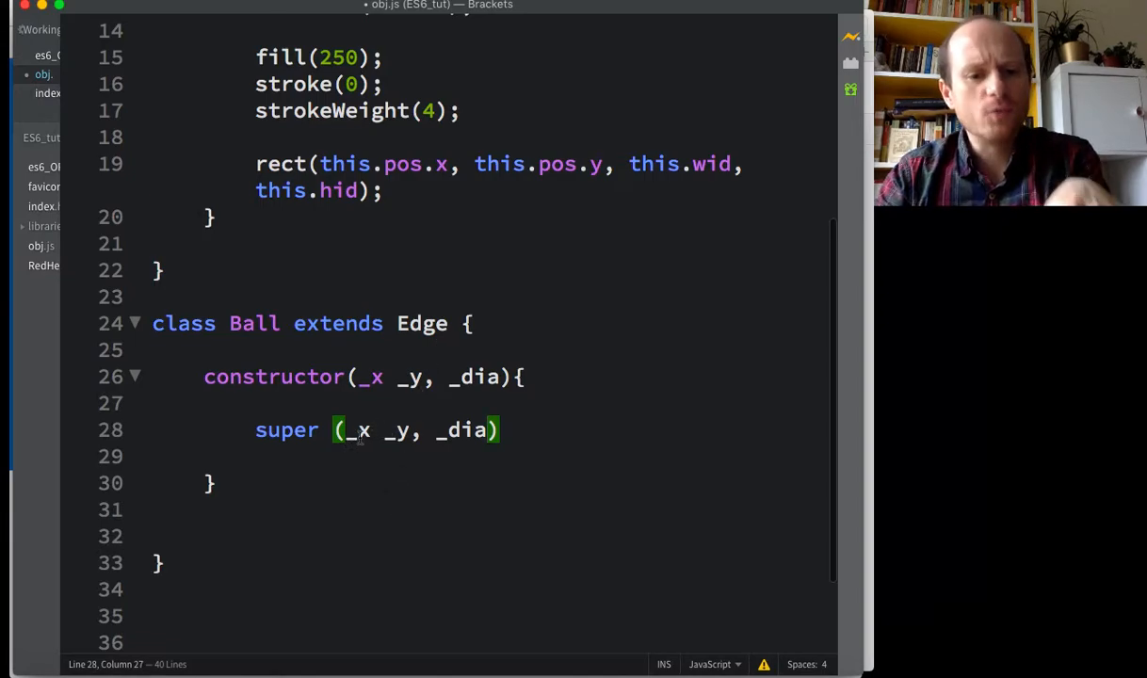
# Step: Insert the missing comma after _x in the constructor parameters and end super with a semicolon
pyautogui.click(384, 377)
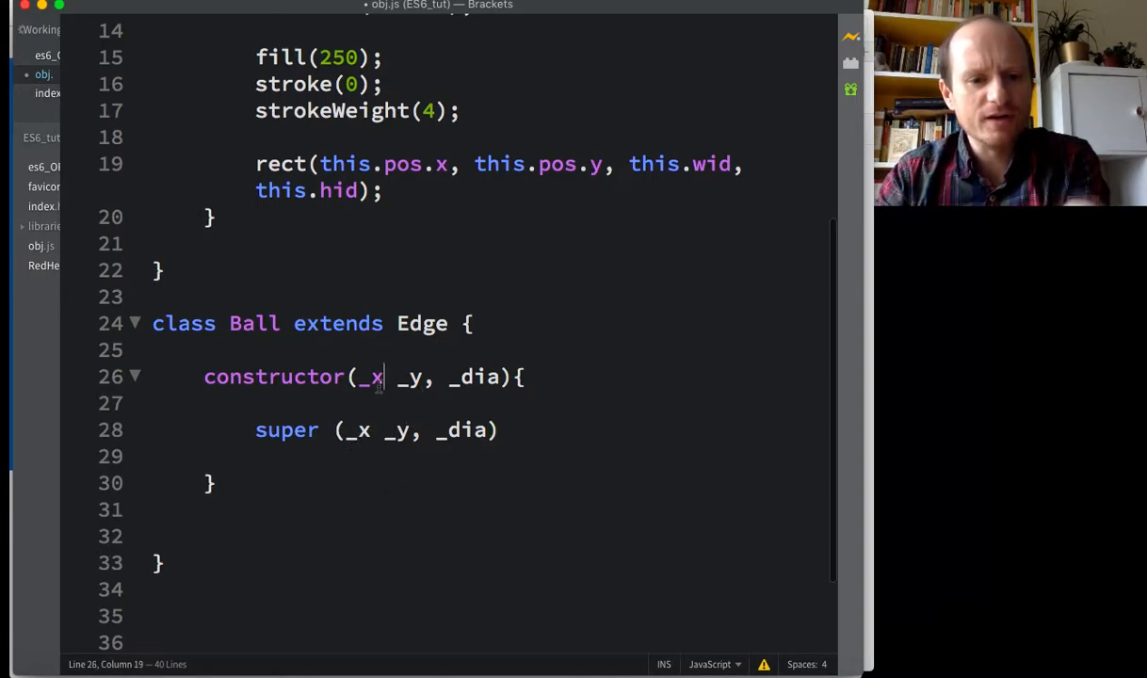
pyautogui.write(',')
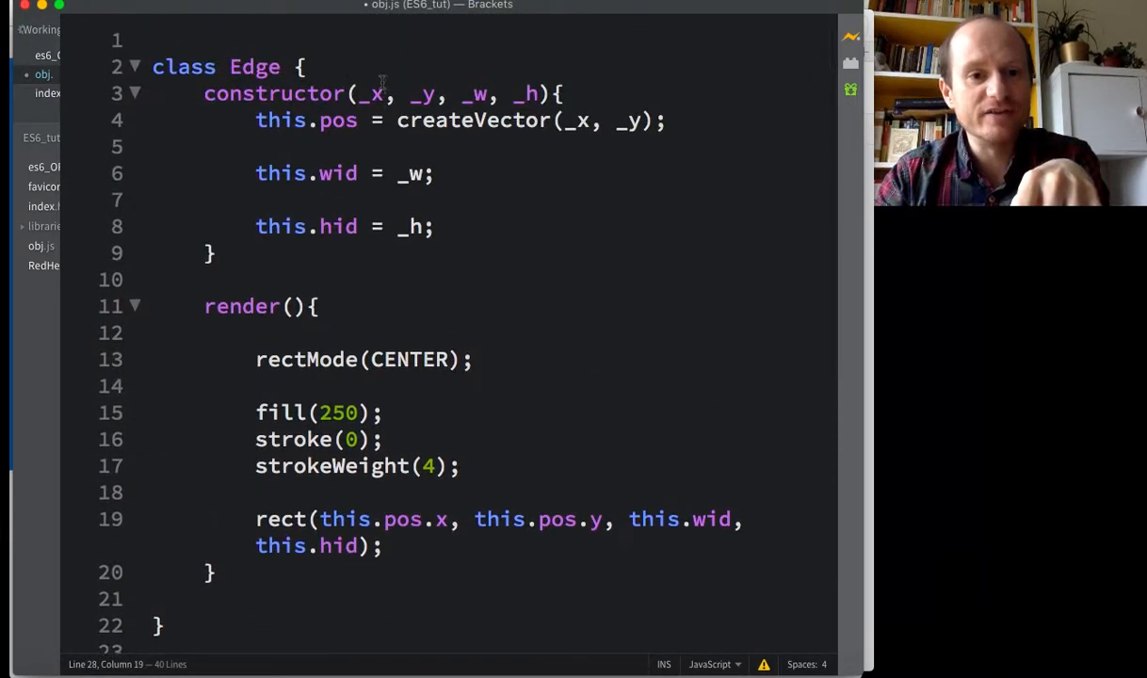
pyautogui.scroll(-3)
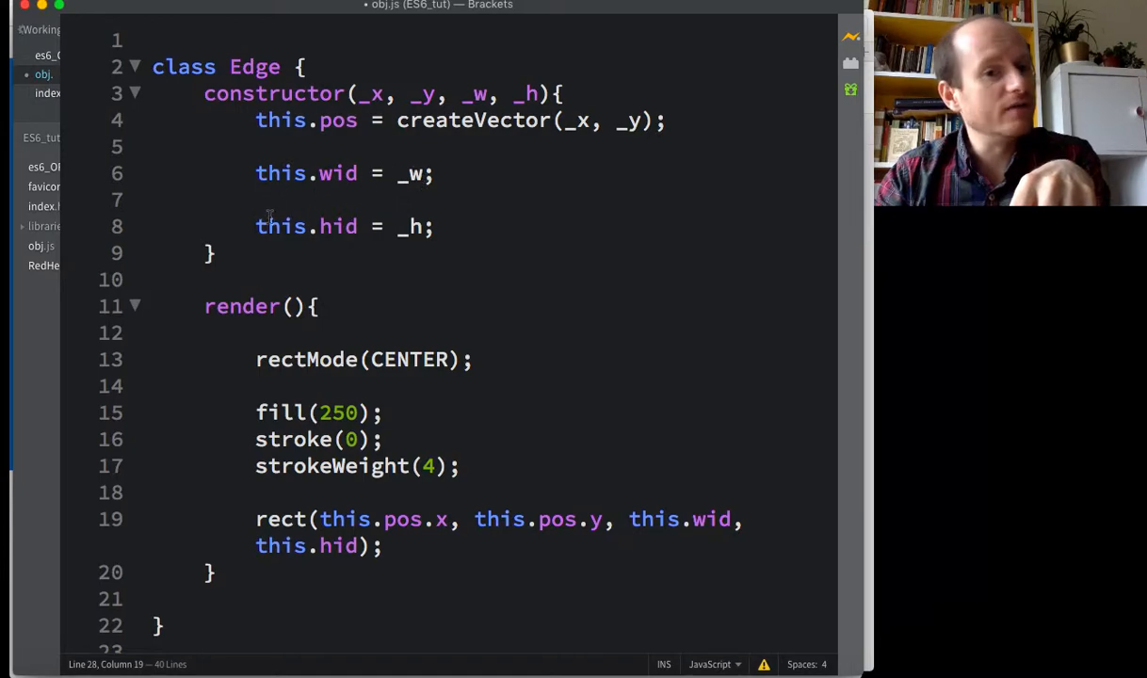
pyautogui.scroll(-3)
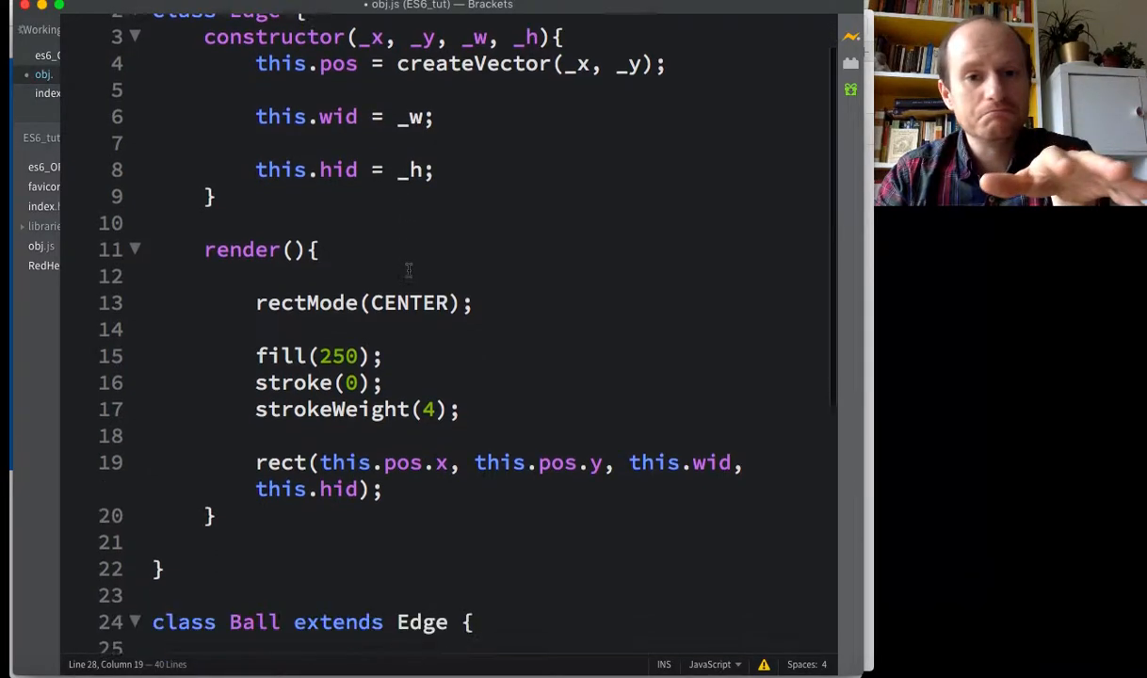
pyautogui.scroll(-3)
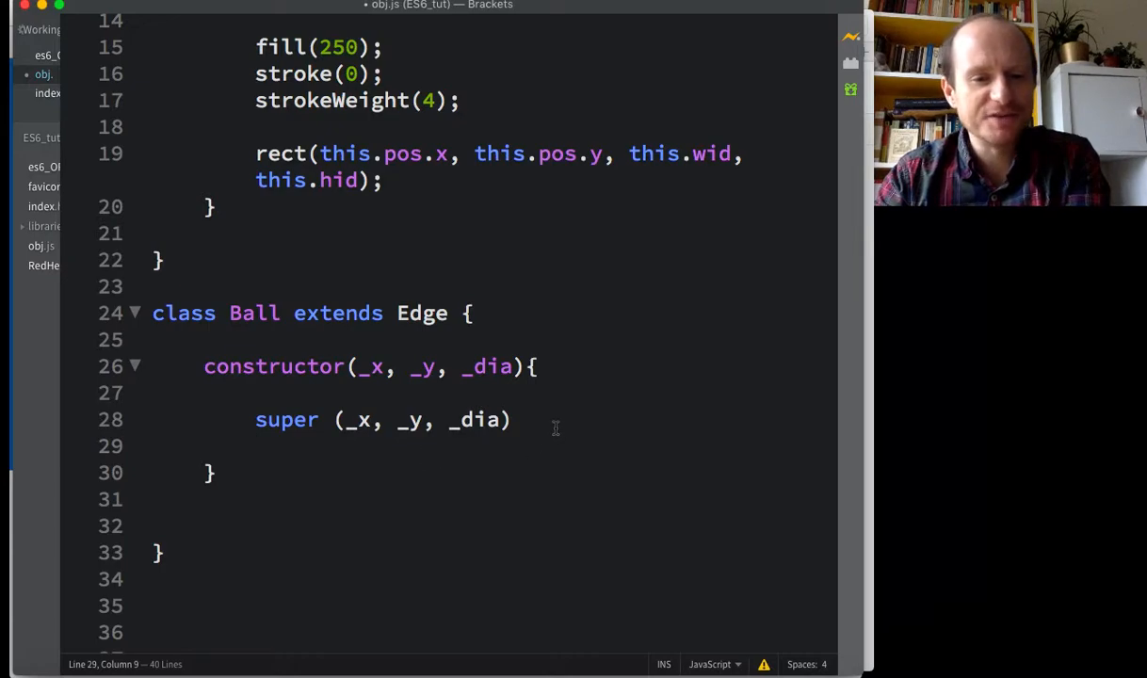
pyautogui.write(';')
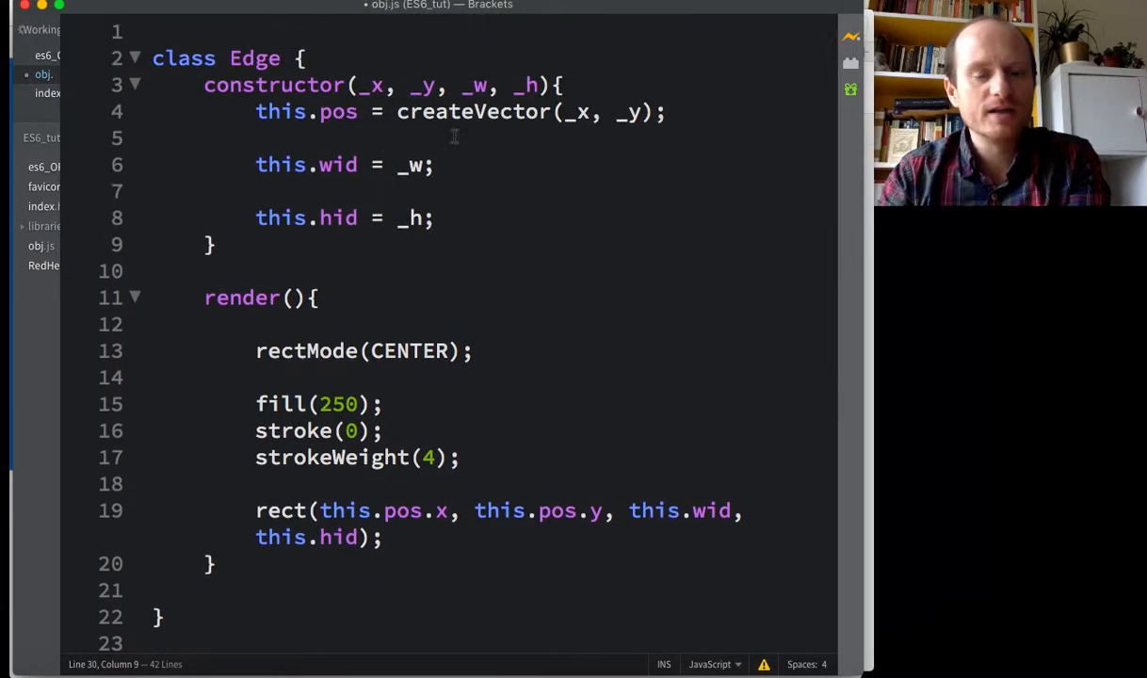
# Step: Set this.dia = _dia; and this.rad = this.dia/2; in the Ball constructor
pyautogui.scroll(-3)
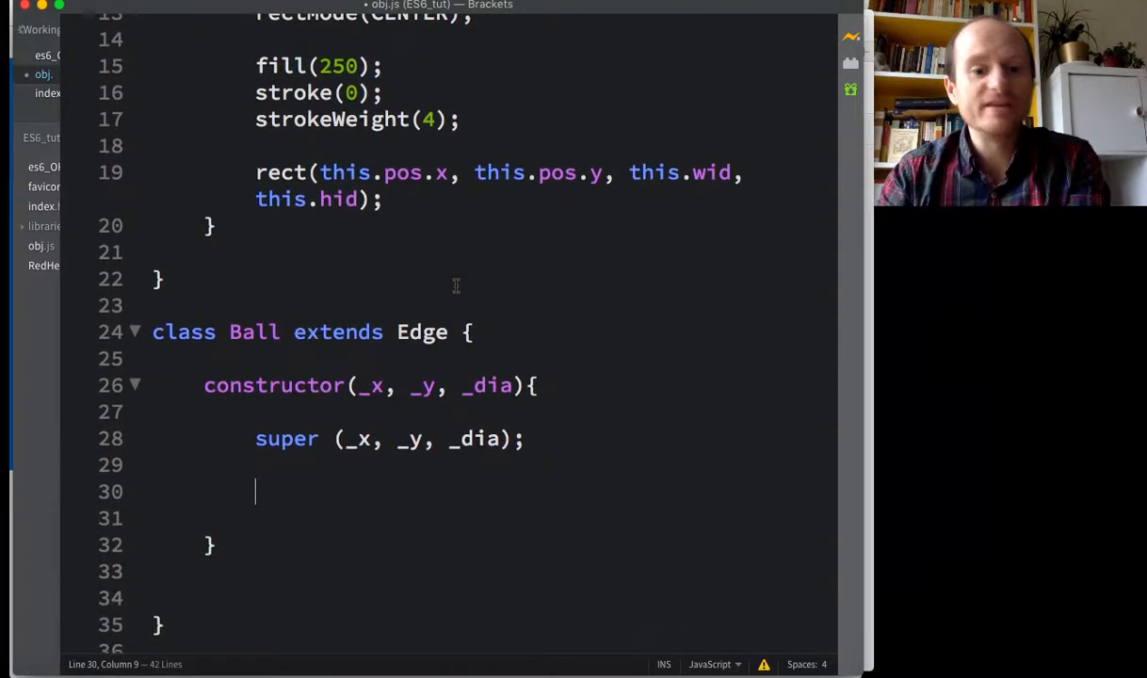
pyautogui.scroll(-3)
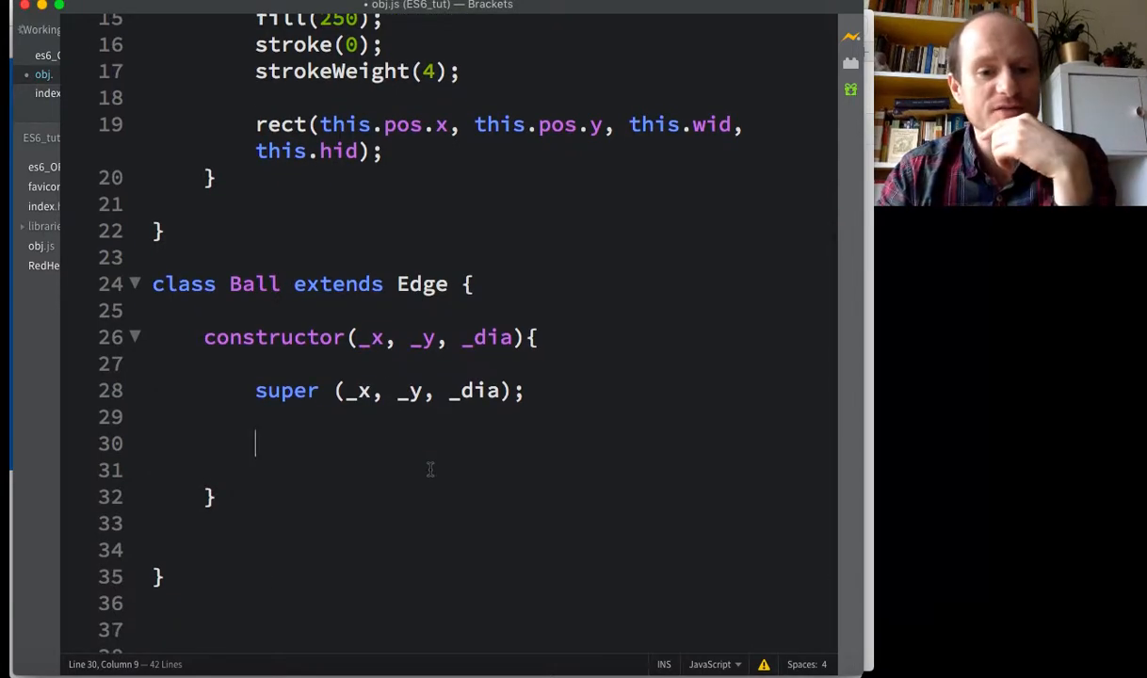
pyautogui.write('this.')
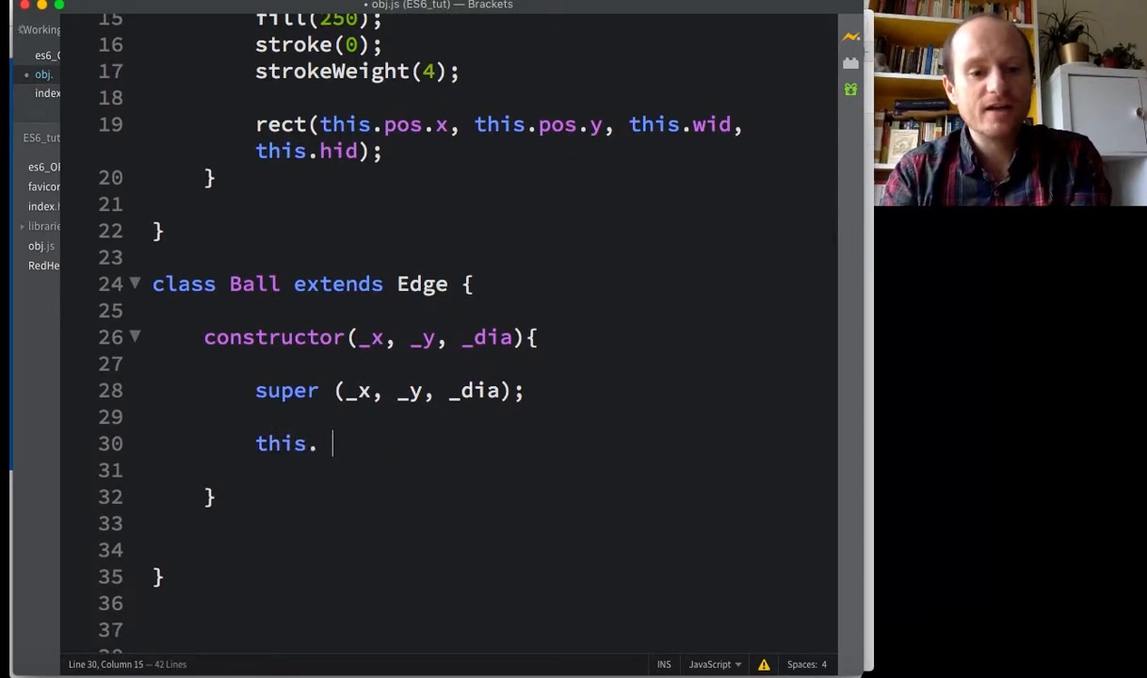
pyautogui.write('dia =')
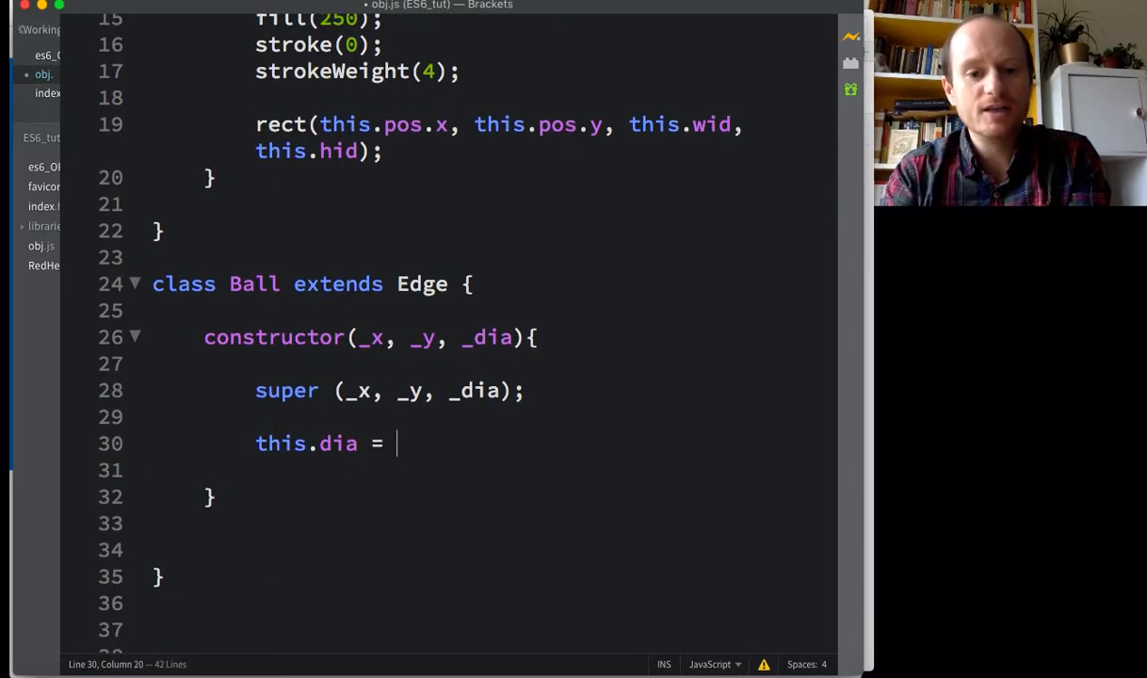
pyautogui.write('_dia;')
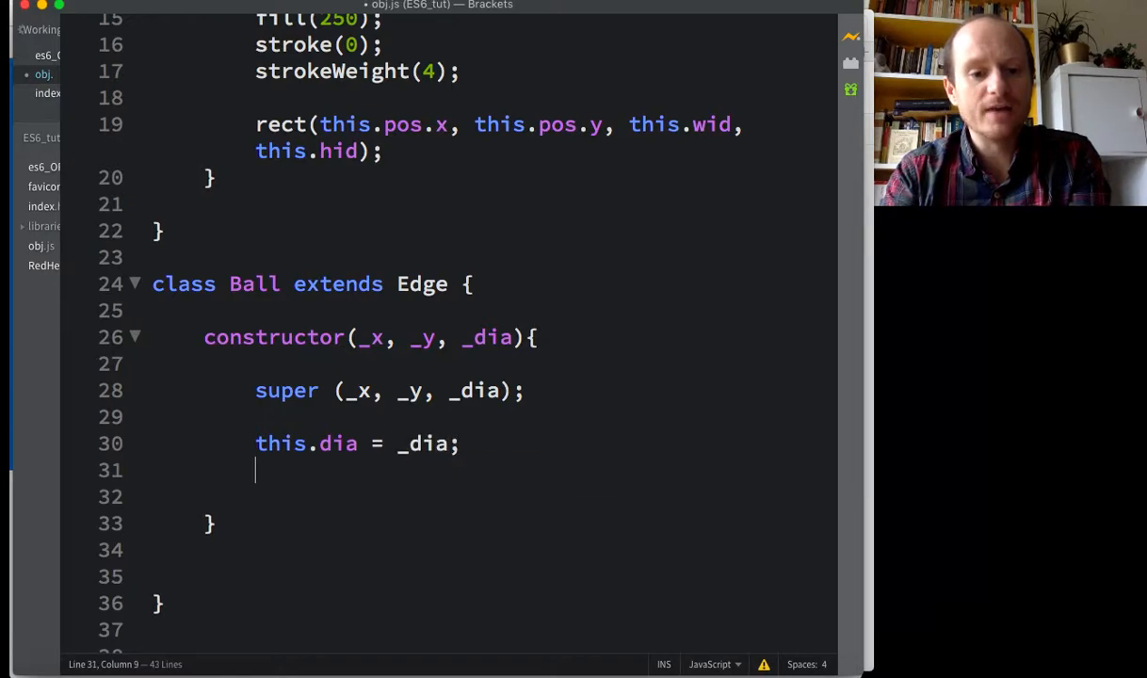
pyautogui.write('this.rad = t')
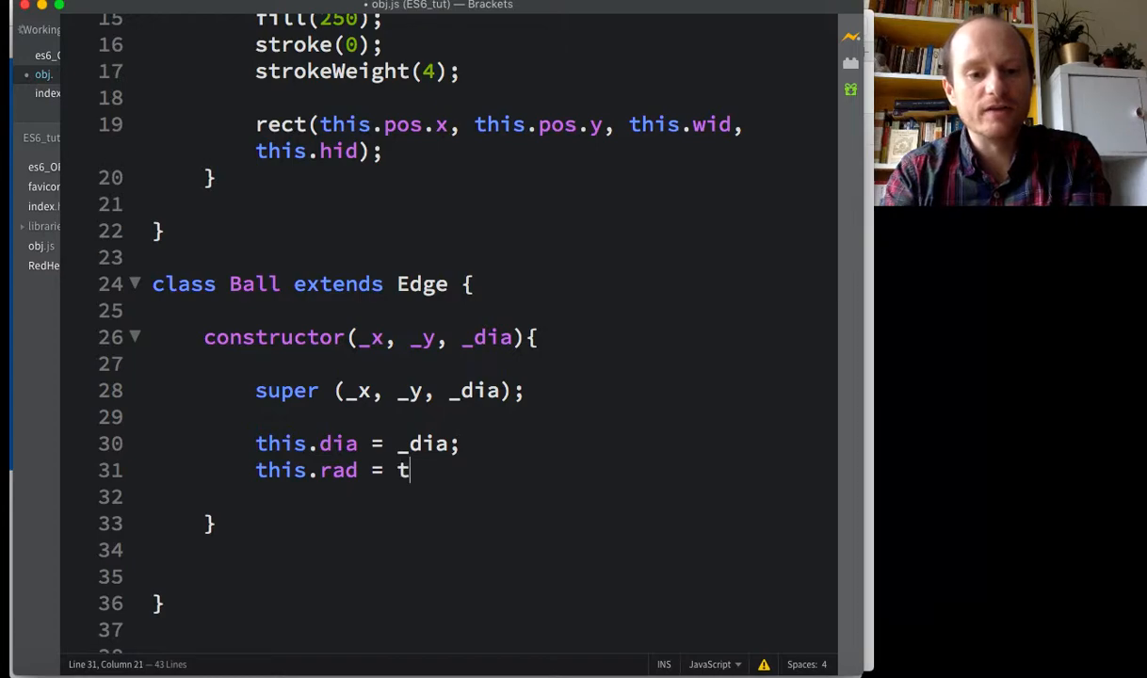
pyautogui.write('his.dia/')
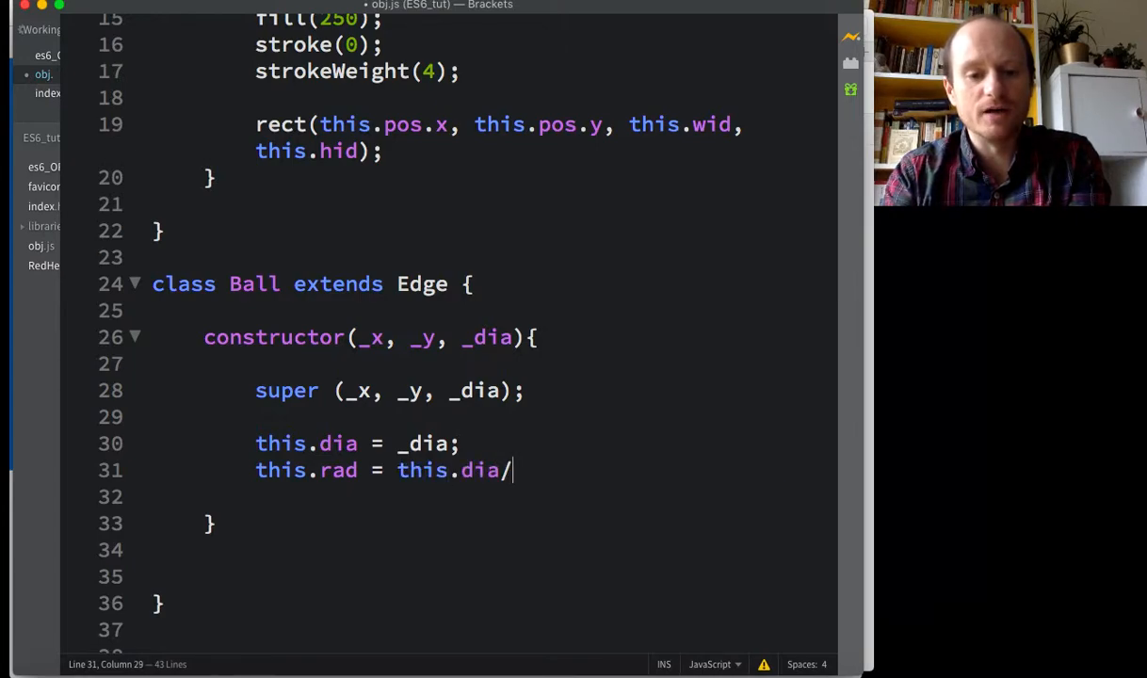
pyautogui.write('2;')
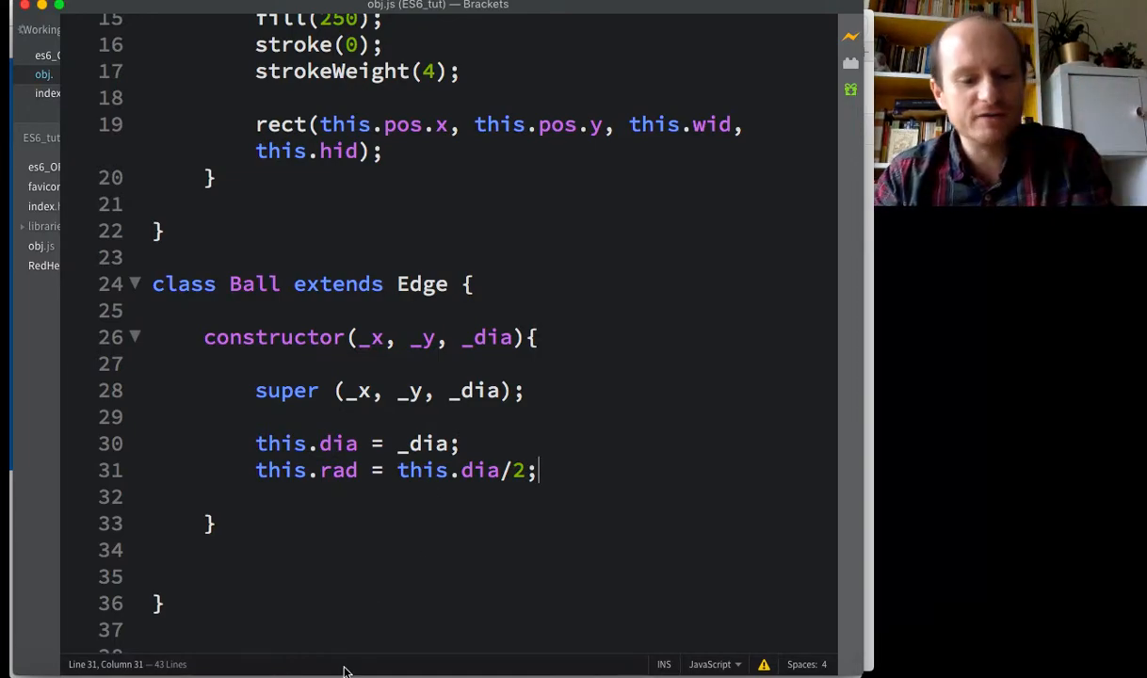
# Step: Scroll obj.js to bring the Edge class constructor (_x, _y, _w, _h) into view
pyautogui.scroll(-3)
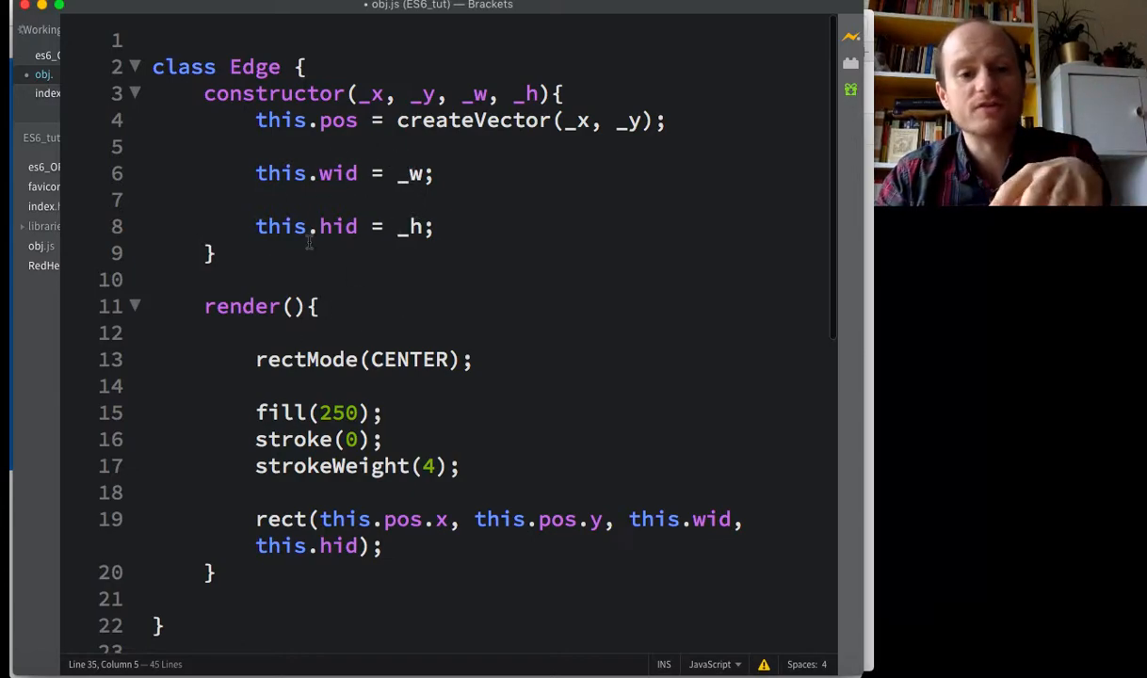
pyautogui.scroll(-3)
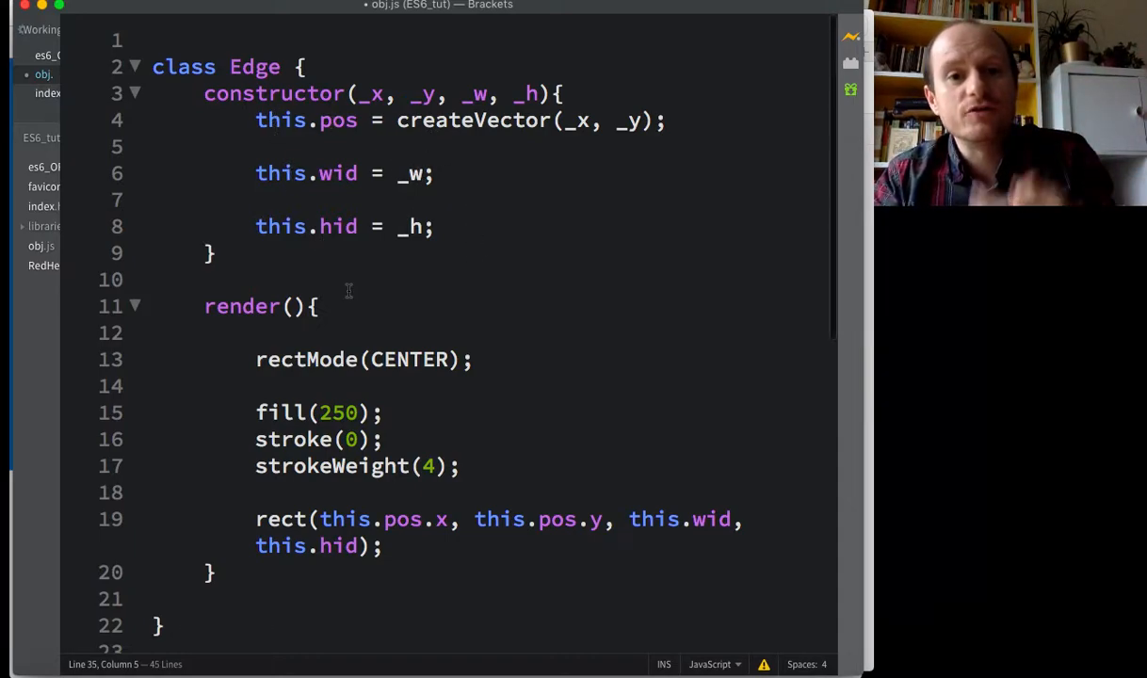
pyautogui.moveTo(407, 141)
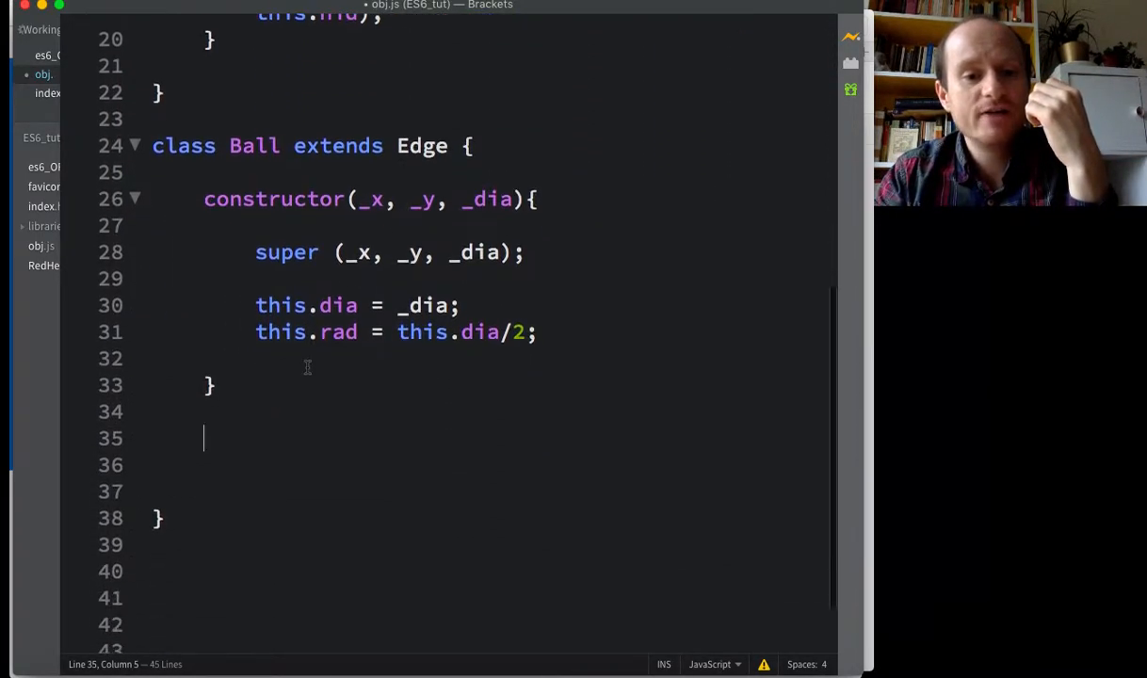
pyautogui.moveTo(270, 417)
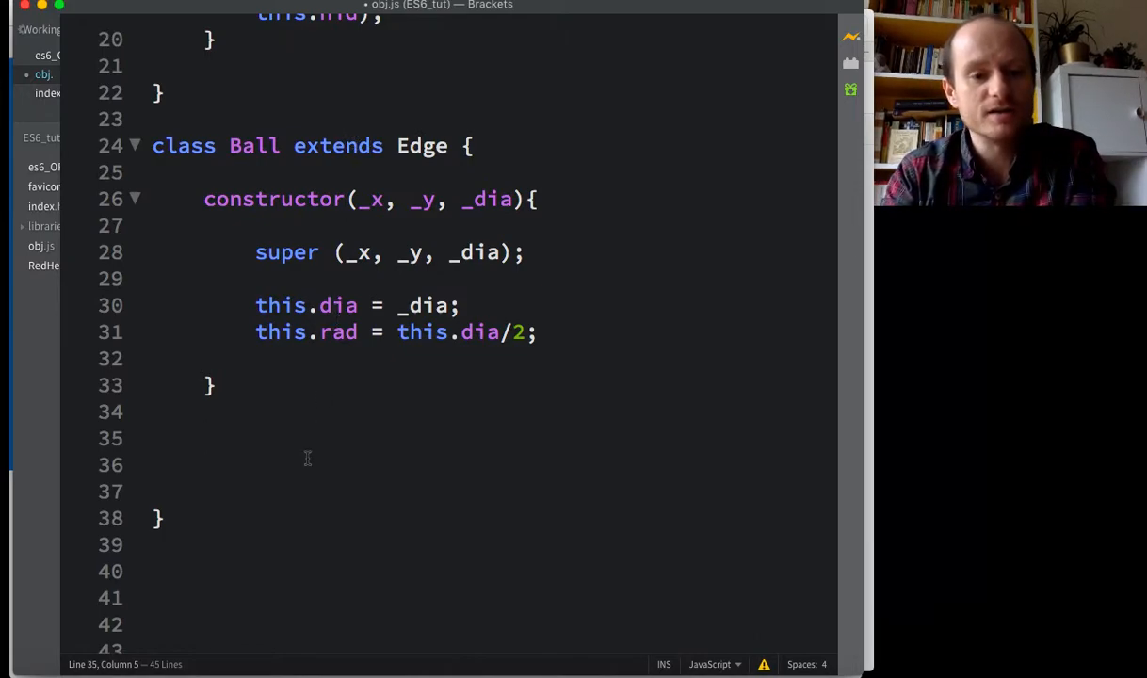
# Step: Add a render() method to Ball and copy the Edge render code into it
pyautogui.write('render')
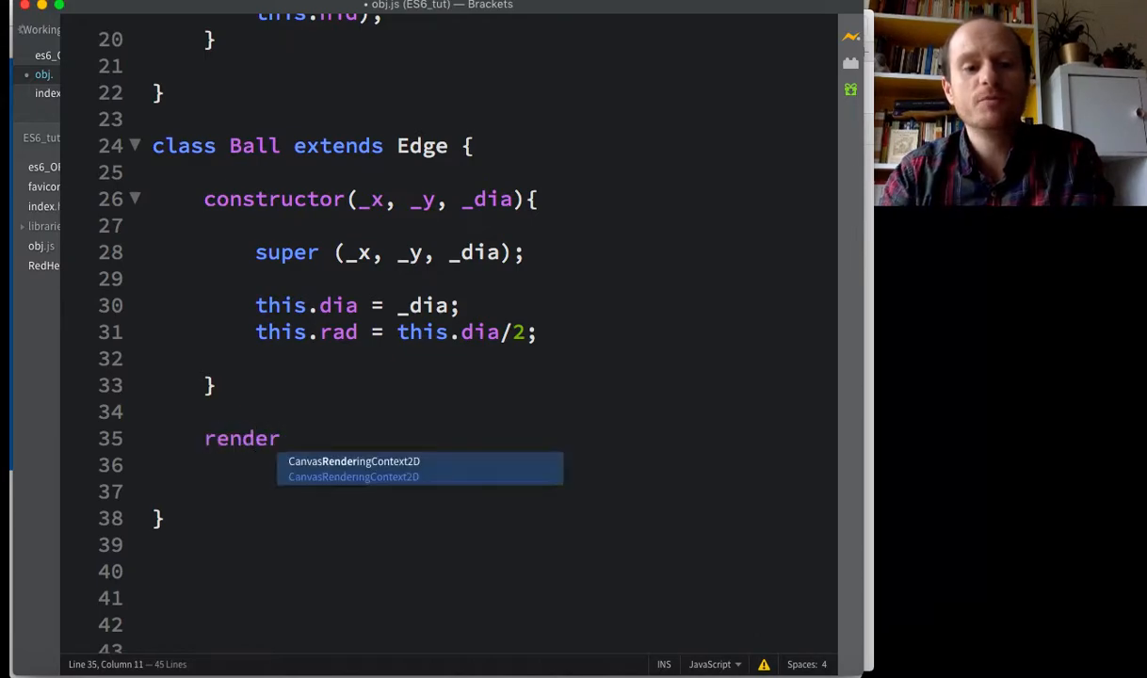
pyautogui.write('()')
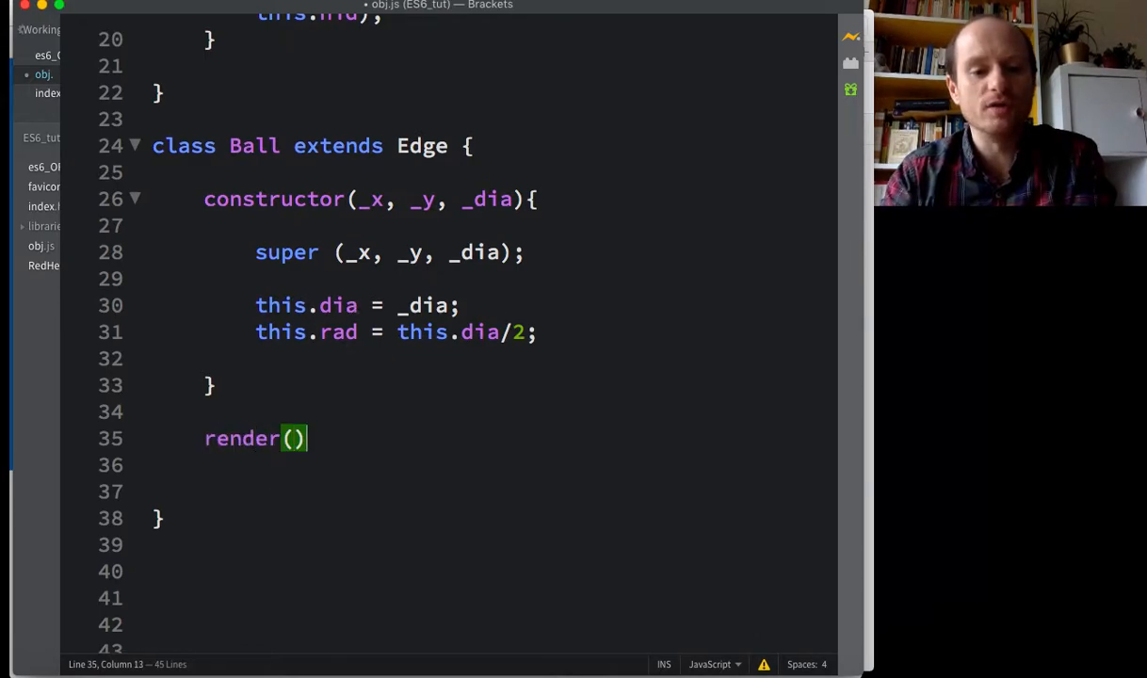
pyautogui.write('{')
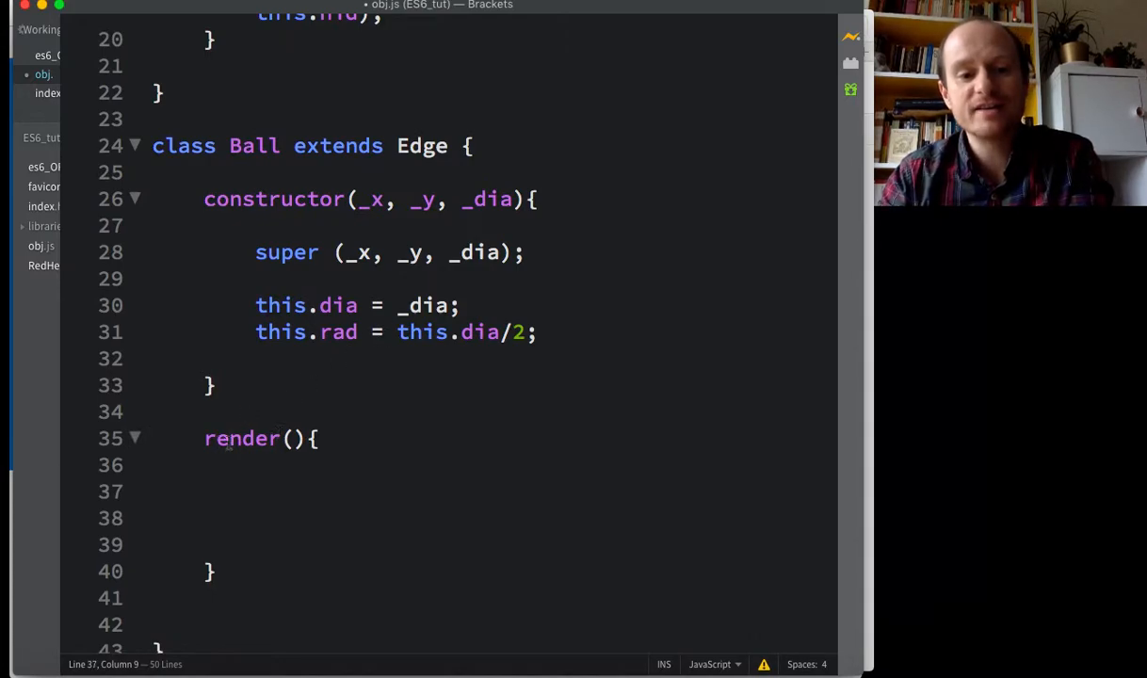
pyautogui.scroll(3)
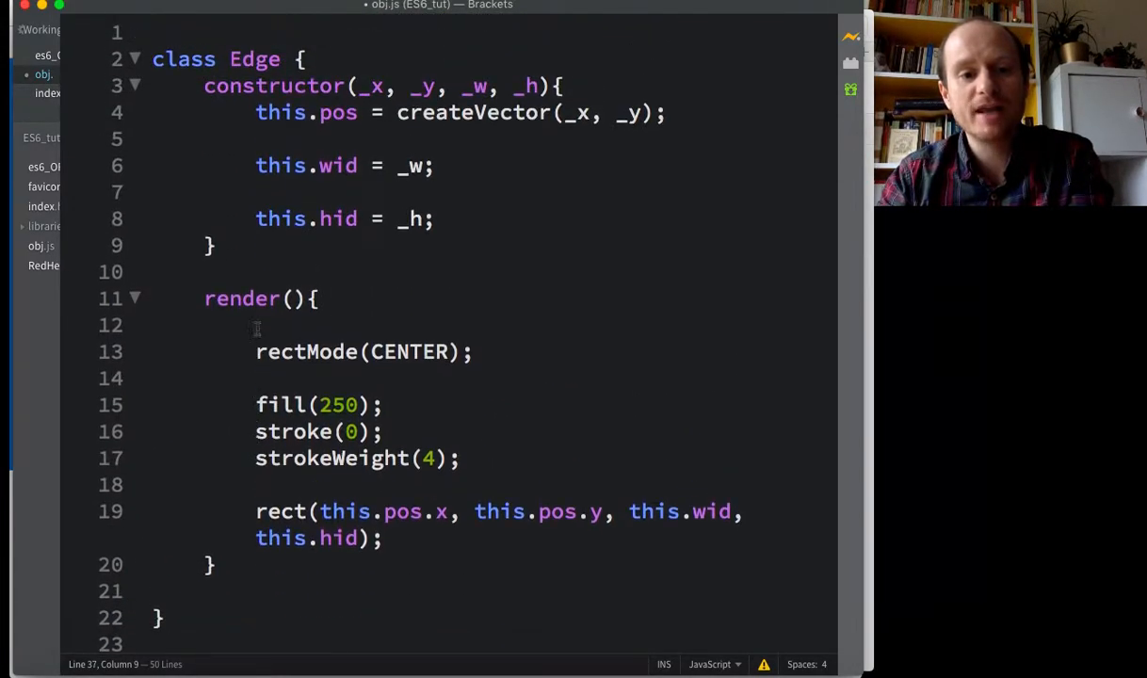
pyautogui.scroll(-3)
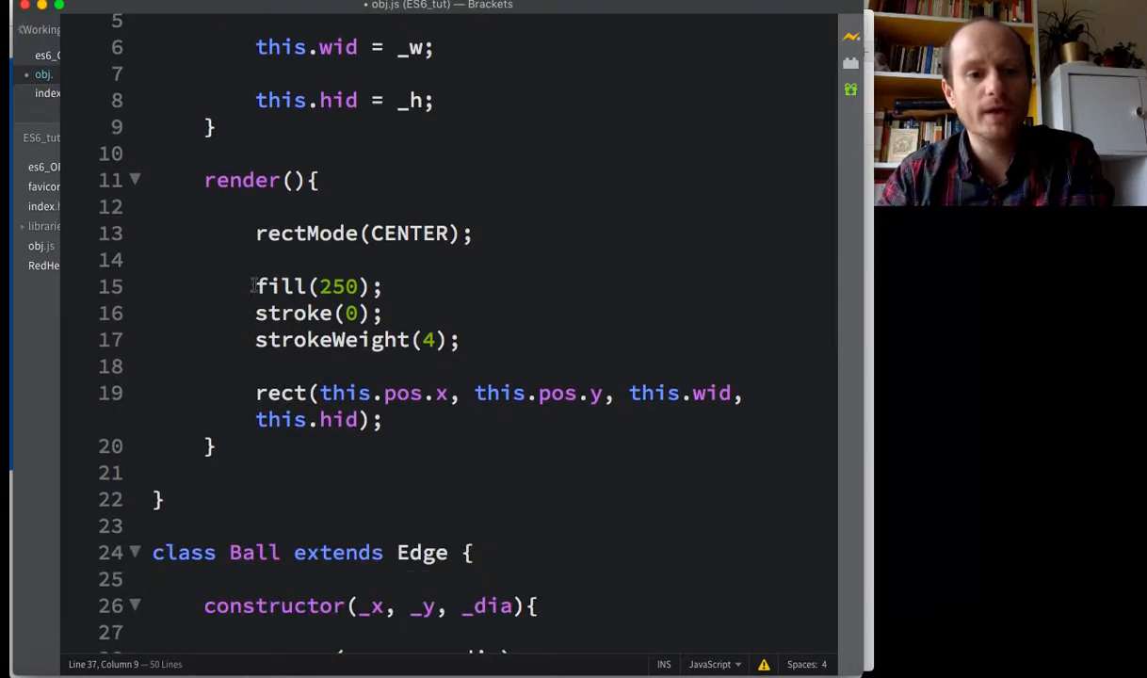
pyautogui.moveTo(256, 286); pyautogui.dragTo(383, 419)
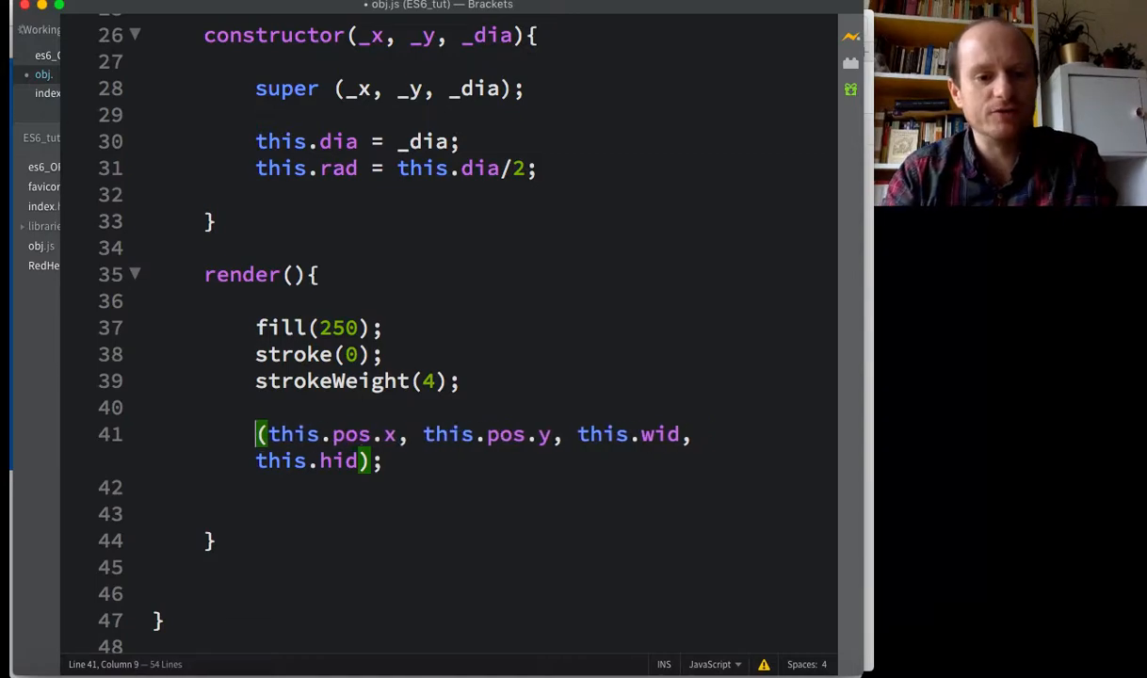
# Step: Change rect to ellipse, use this.dia for both sizes, and set fill(147) and stroke(255)
pyautogui.write('ellipse')
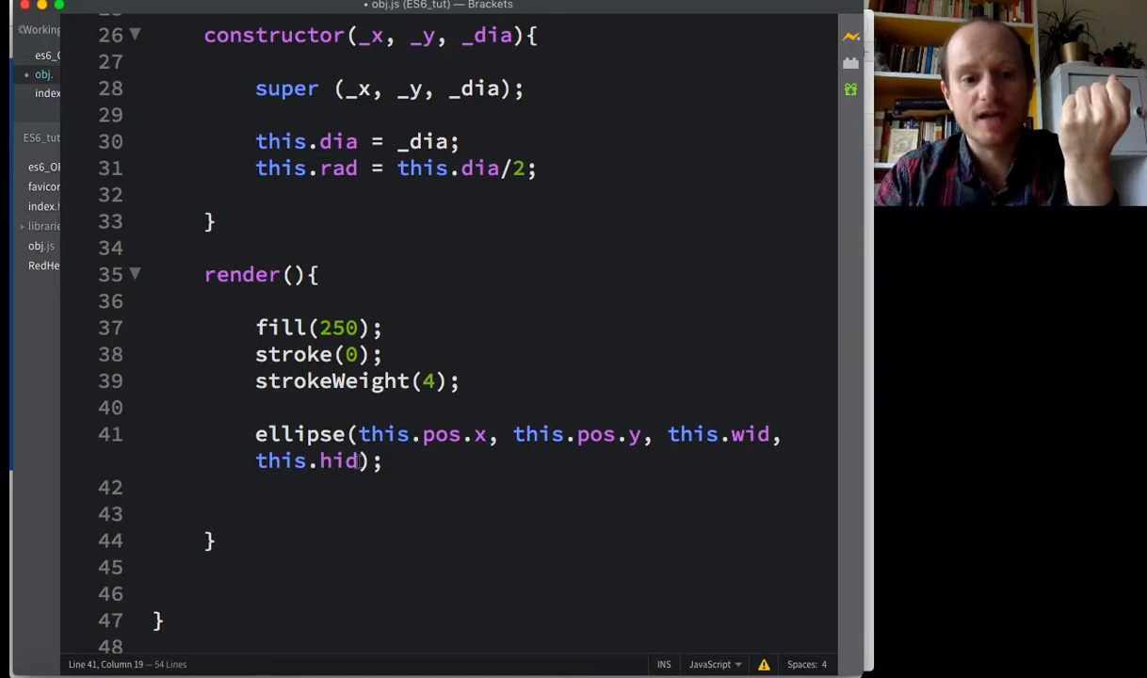
pyautogui.press('Backspace')
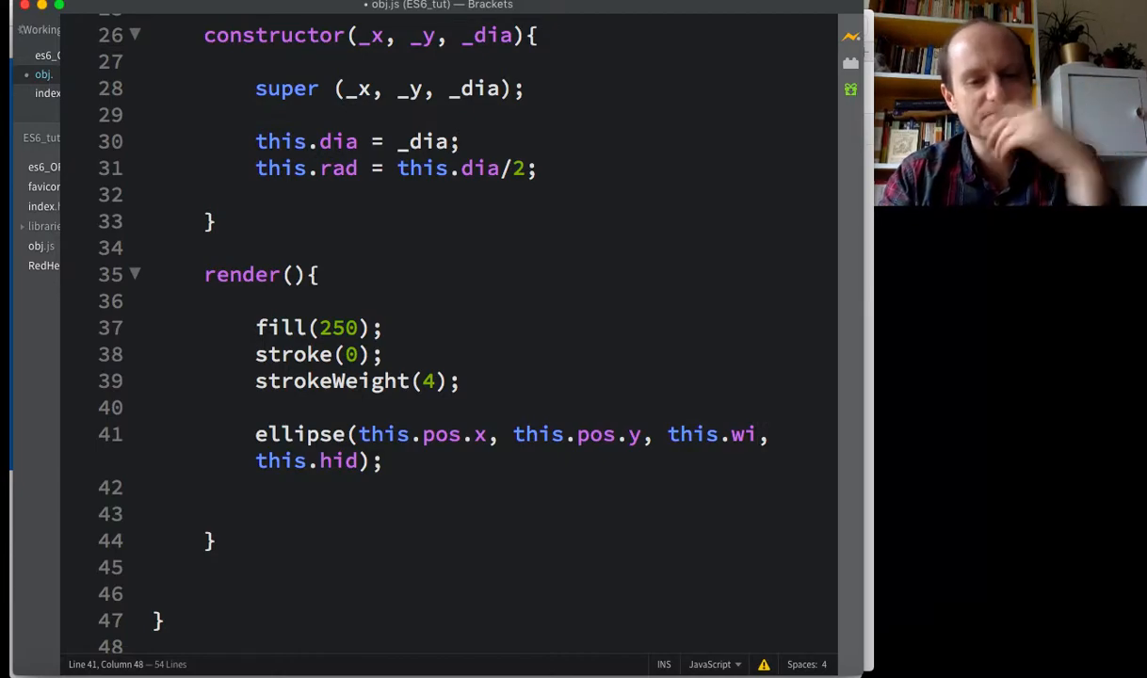
pyautogui.press('Backspace')
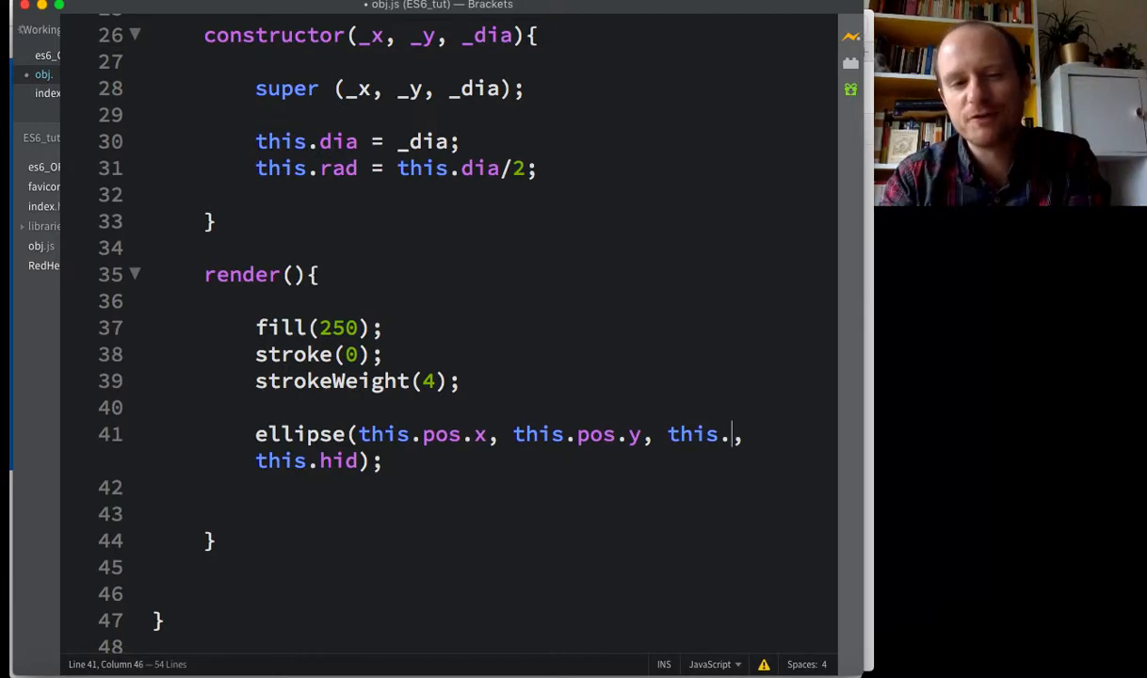
pyautogui.write('d')
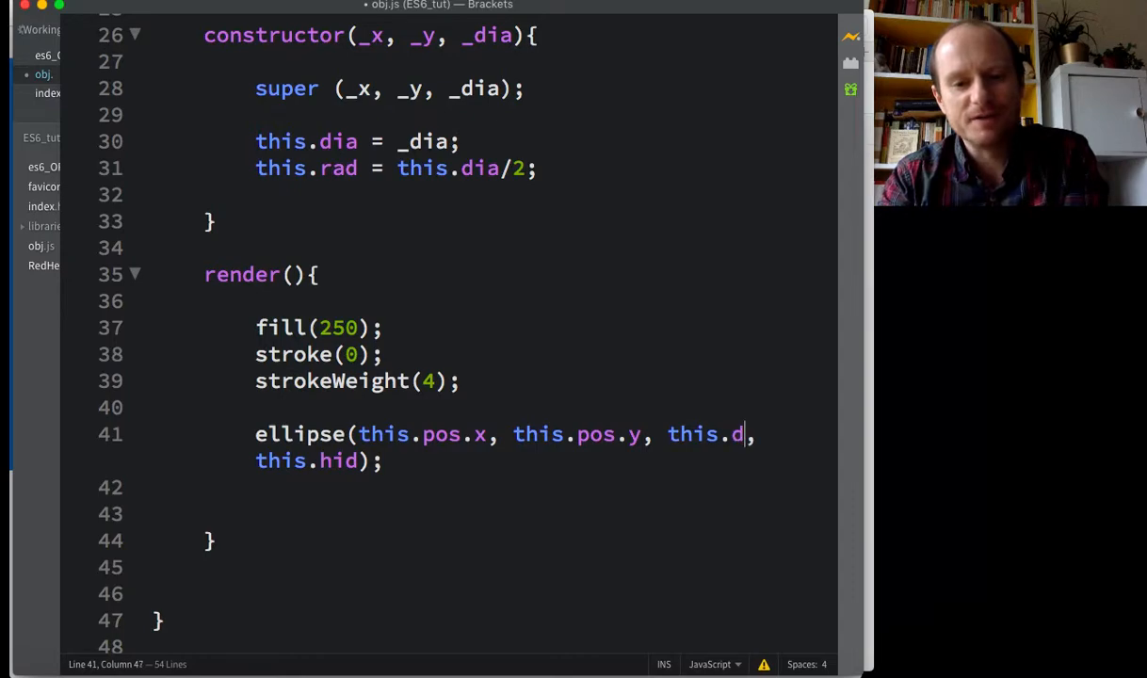
pyautogui.write('ia')
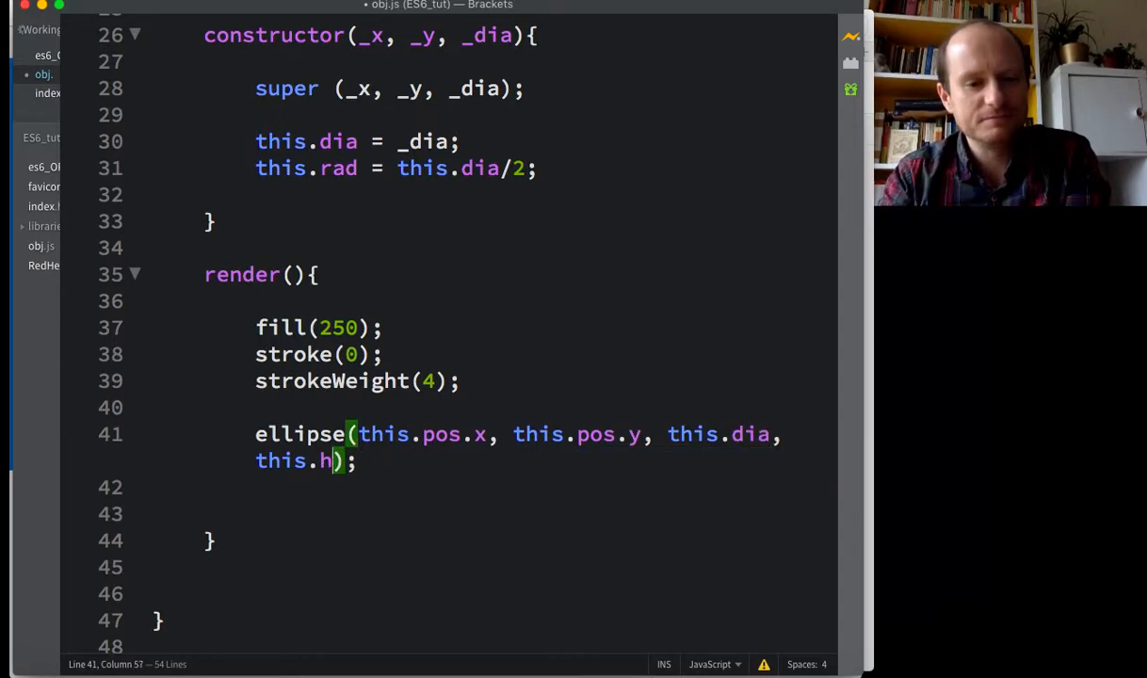
pyautogui.write('ia')
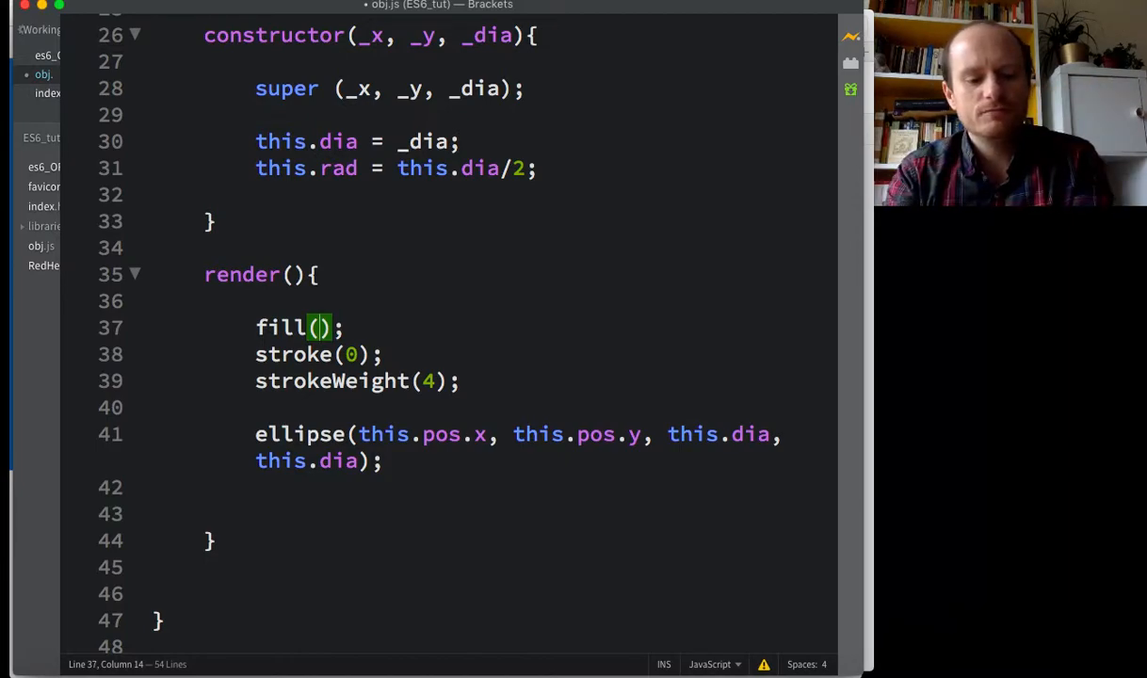
pyautogui.write('147')
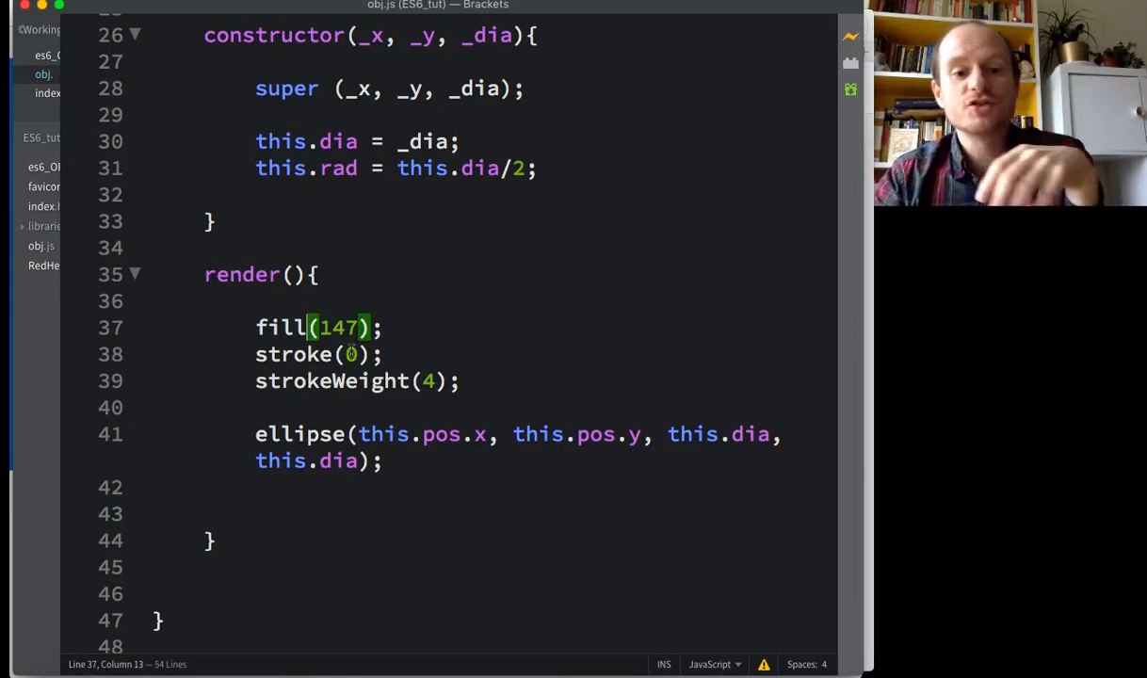
pyautogui.write('2')
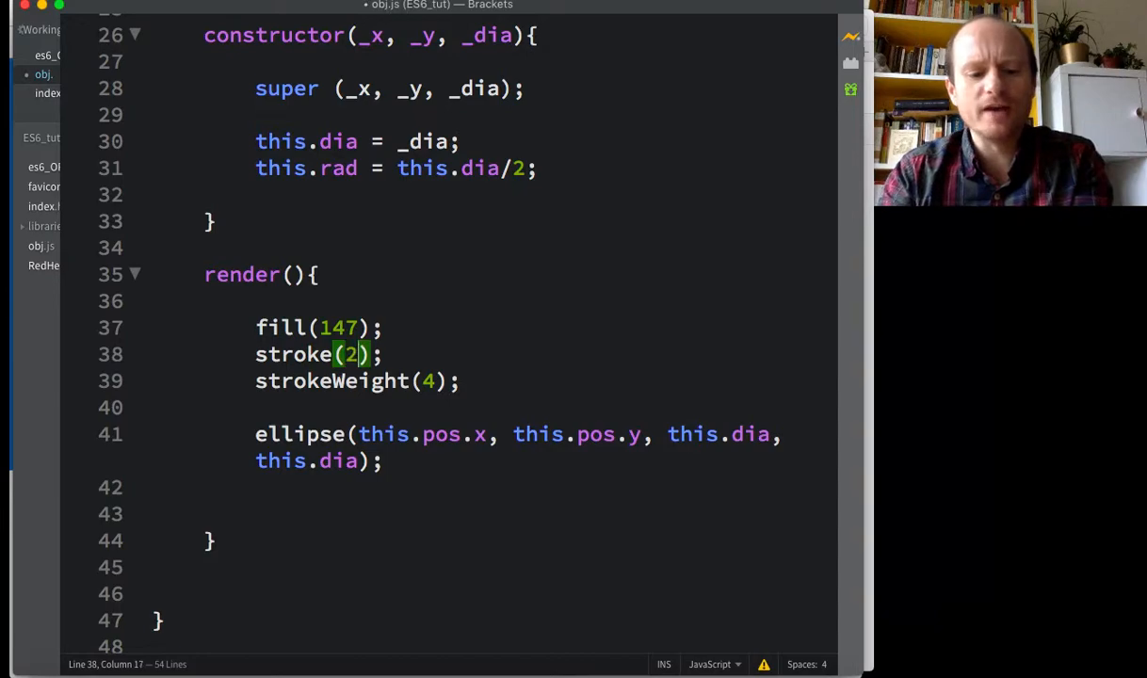
pyautogui.write('55')
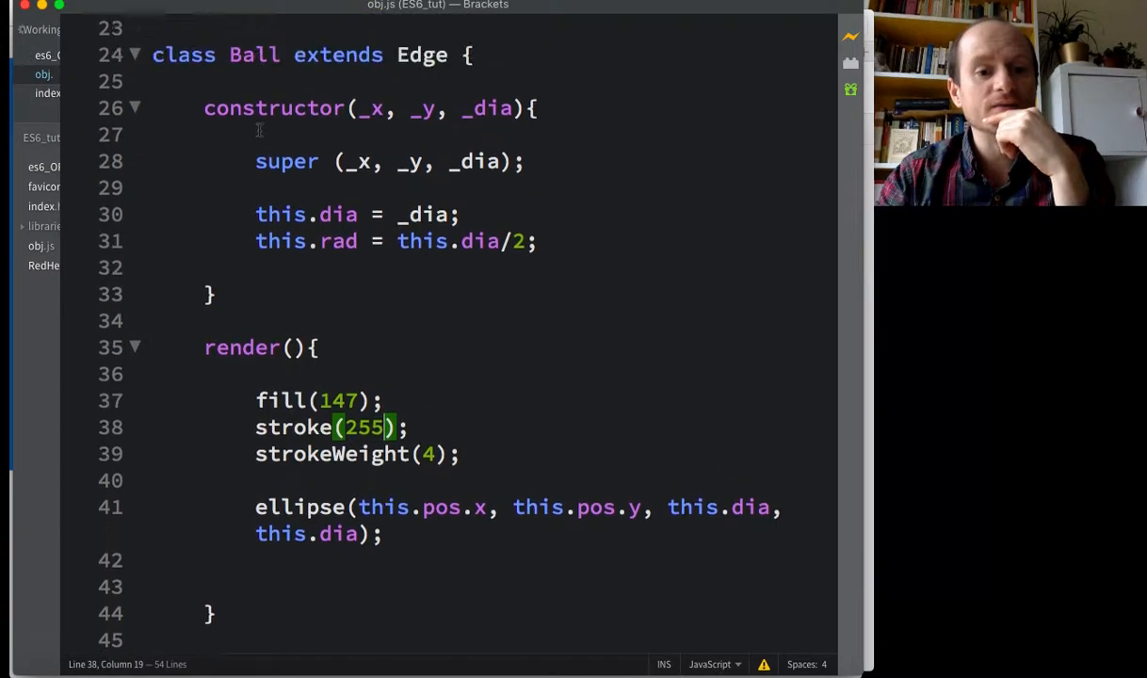
# Step: Scroll through obj.js reviewing the finished Edge and Ball classes
pyautogui.scroll(3)
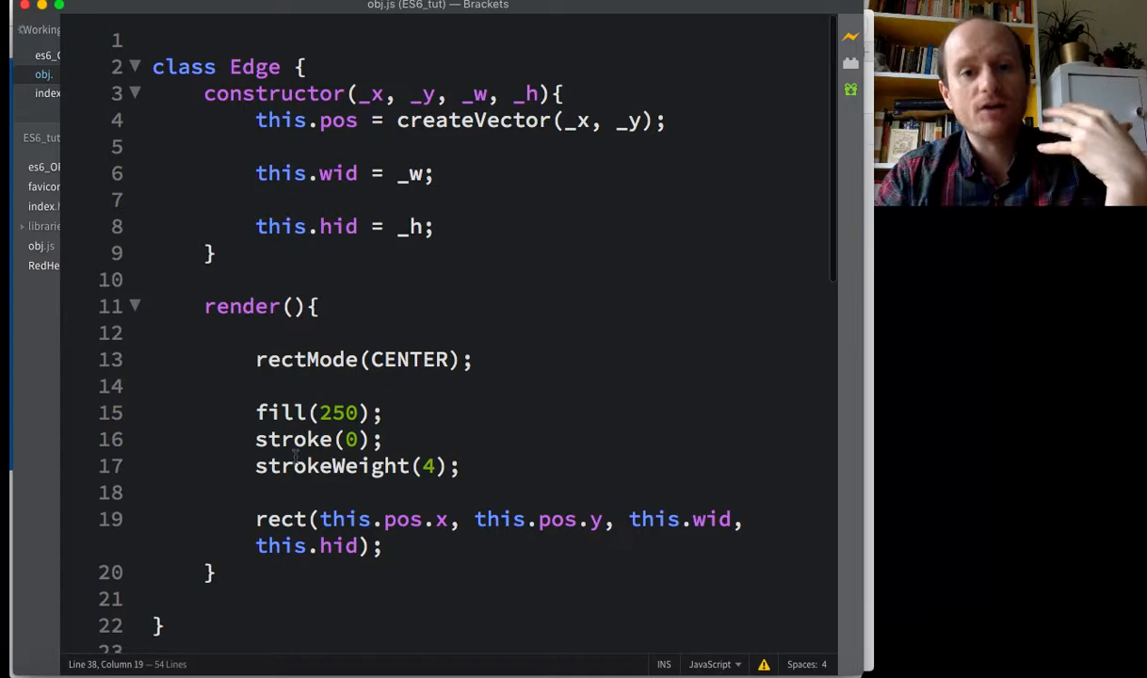
pyautogui.scroll(-3)
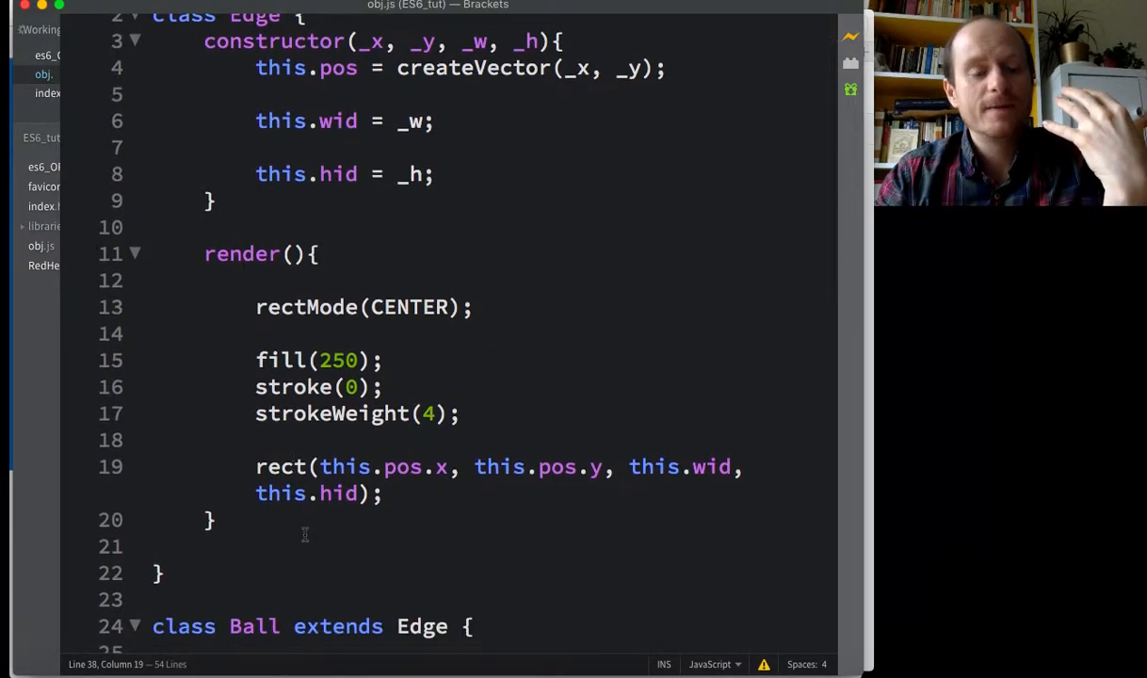
pyautogui.scroll(-3)
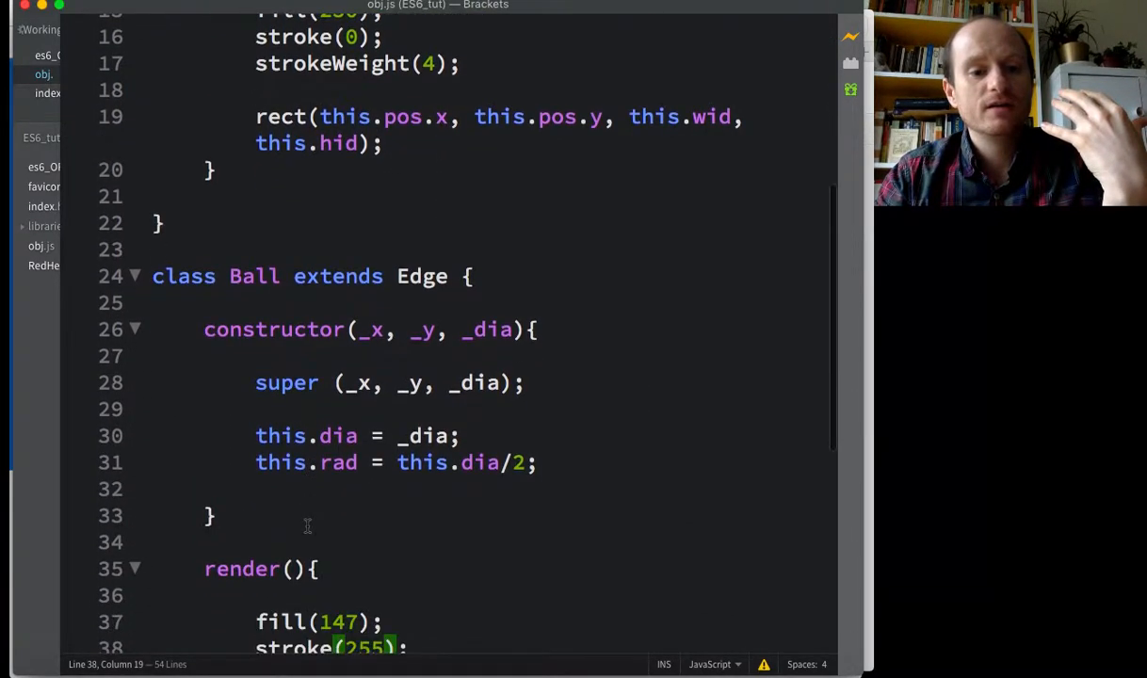
pyautogui.scroll(-3)
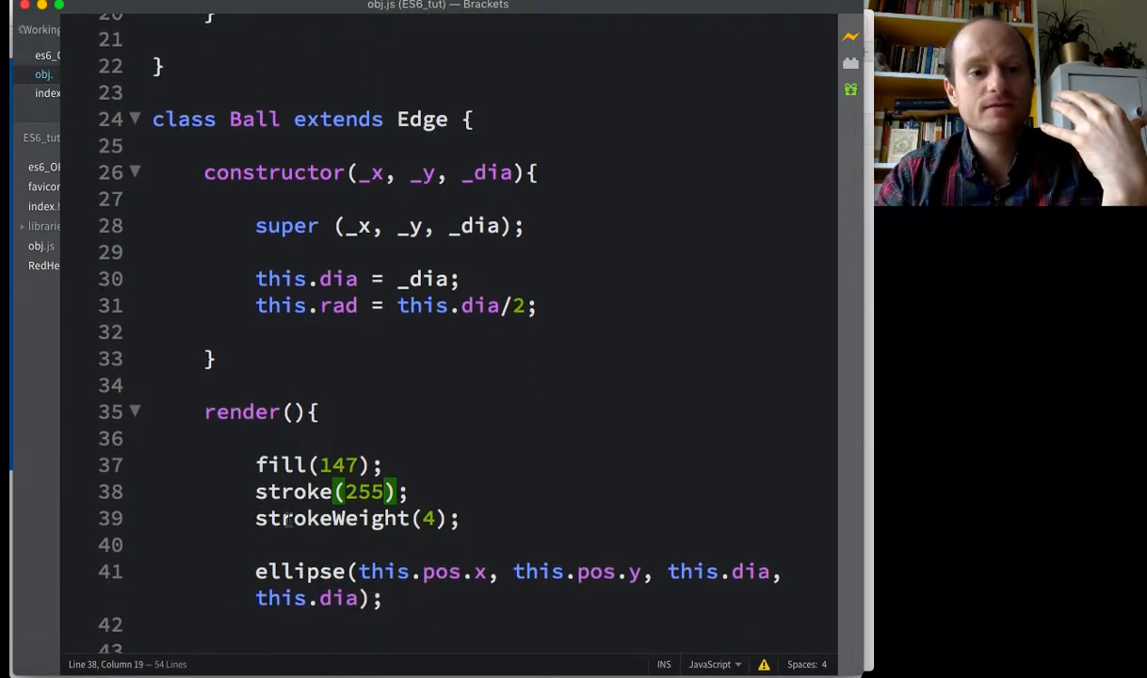
pyautogui.scroll(-3)
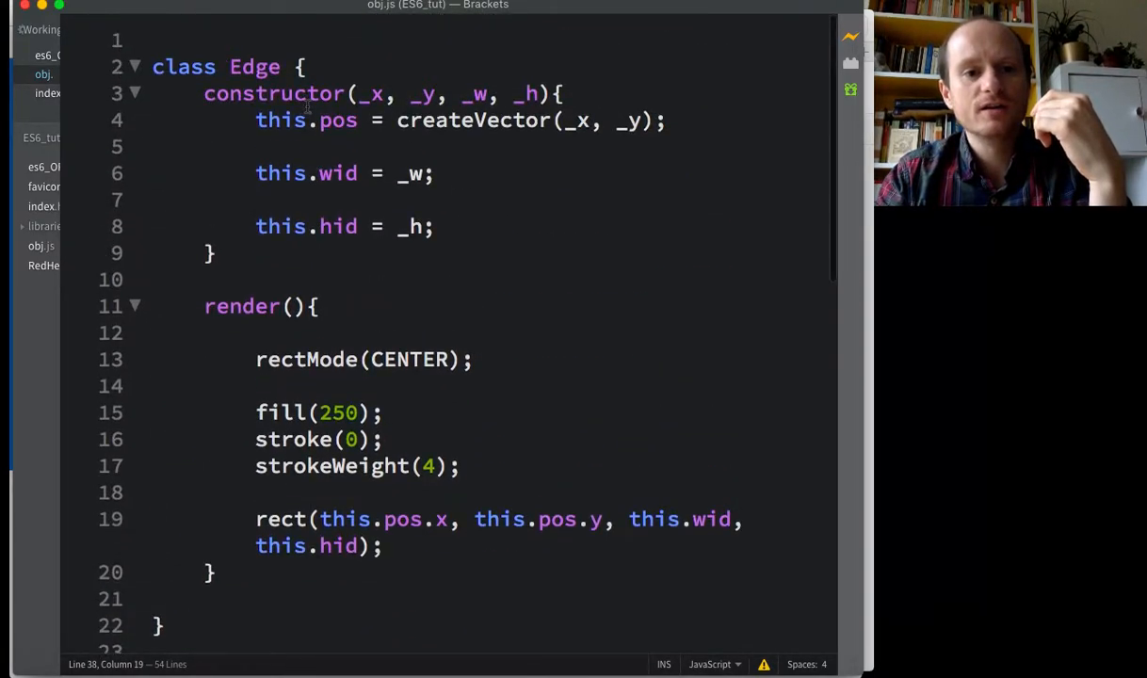
pyautogui.scroll(-3)
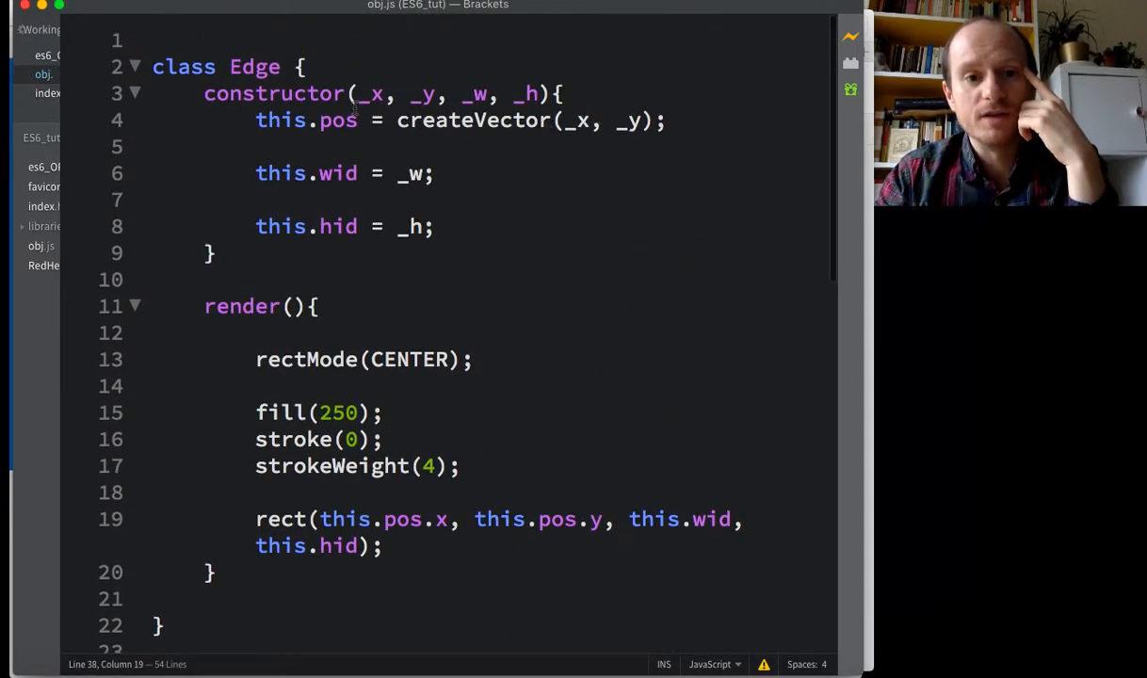
pyautogui.scroll(-3)
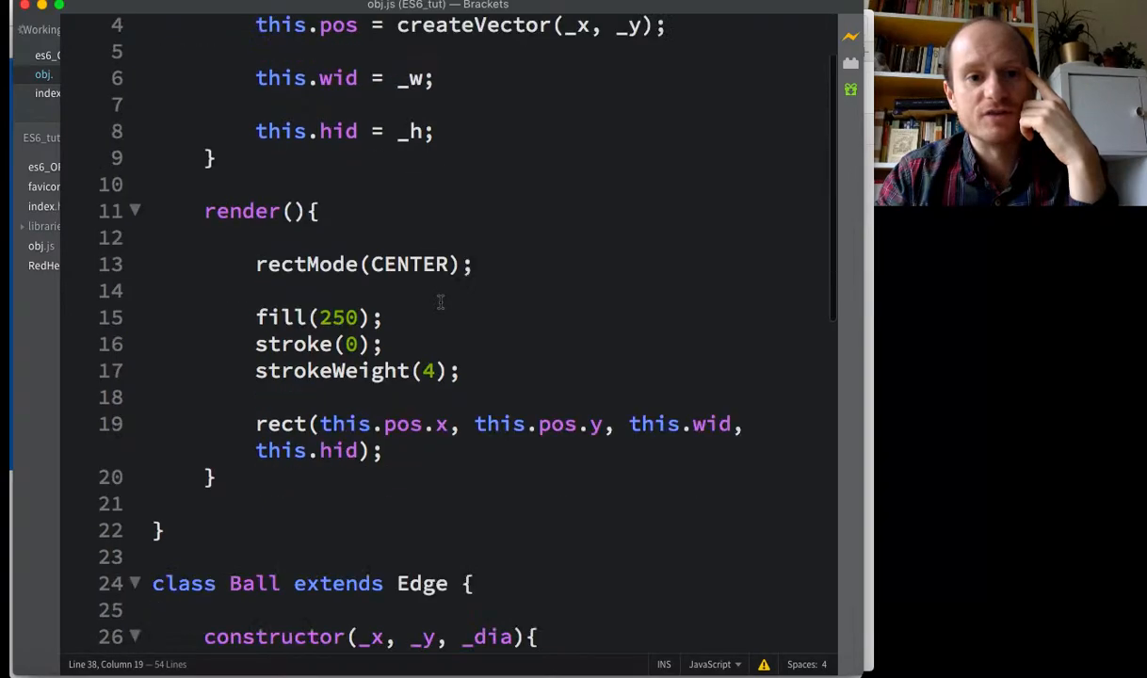
pyautogui.scroll(-3)
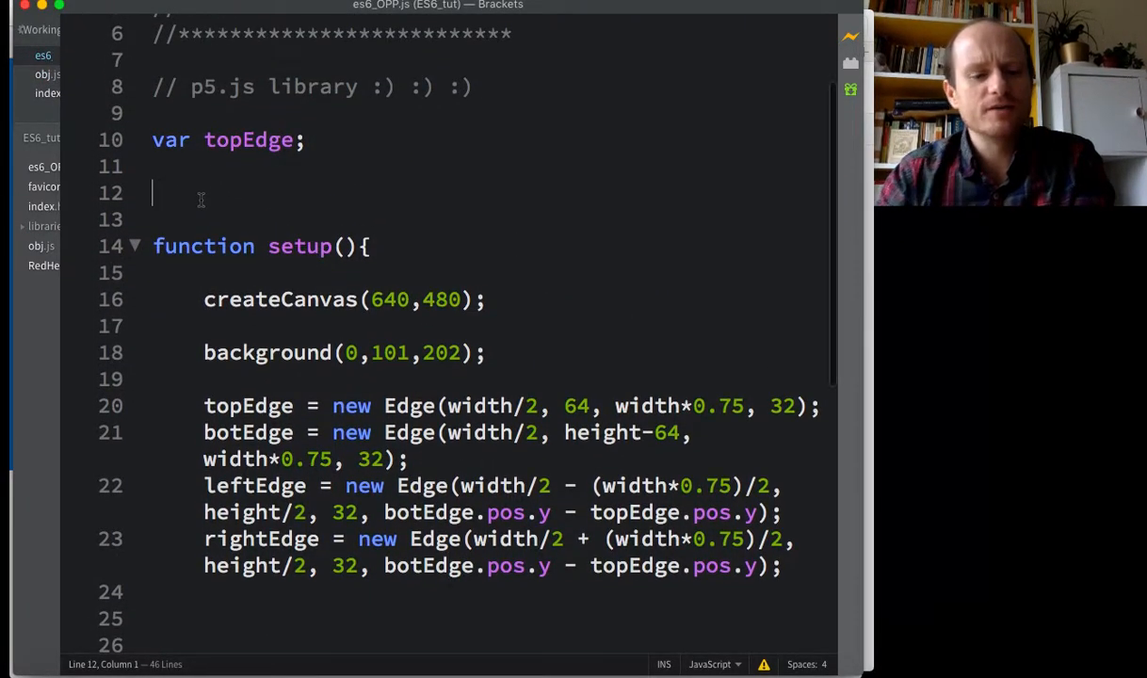
# Step: Declare 'var balls = [];' on line 12 of es6_OPP.js, then scroll to setup
pyautogui.write('var')
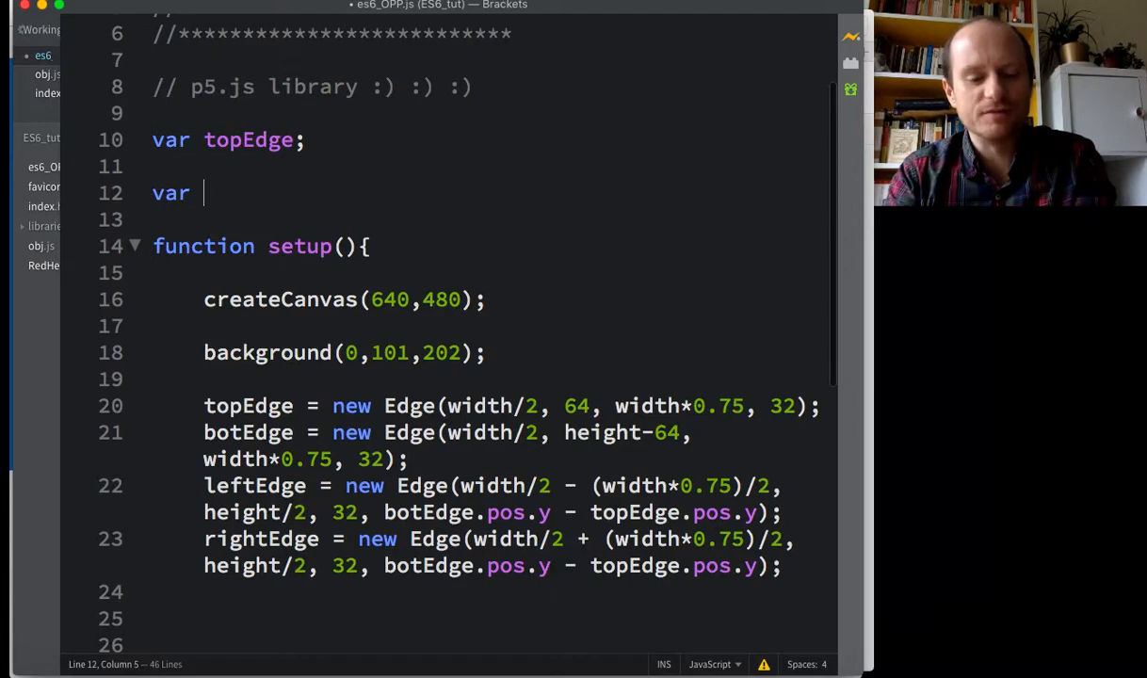
pyautogui.write('ball =')
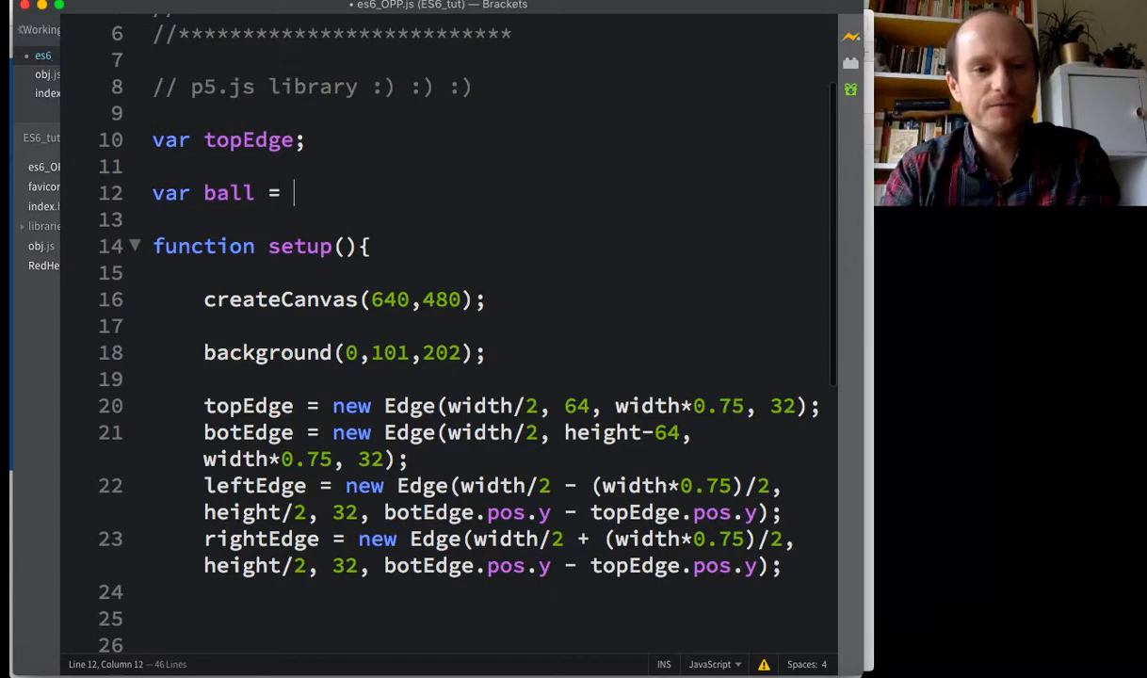
pyautogui.write('s')
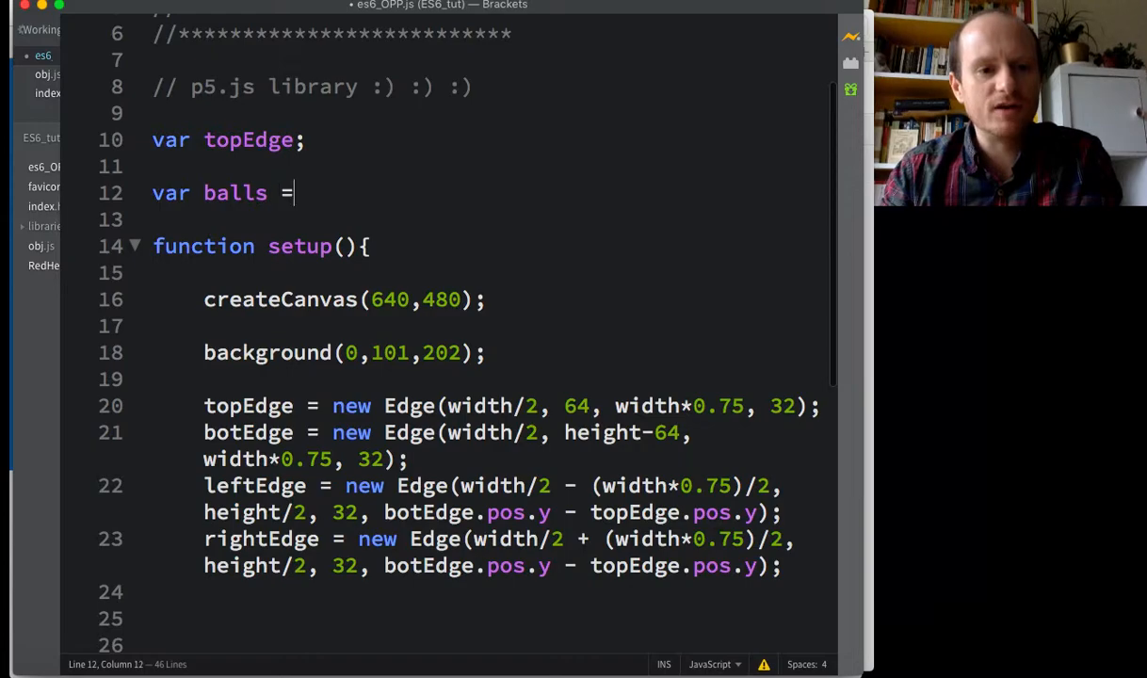
pyautogui.write('[];')
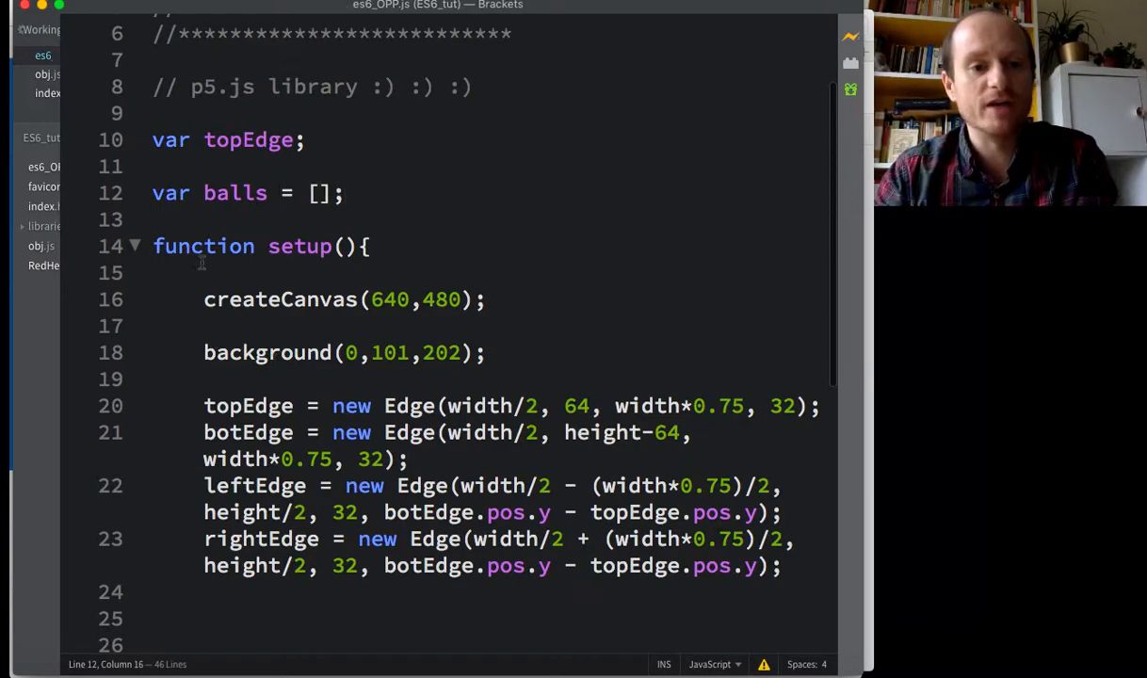
pyautogui.doubleClick(260, 193)
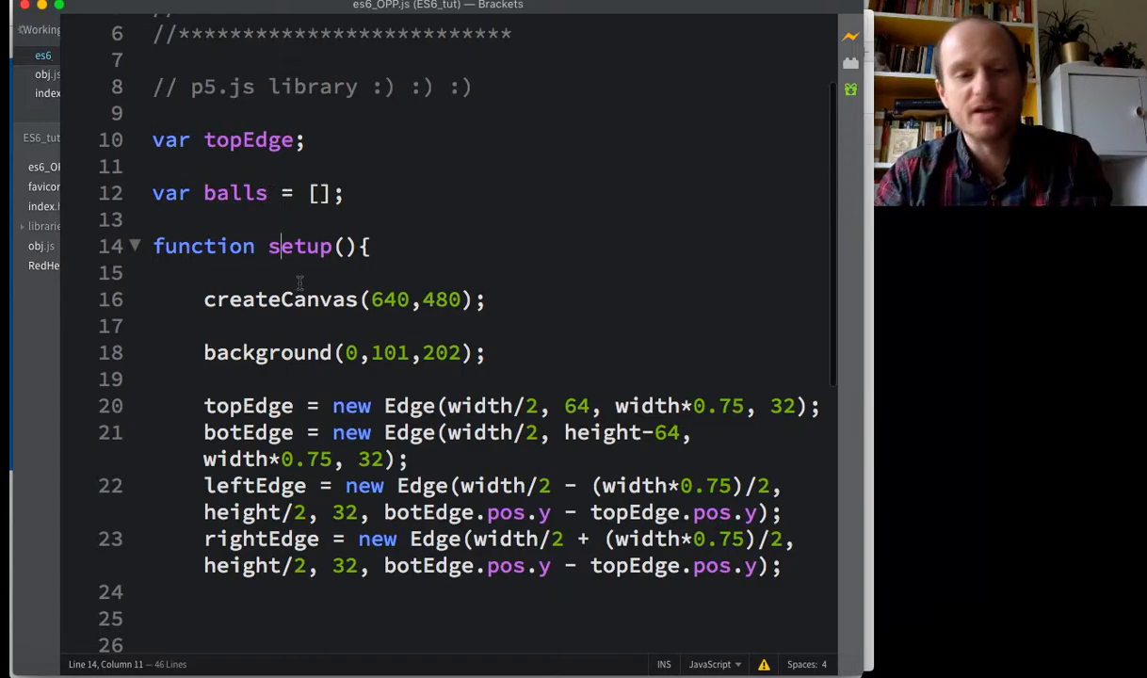
pyautogui.scroll(-3)
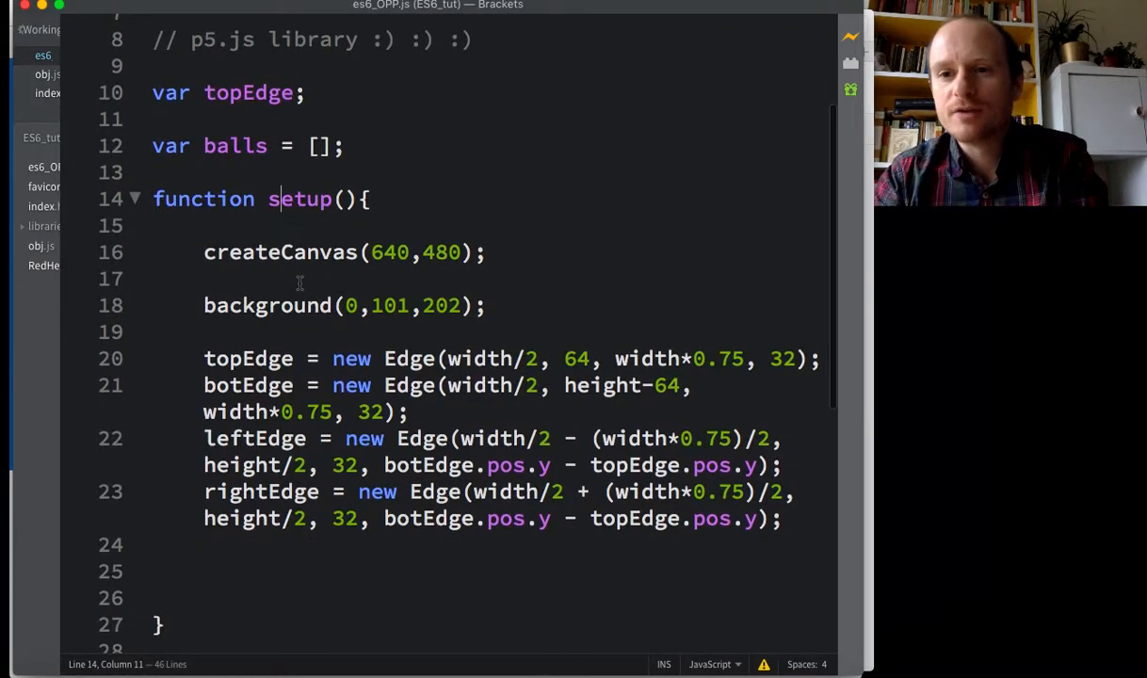
pyautogui.scroll(-3)
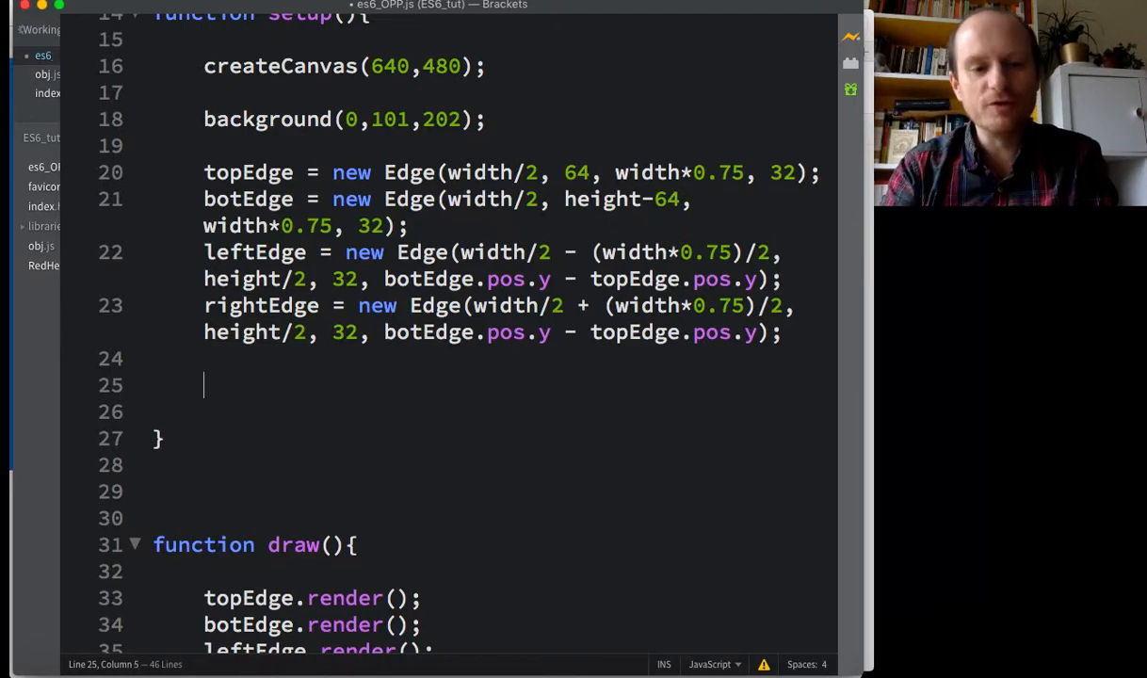
# Step: Start a loop in setup: 'for (let i = 0; i < 1; i++){'
pyautogui.write('for (l')
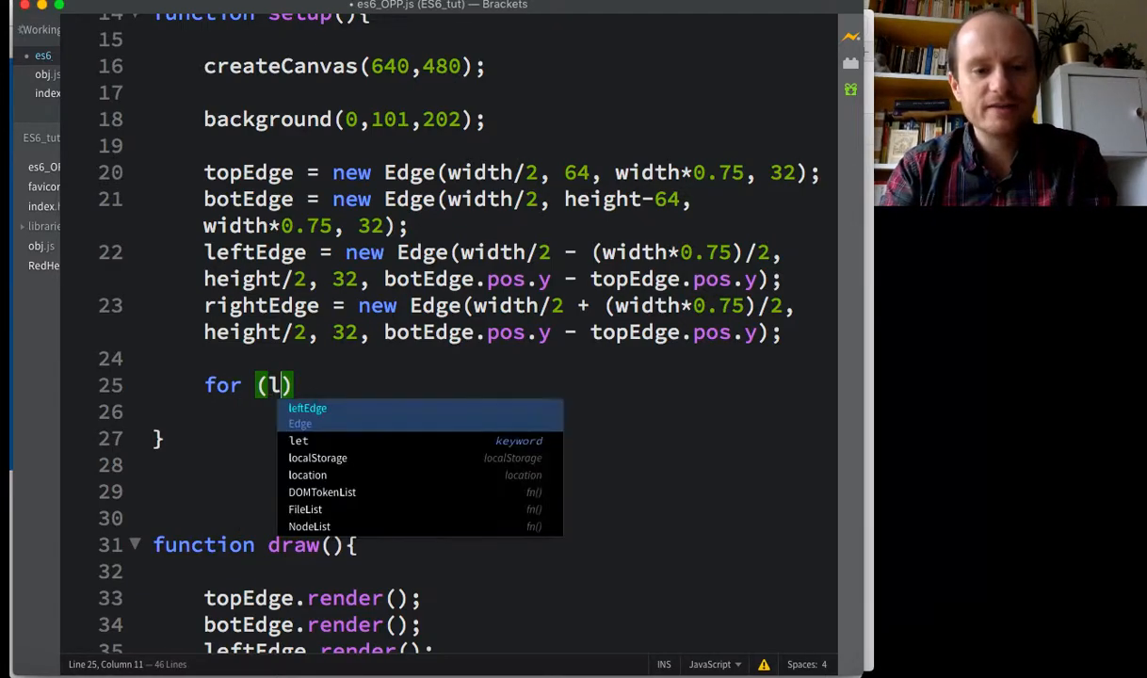
pyautogui.write('et')
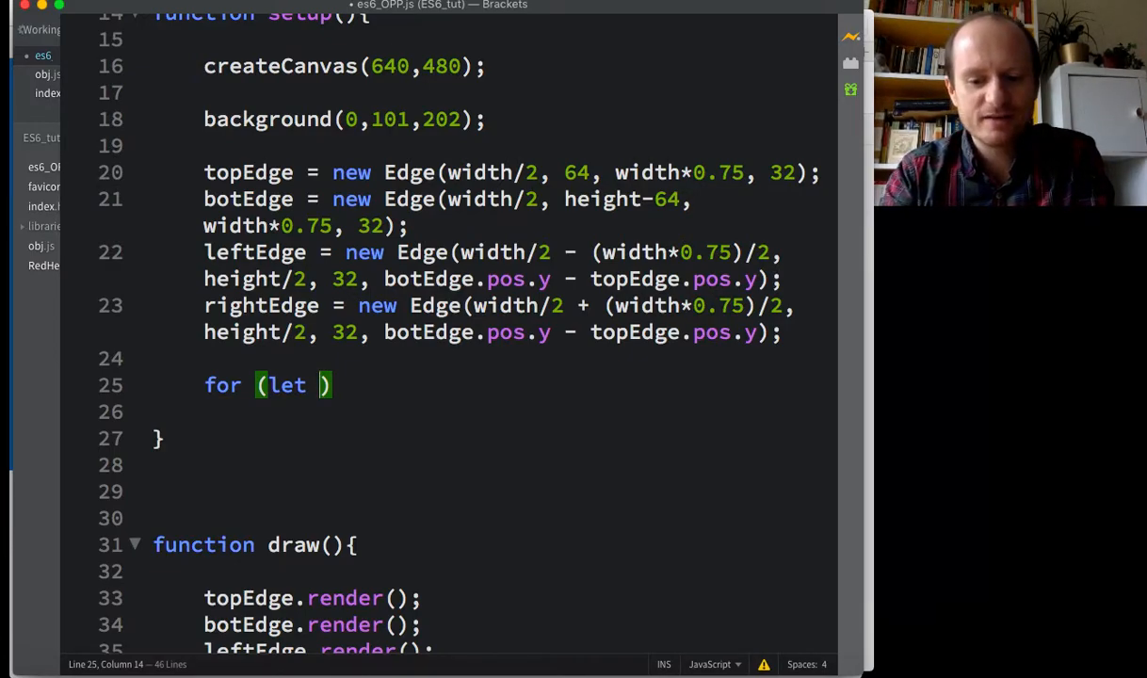
pyautogui.write('i = 0; i <')
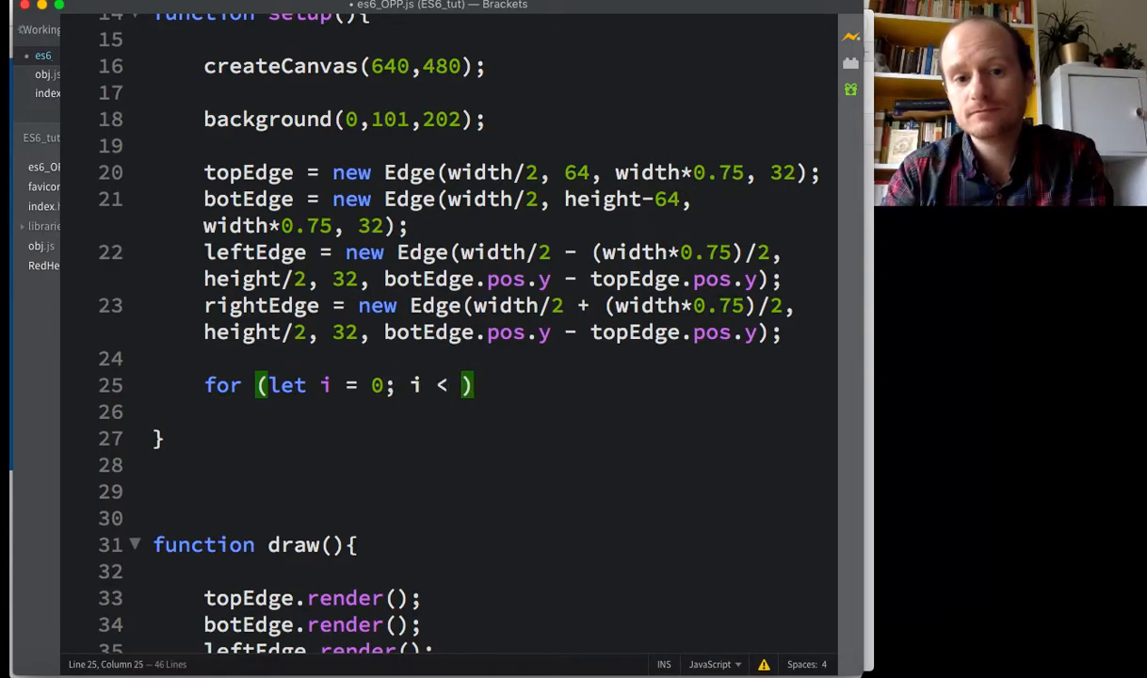
pyautogui.write('1')
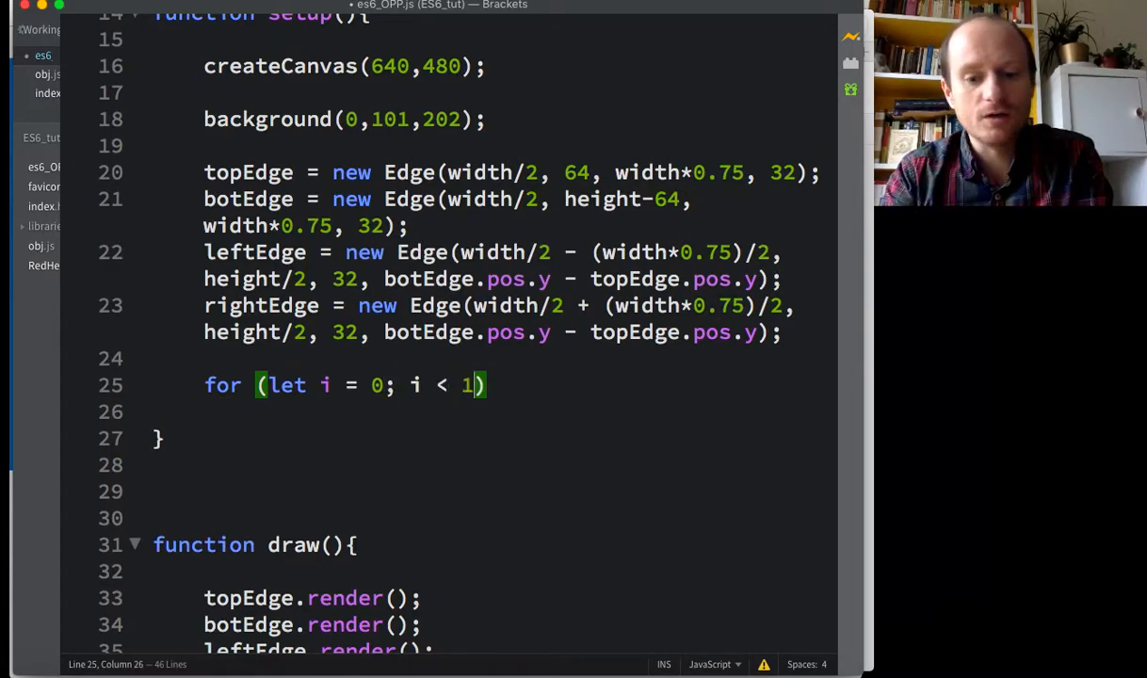
pyautogui.write(';')
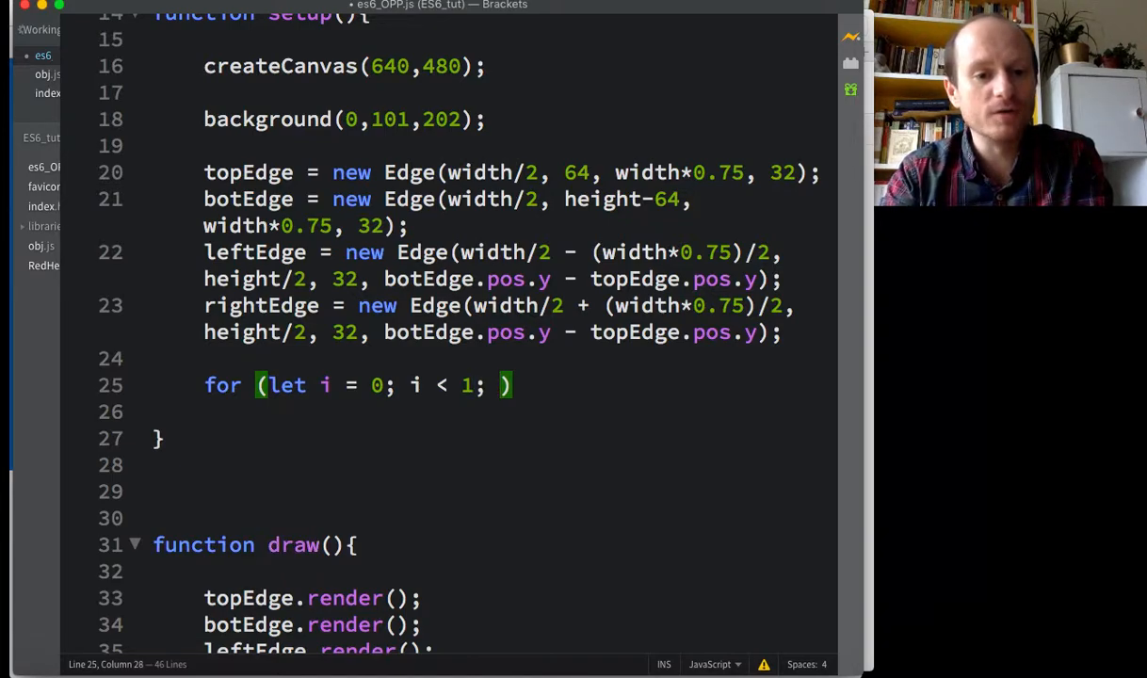
pyautogui.write('i++')
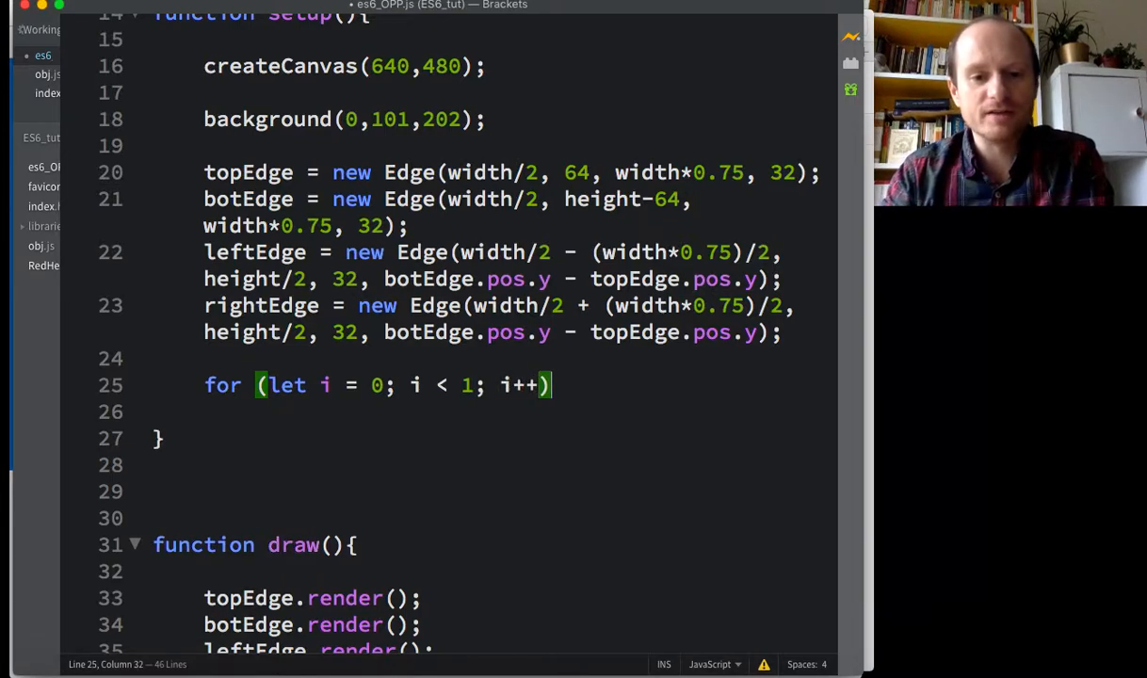
pyautogui.write('{')
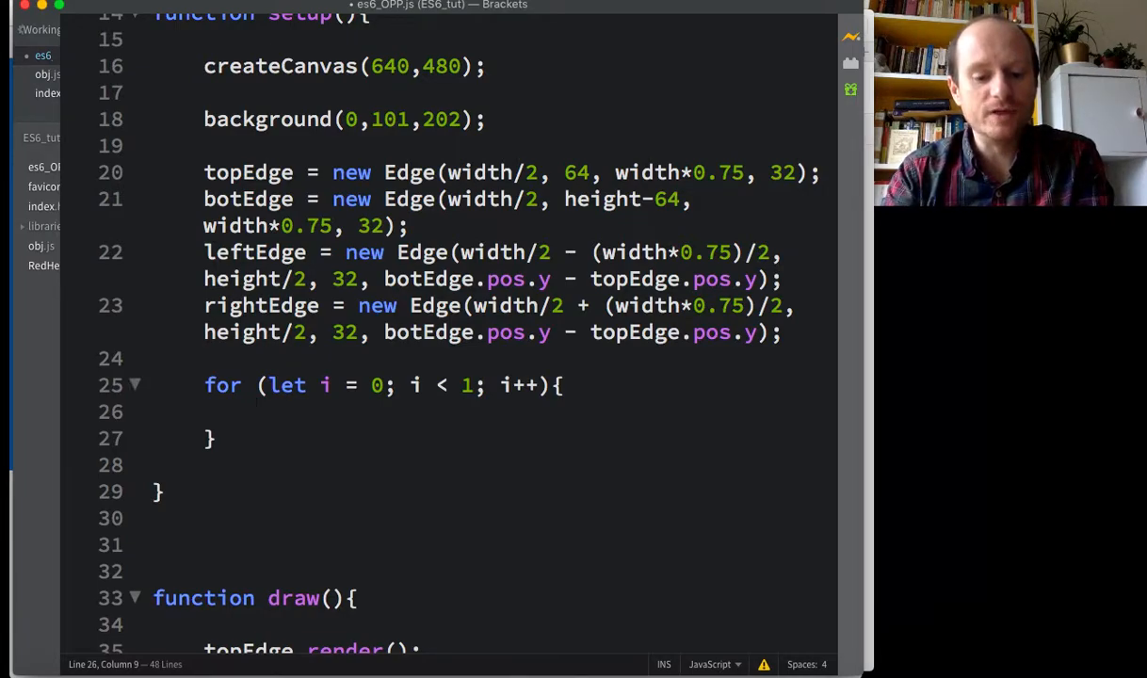
# Step: Inside the loop, push new Ball(width/2, height/2, 32) into balls
pyautogui.write('bll')
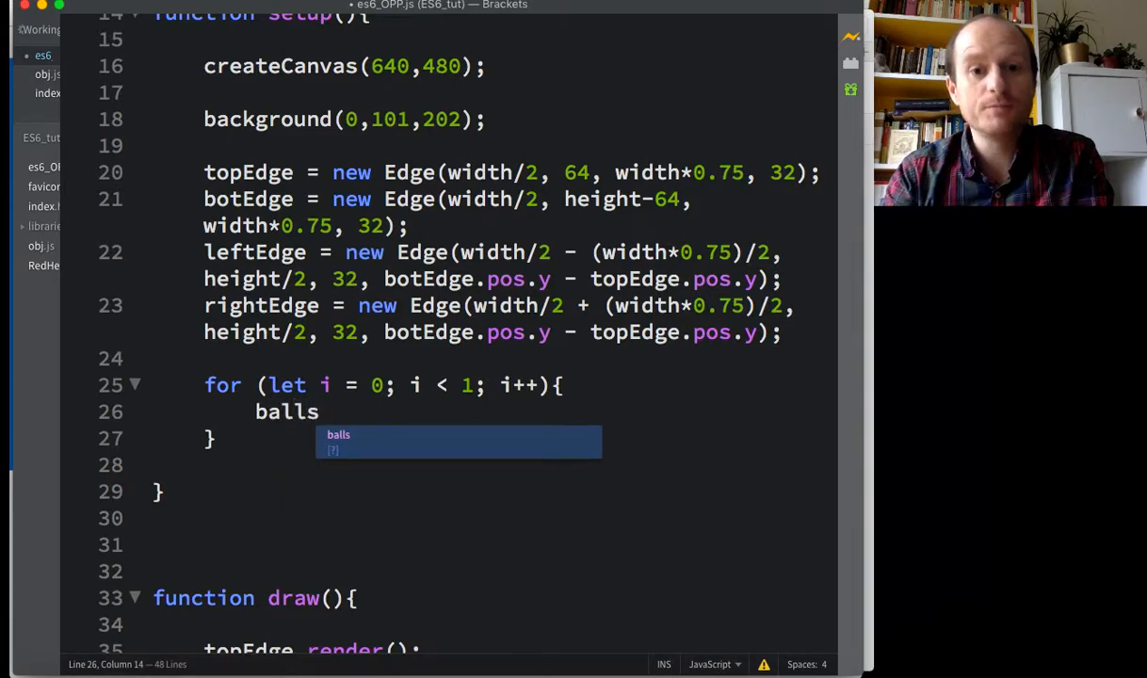
pyautogui.write('.push();')
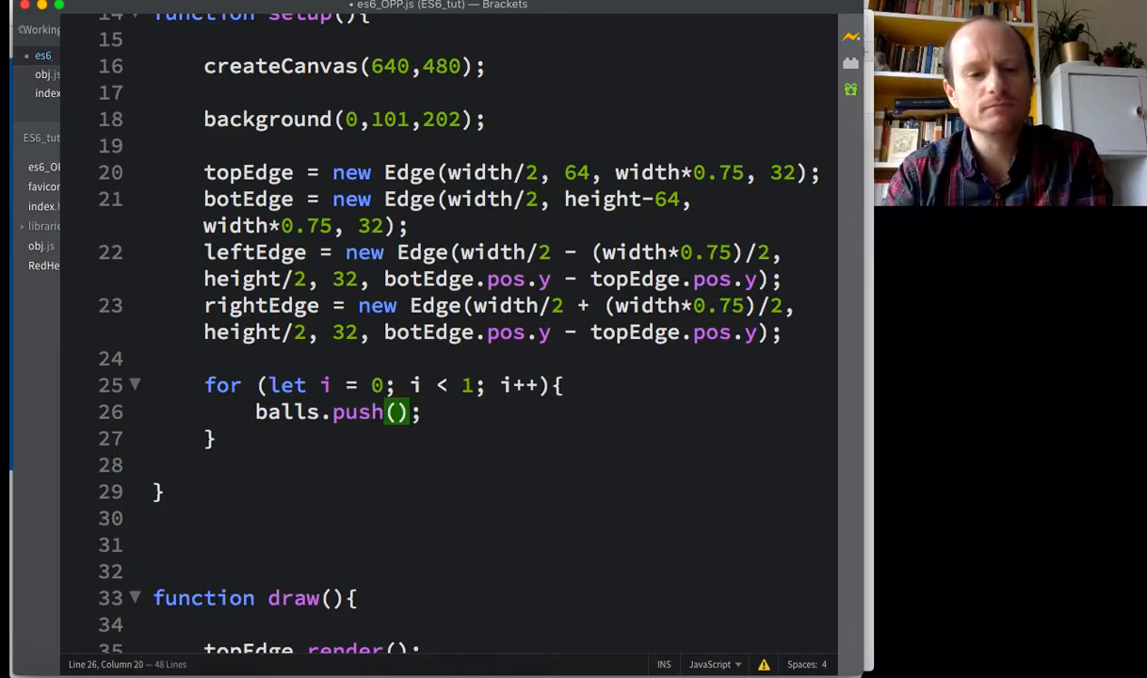
pyautogui.write('new Ball(')
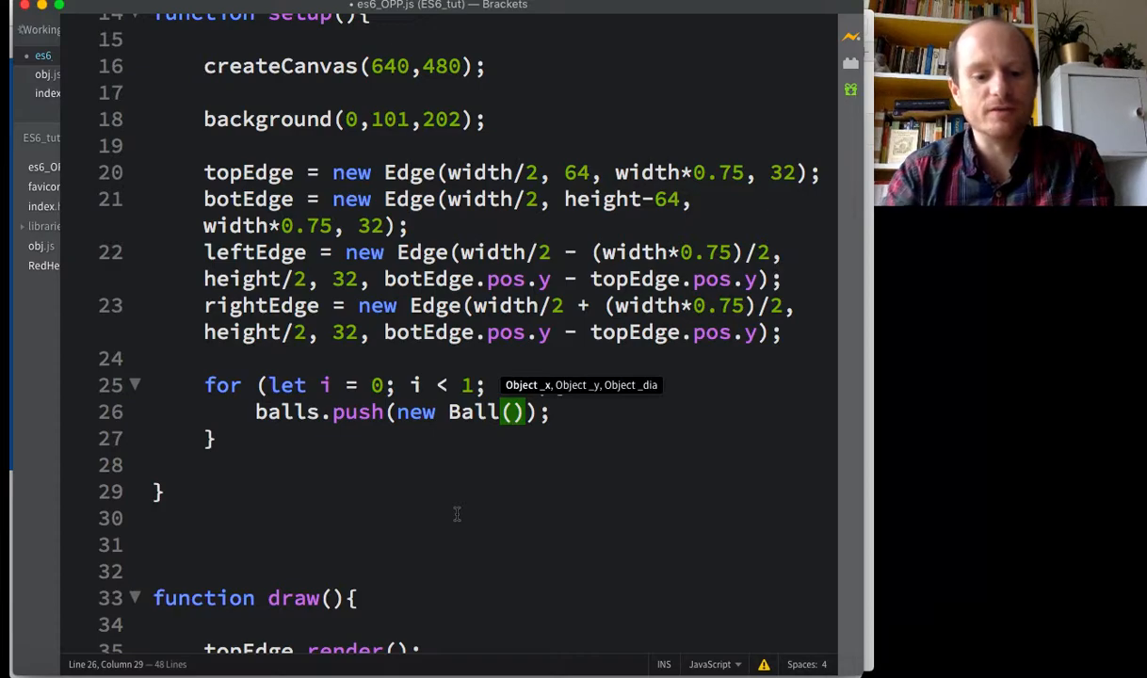
pyautogui.write('width/2,')
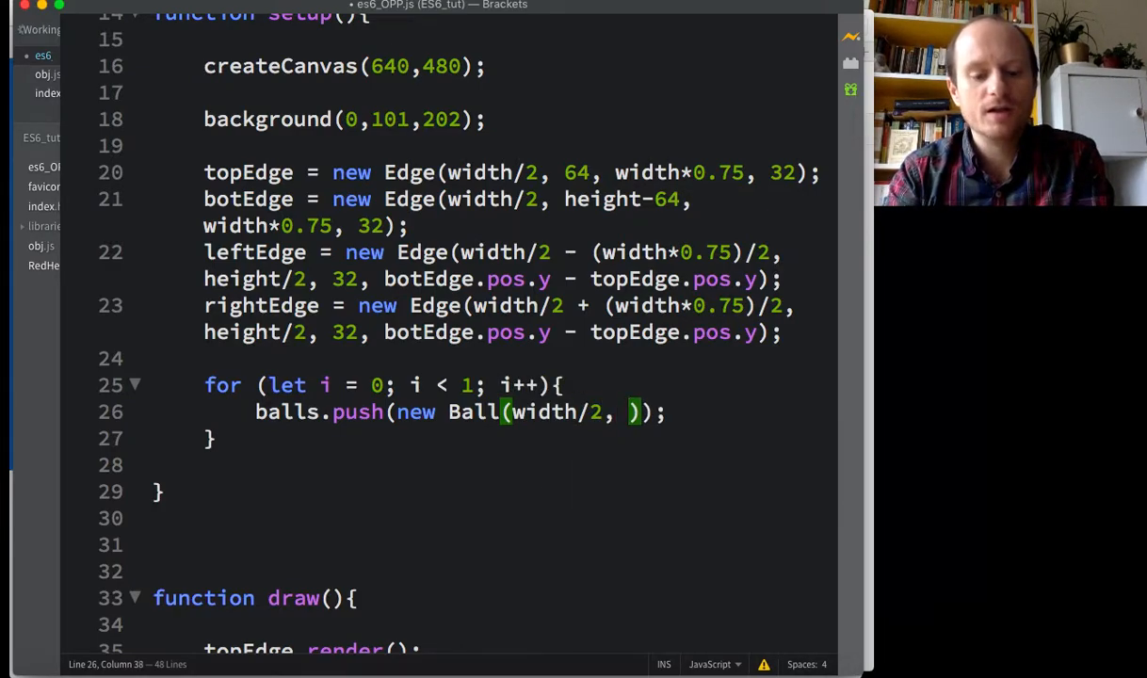
pyautogui.write('height')
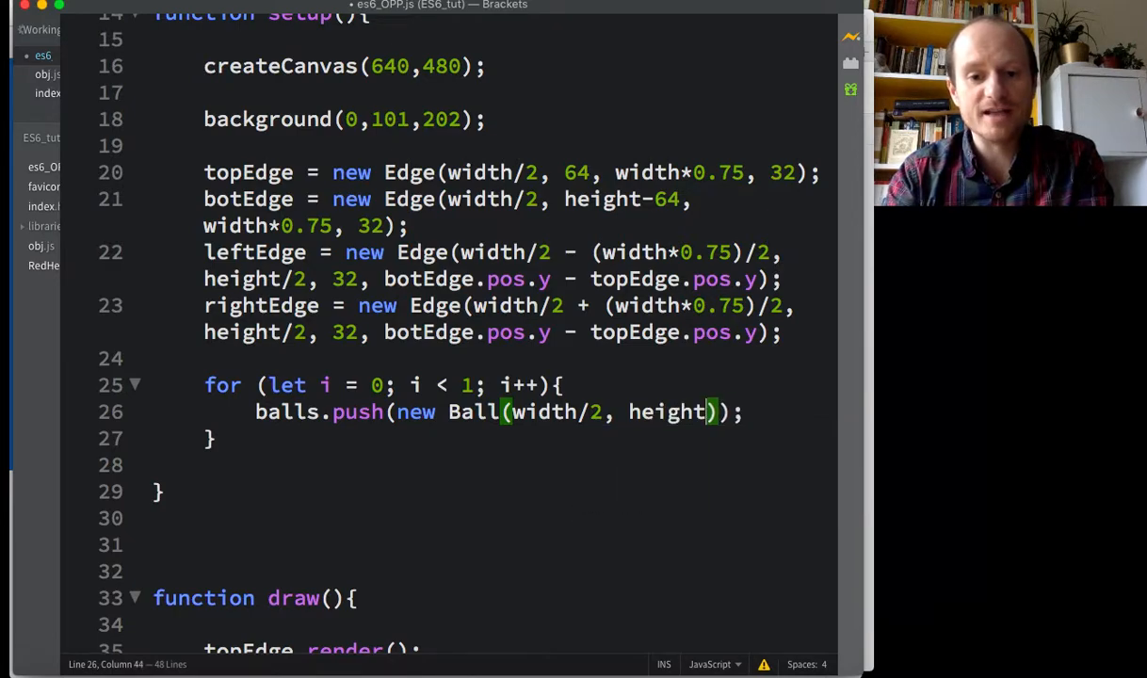
pyautogui.write('/2,')
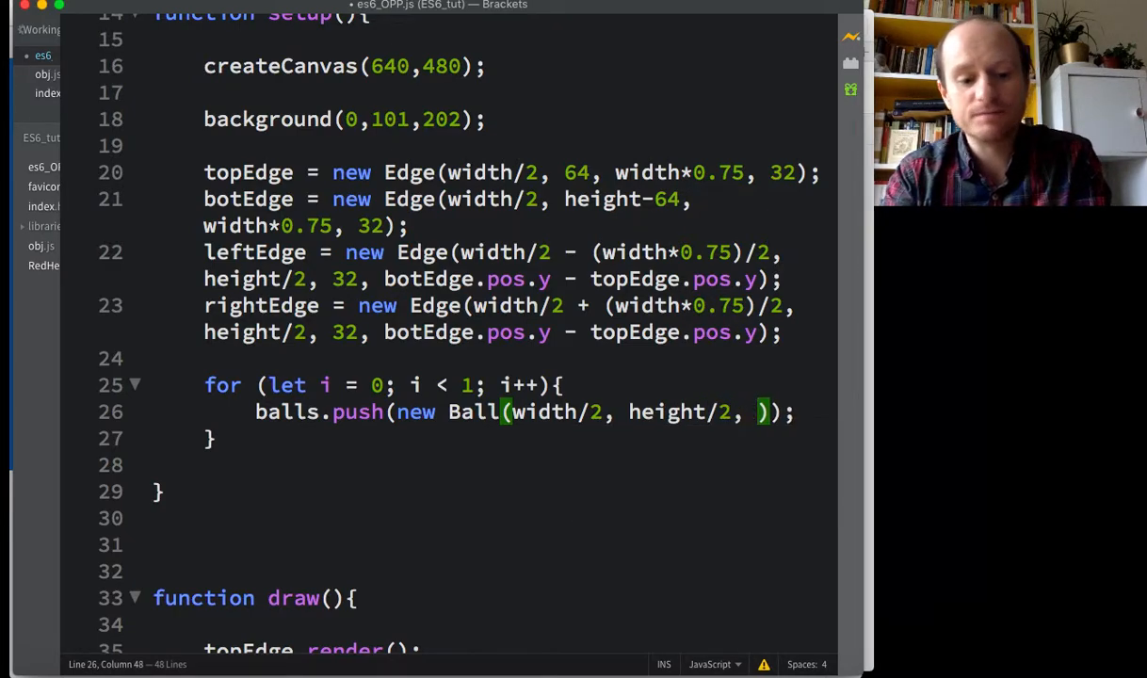
pyautogui.write('32')
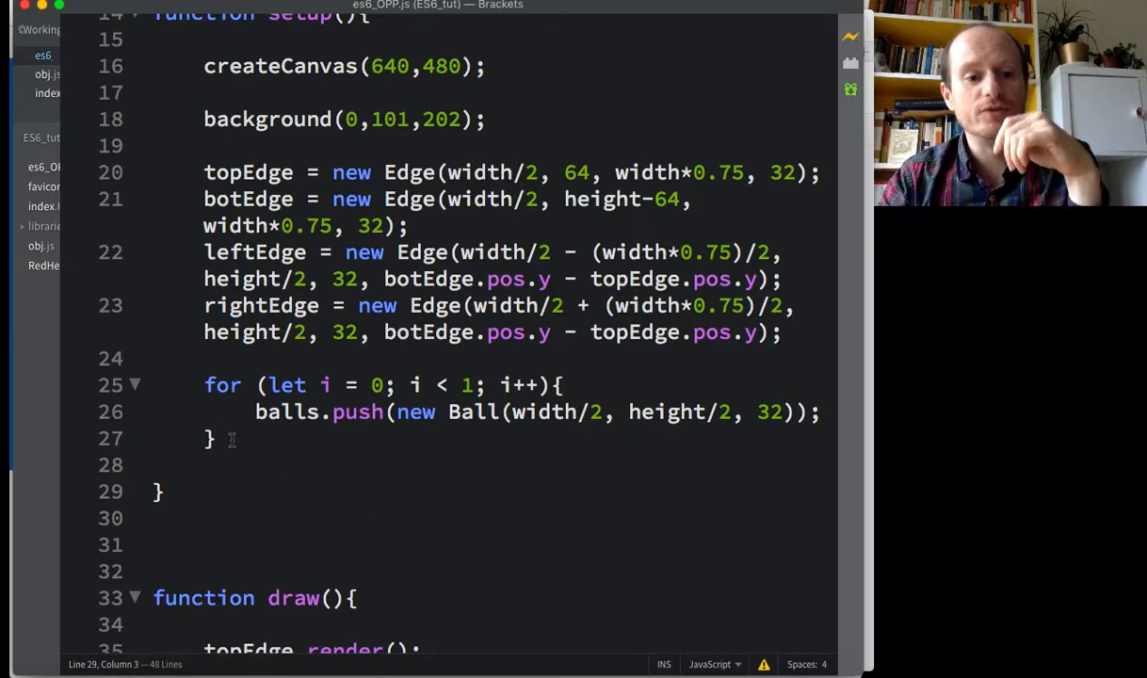
# Step: Paste the setup ball-creation for loop into draw(), looping up to balls.length
pyautogui.moveTo(205, 384); pyautogui.dragTo(215, 438)
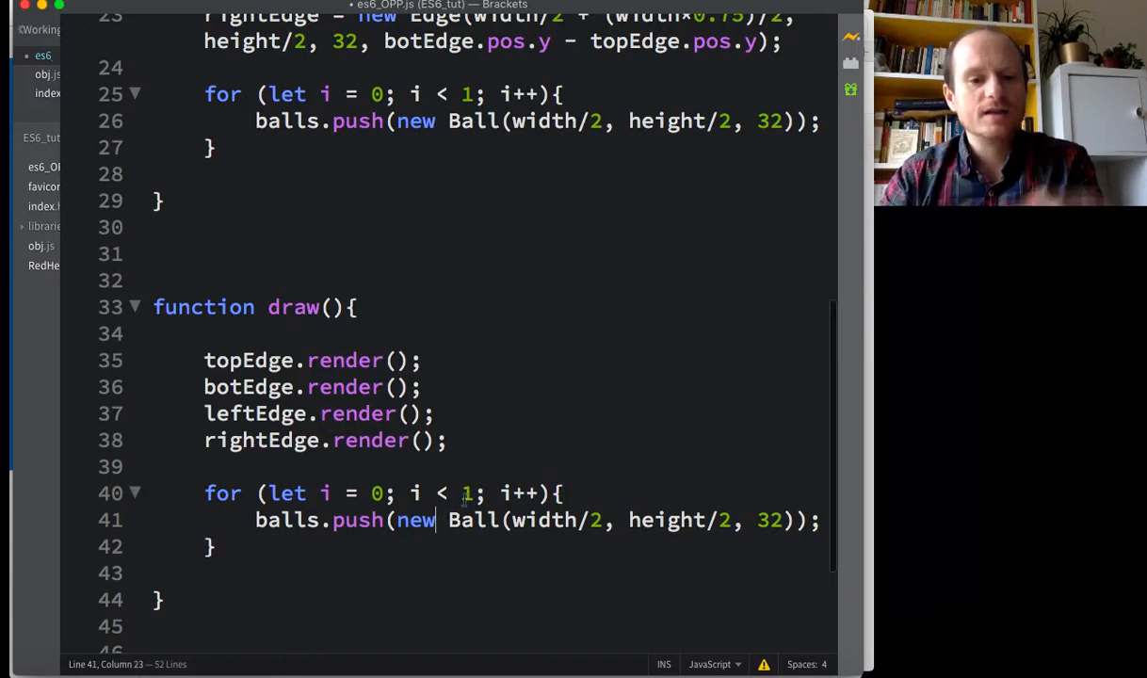
pyautogui.press('Backspace')
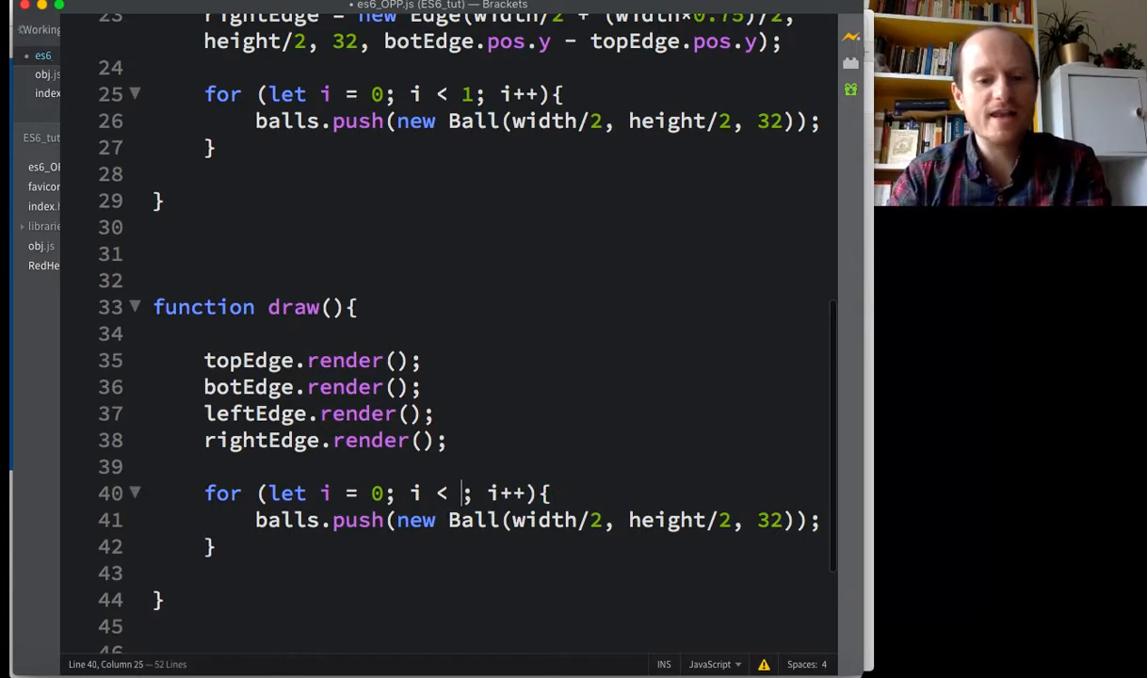
pyautogui.write('ball')
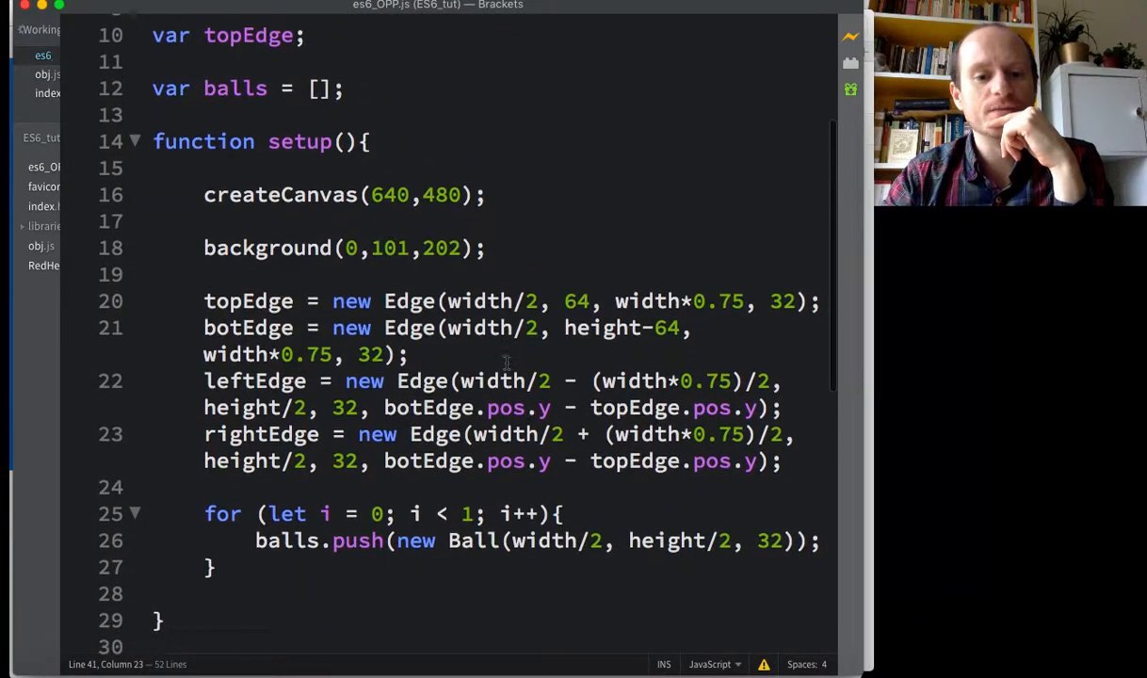
pyautogui.write('00')
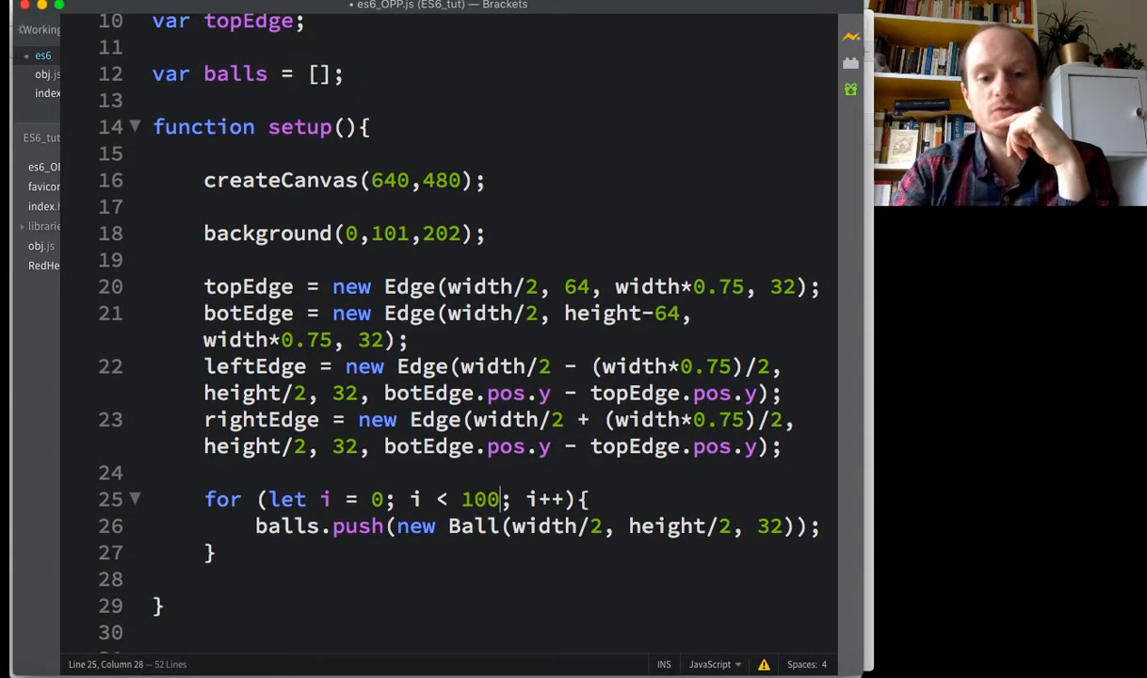
pyautogui.scroll(-3)
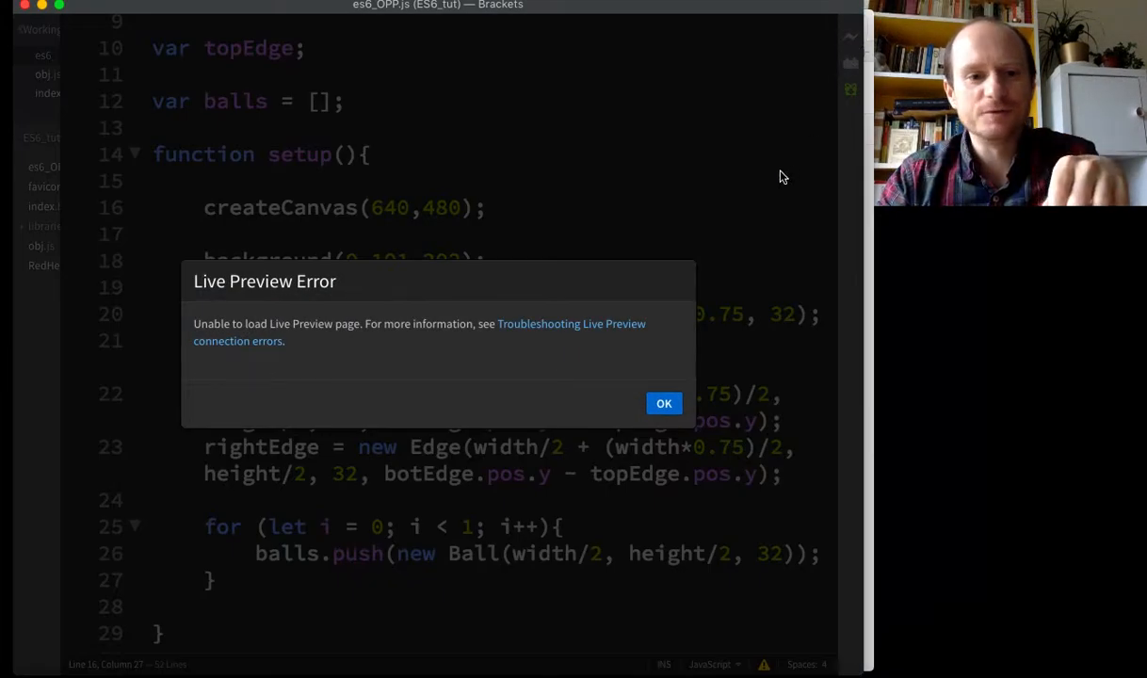
pyautogui.click(664, 403)
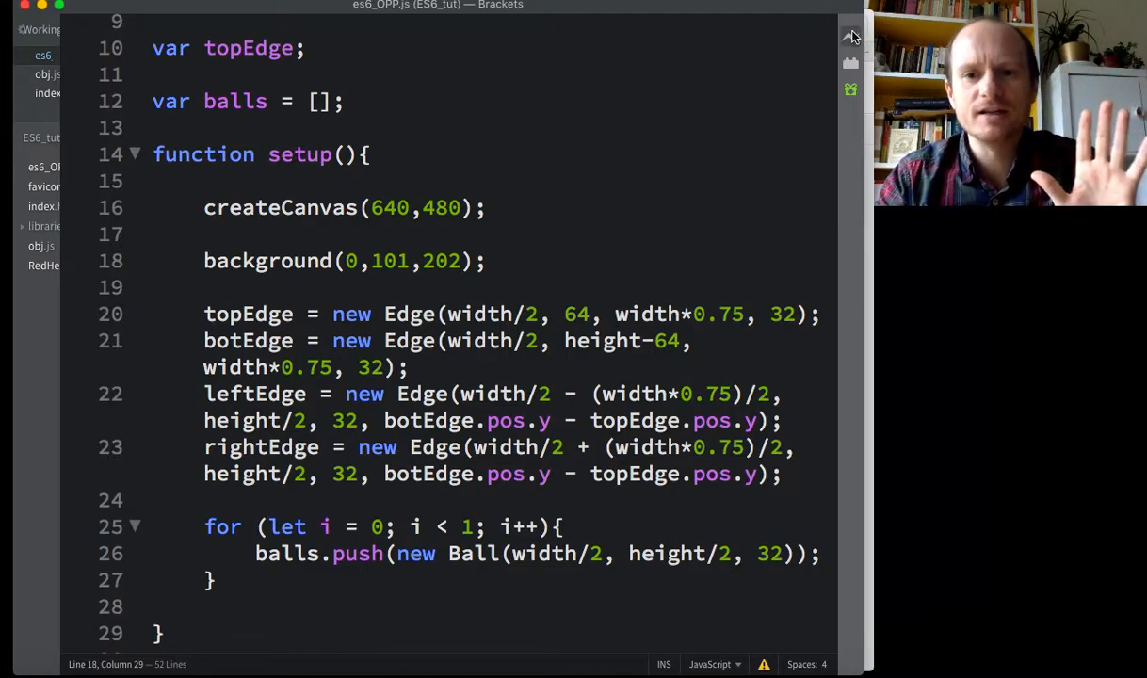
pyautogui.moveTo(850, 35)
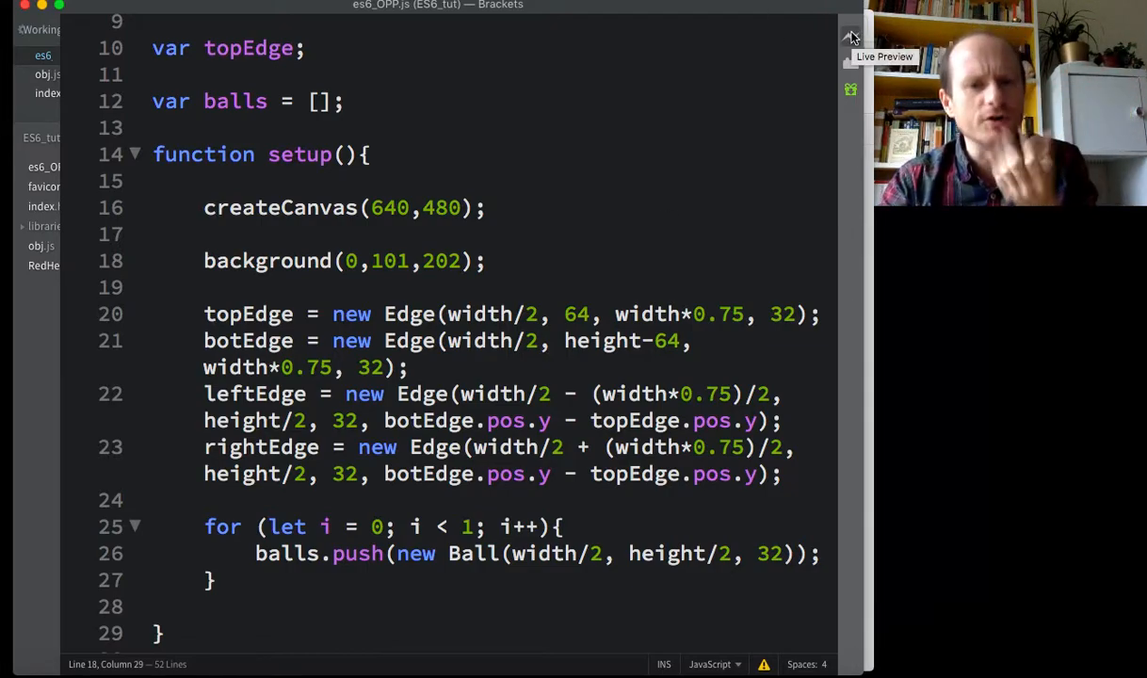
pyautogui.click(851, 37)
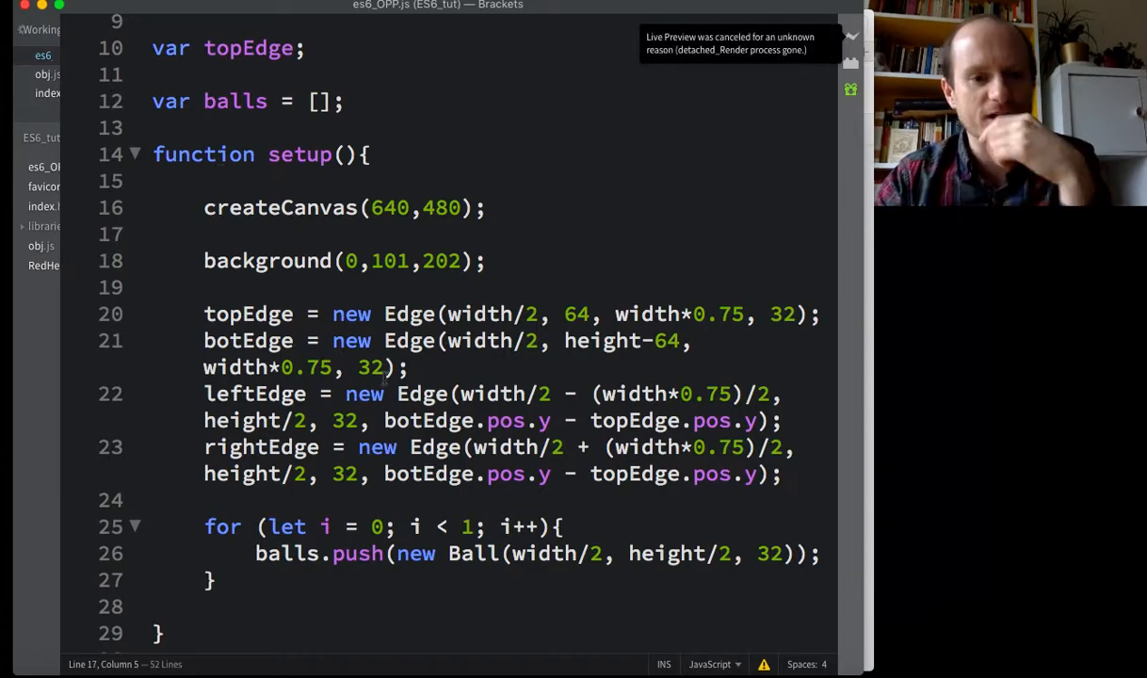
pyautogui.scroll(-3)
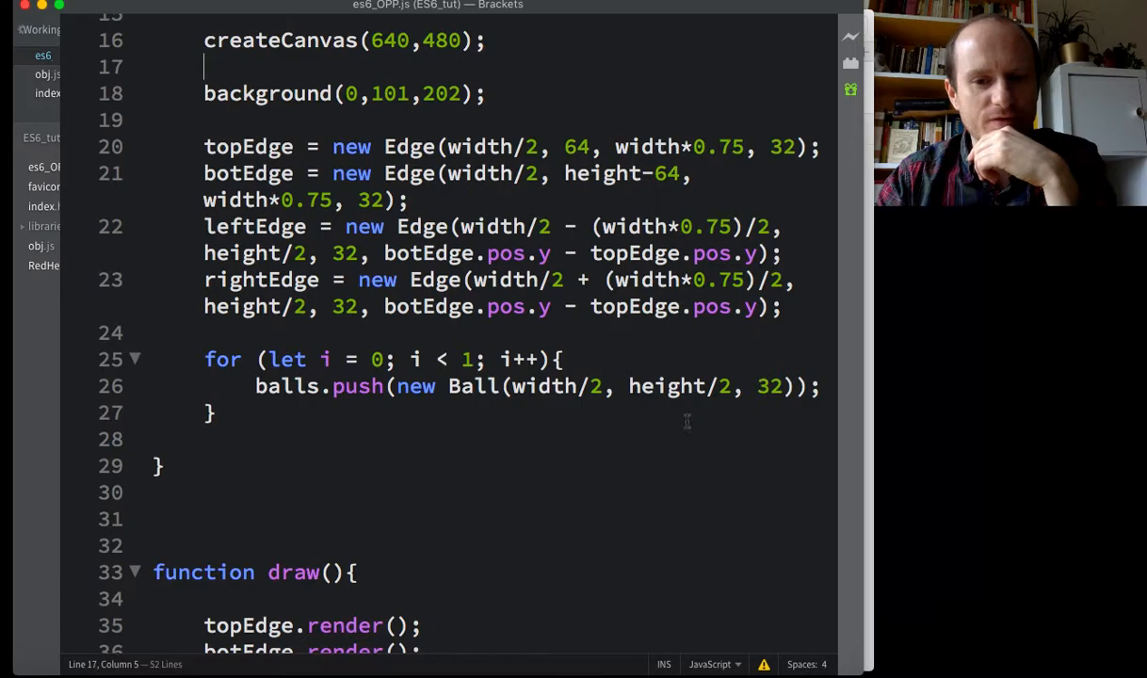
# Step: Replace balls.push(new Ball(...)) on line 41 of the draw loop with balls.render()
pyautogui.scroll(-3)
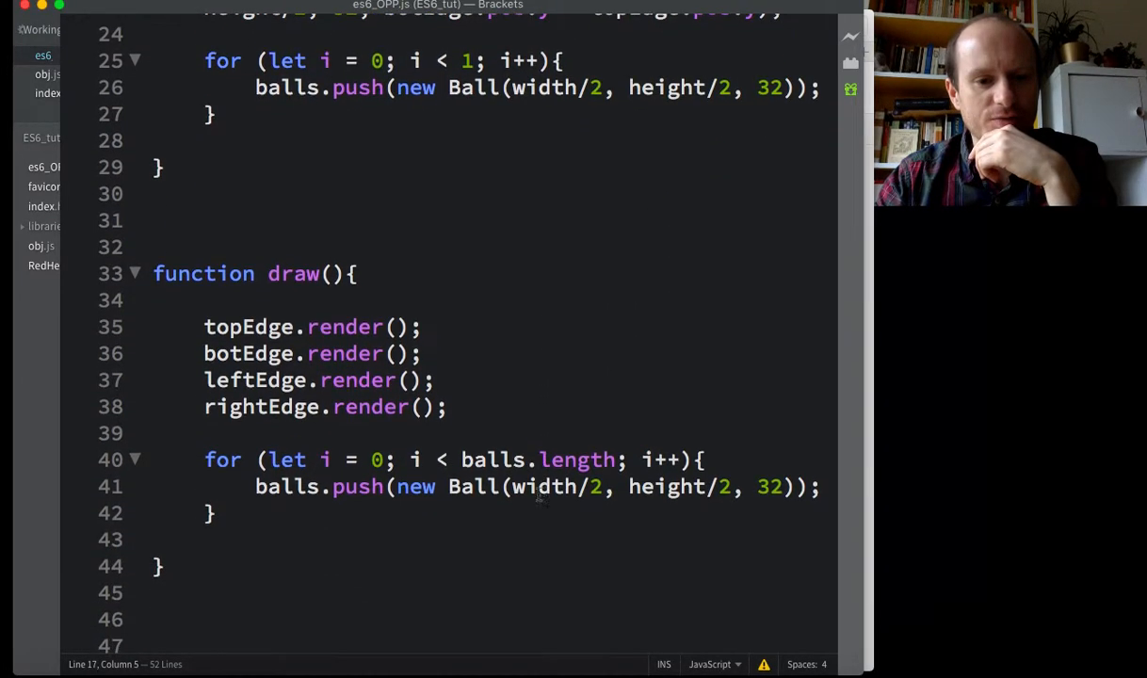
pyautogui.click(388, 487)
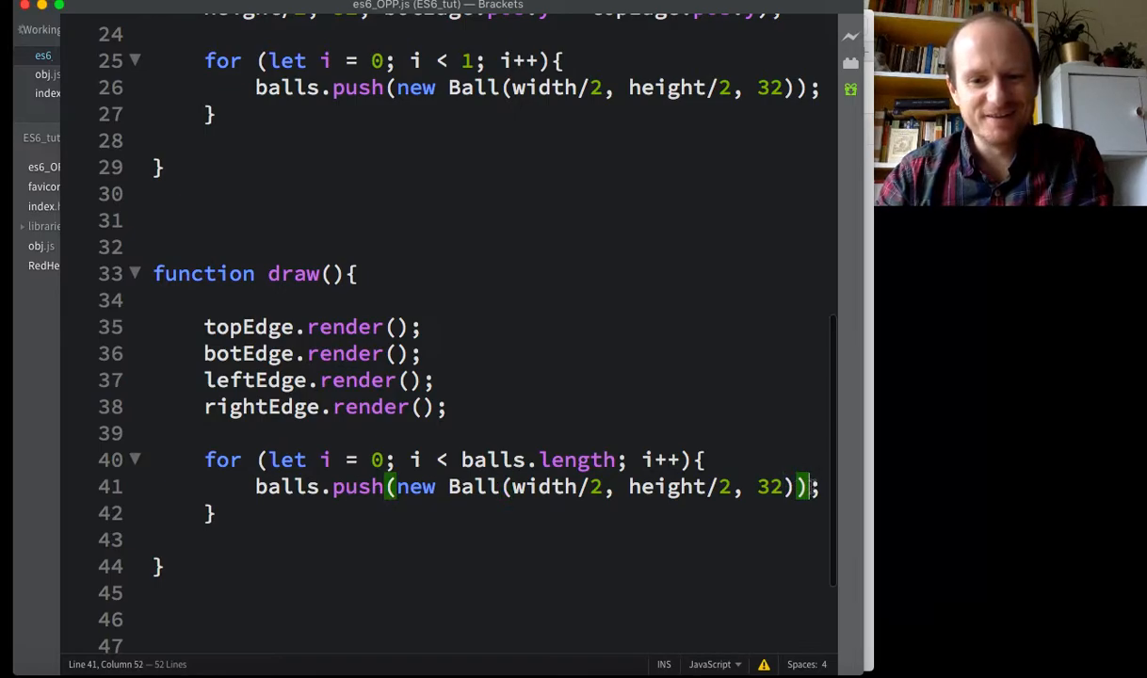
pyautogui.moveTo(332, 486); pyautogui.dragTo(807, 486)
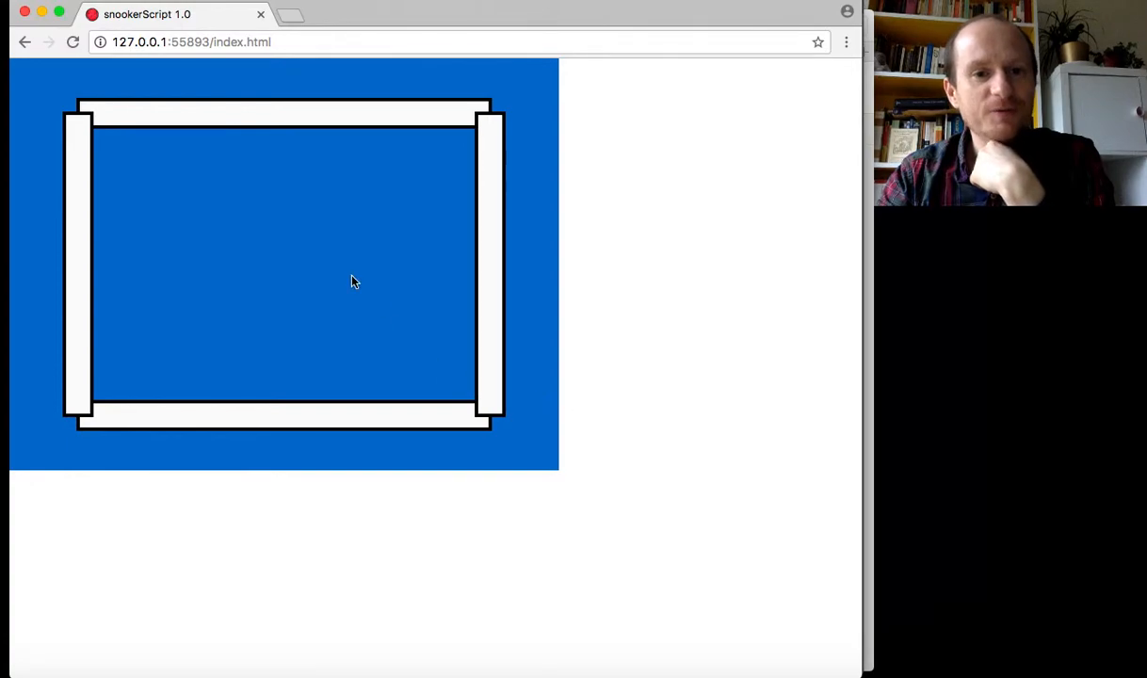
pyautogui.moveTo(353, 315)
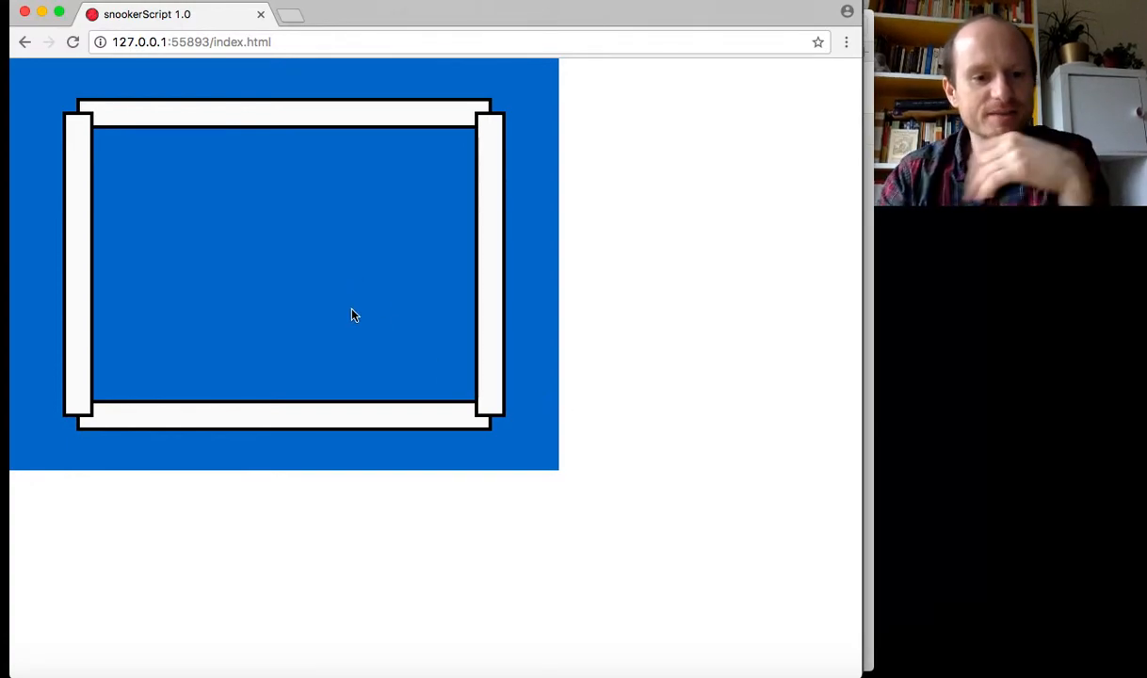
# Step: Open Chrome's developer console to see the 'balls.render is not a function' error
pyautogui.press('F12')
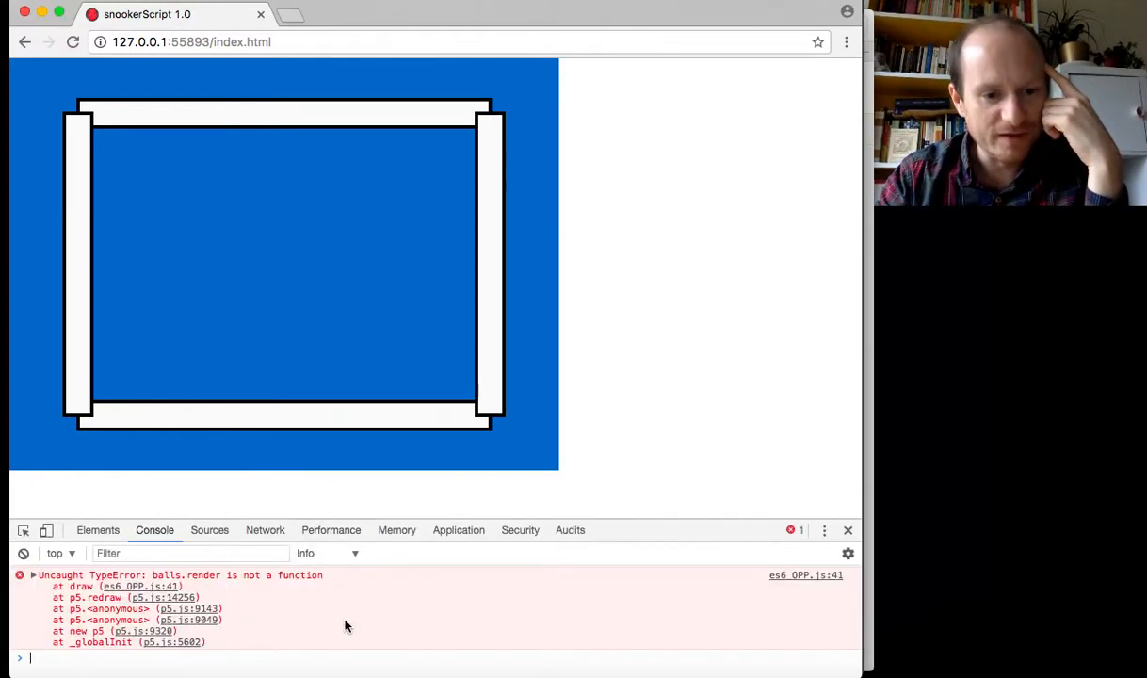
pyautogui.moveTo(298, 584)
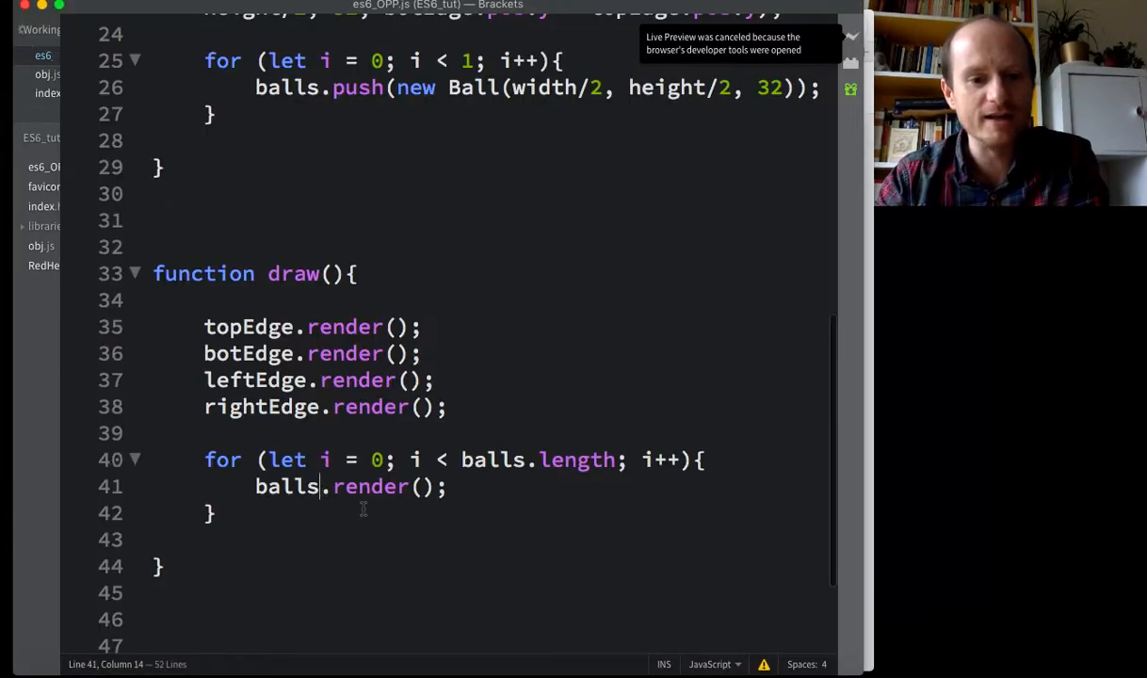
# Step: Change line 41 from balls.render() to balls[i].render()
pyautogui.write('[]')
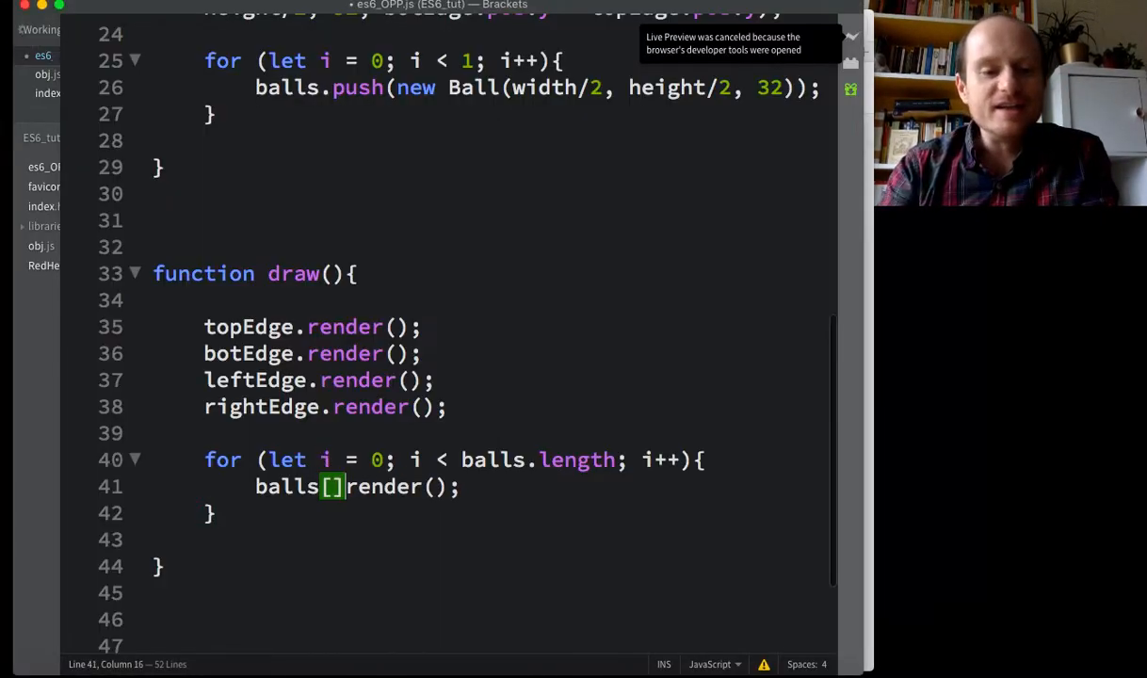
pyautogui.write('i')
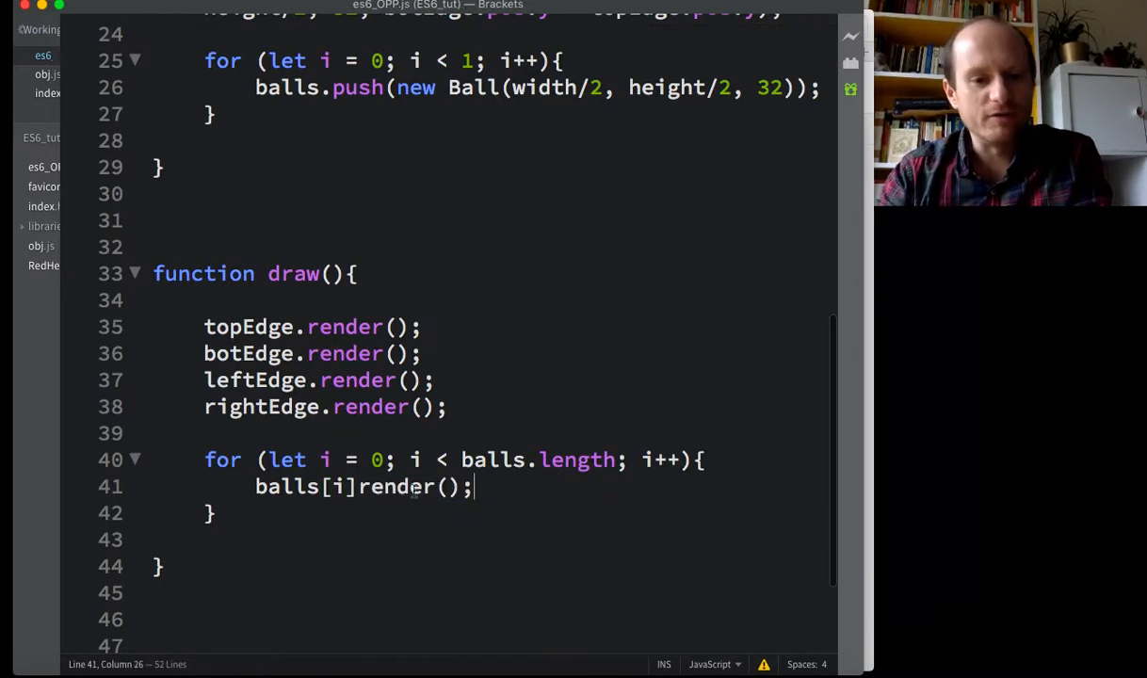
pyautogui.write('.')
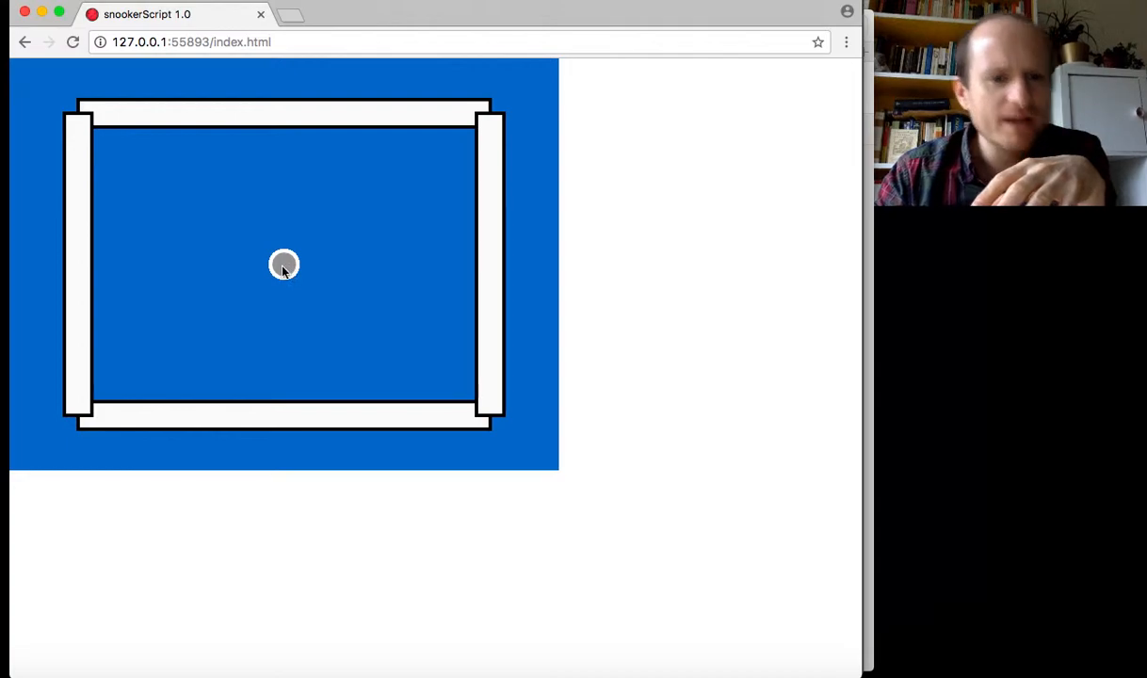
pyautogui.moveTo(105, 141)
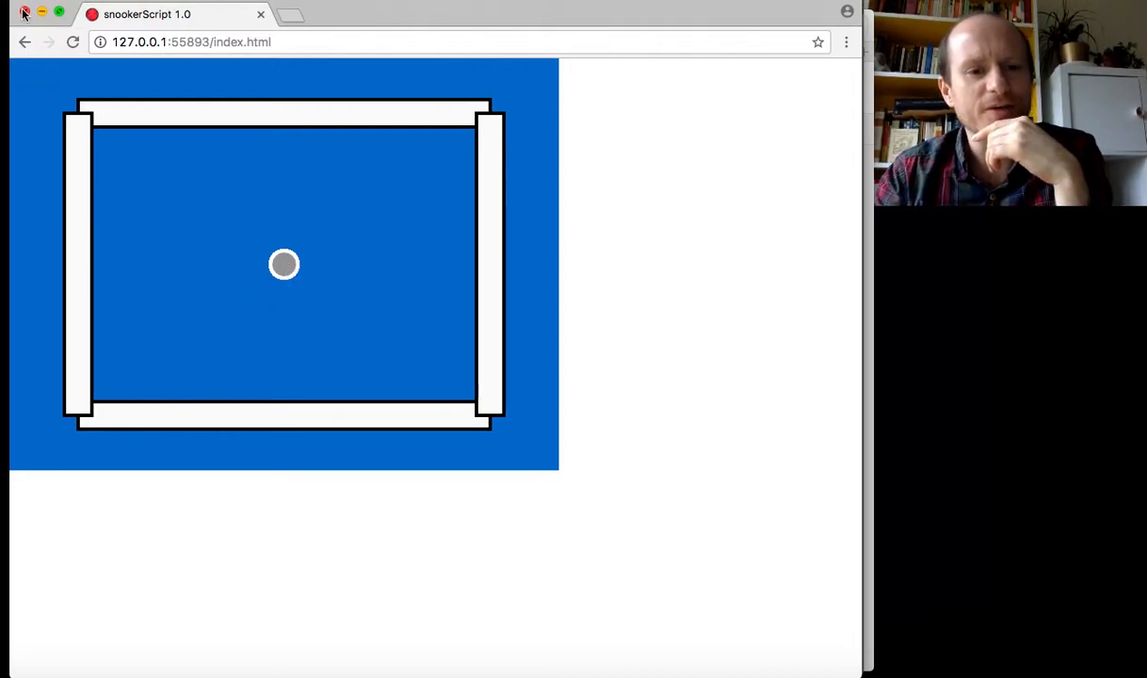
pyautogui.moveTo(287, 264)
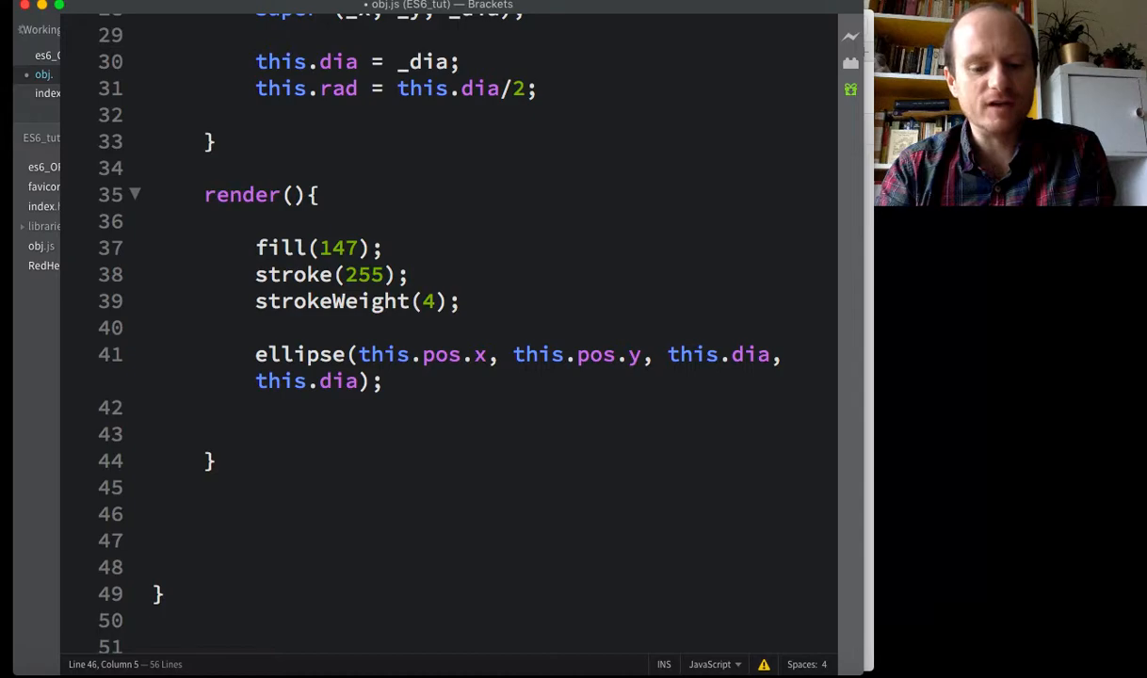
# Step: Write an empty move(){ } method below render() in obj.js
pyautogui.write('move')
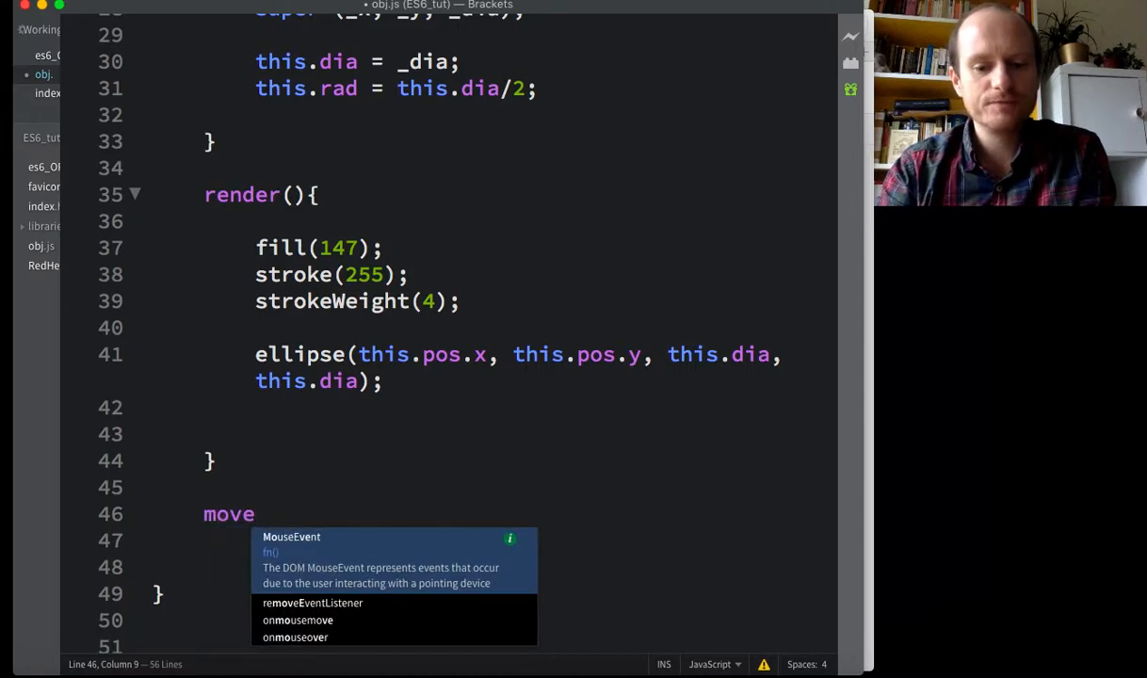
pyautogui.write('(){')
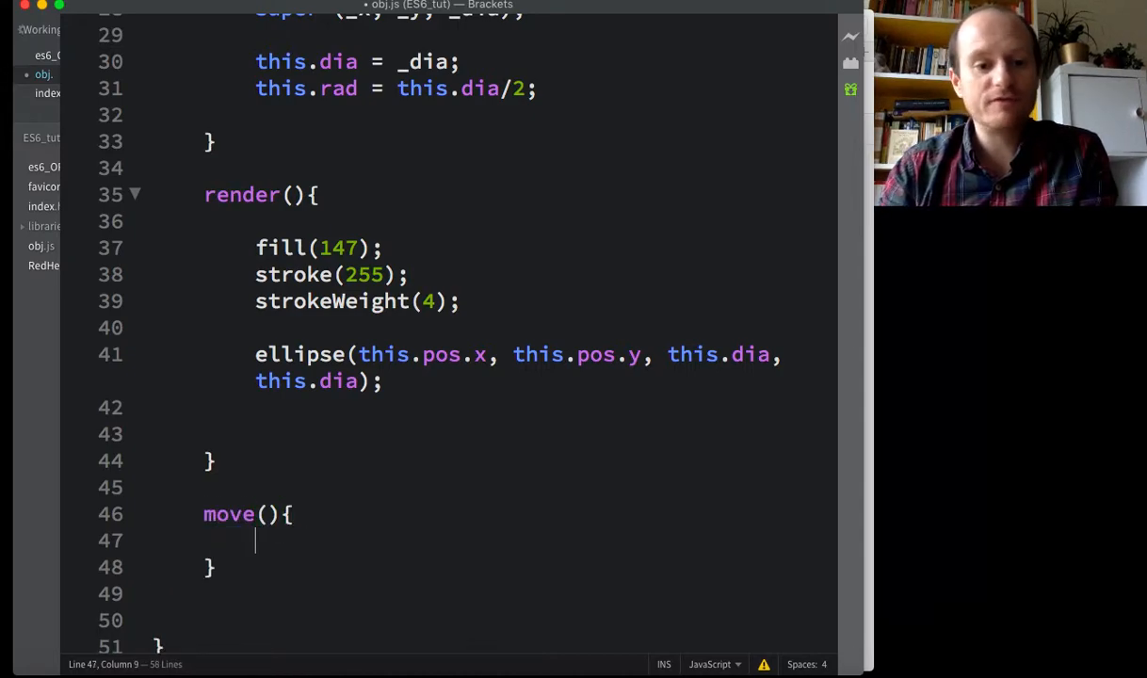
pyautogui.scroll(-3)
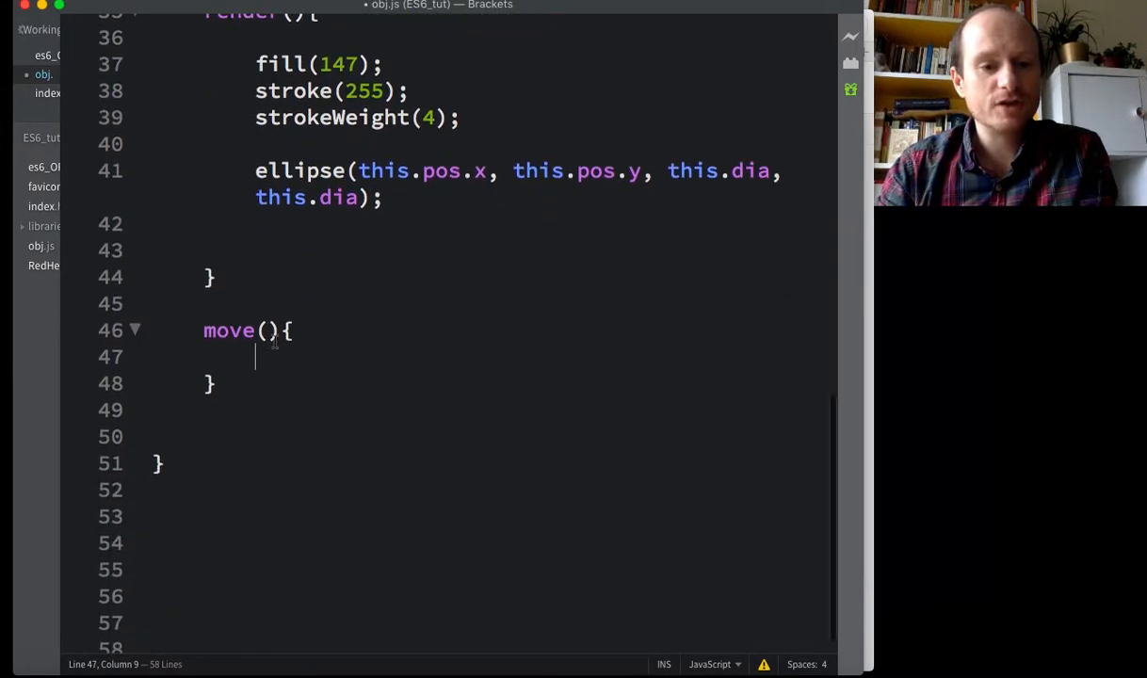
pyautogui.press('enter')
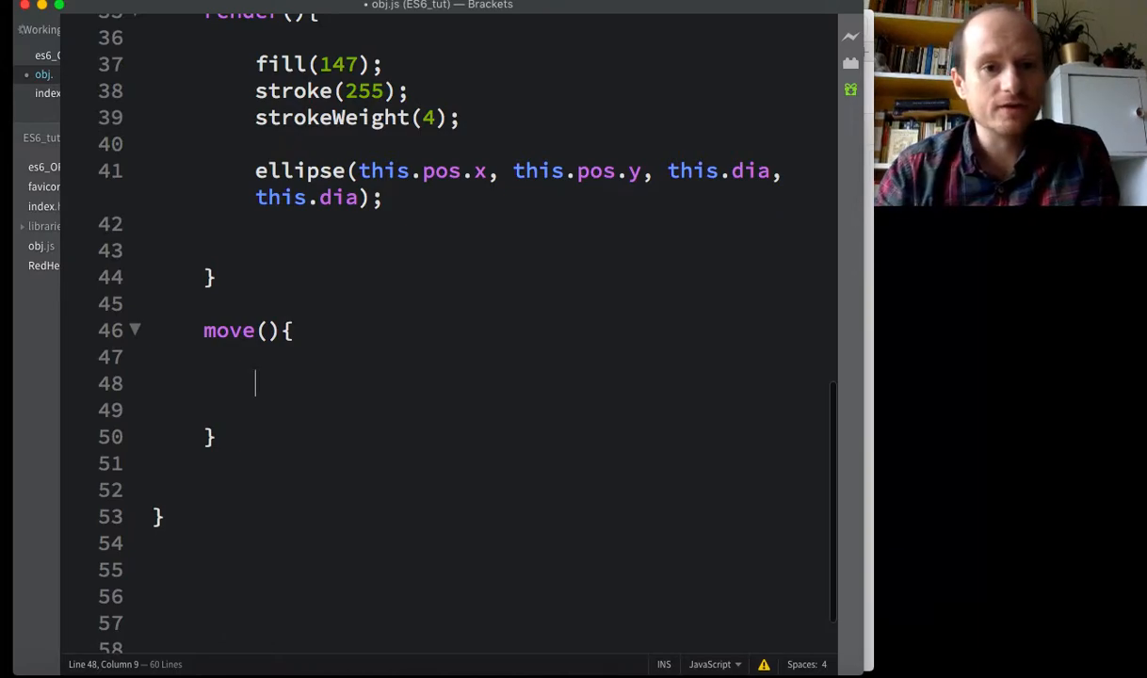
pyautogui.scroll(3)
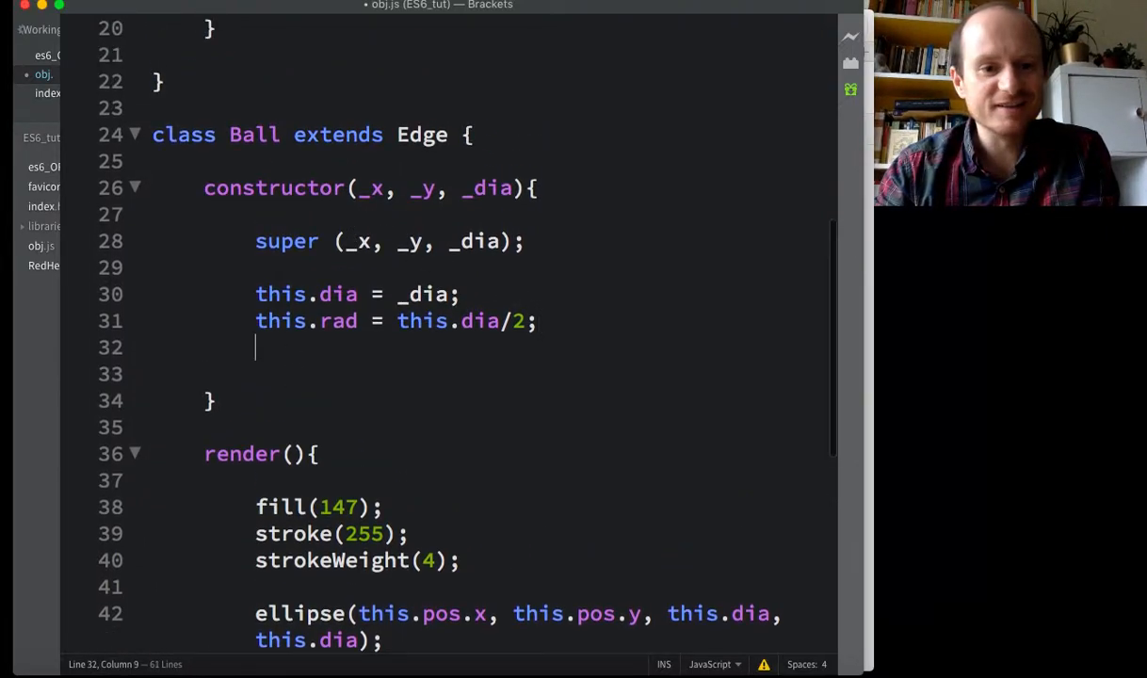
# Step: Add this.vel = createVector(); to the Ball constructor
pyautogui.write('this')
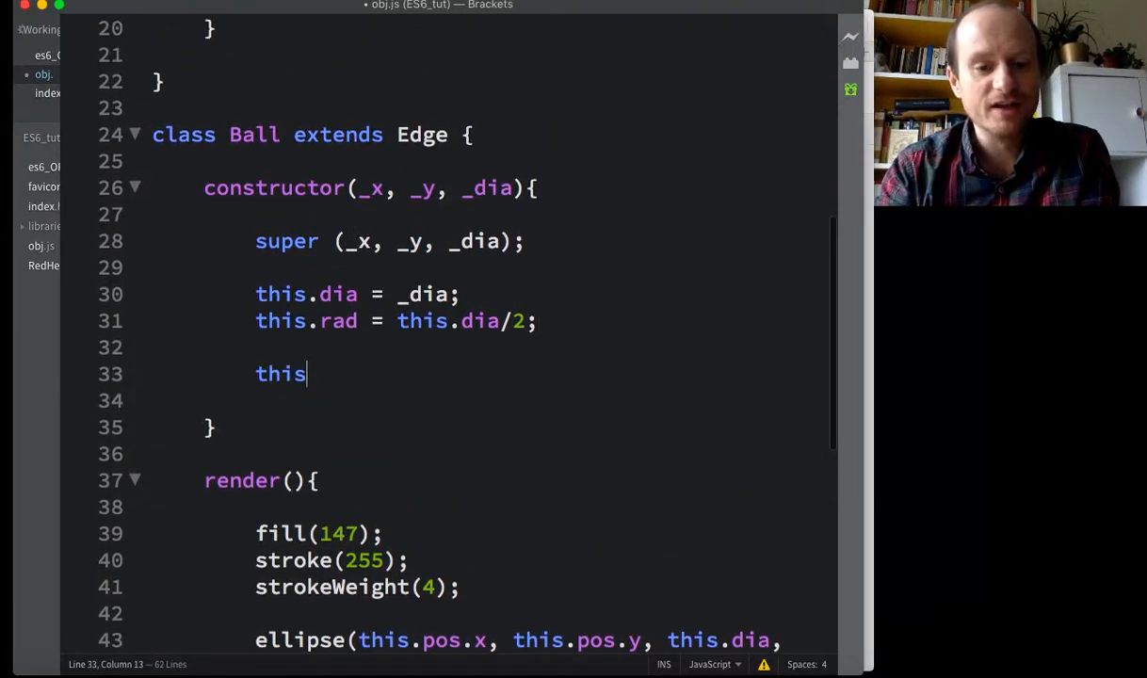
pyautogui.write('.vel =')
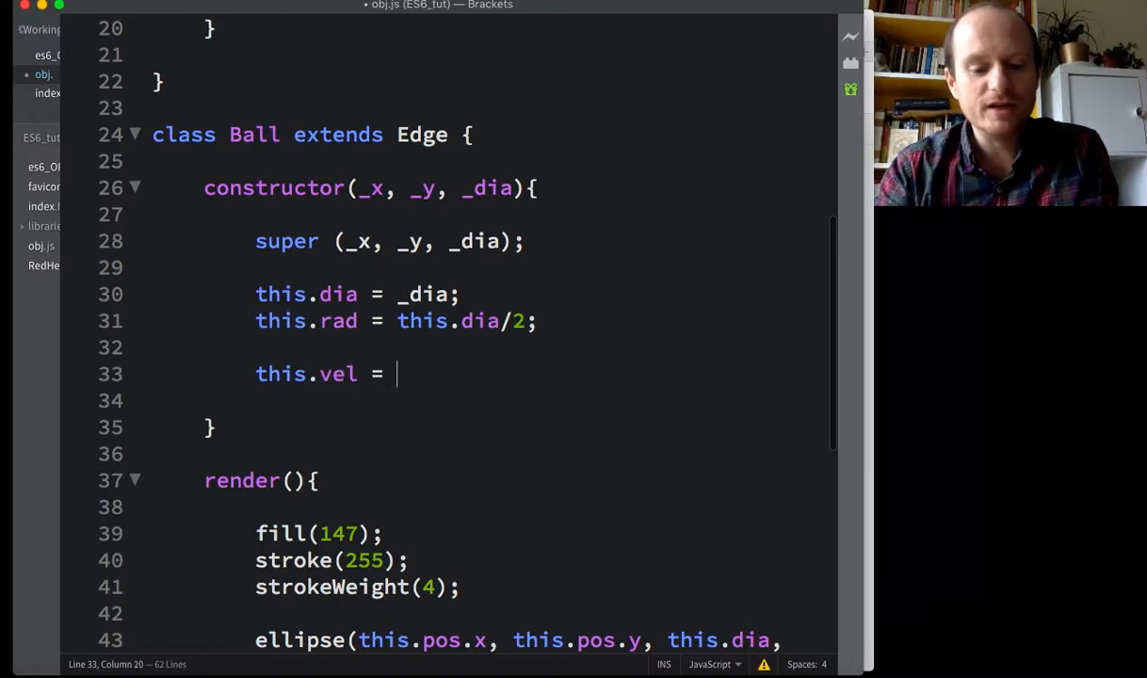
pyautogui.write('createVect')
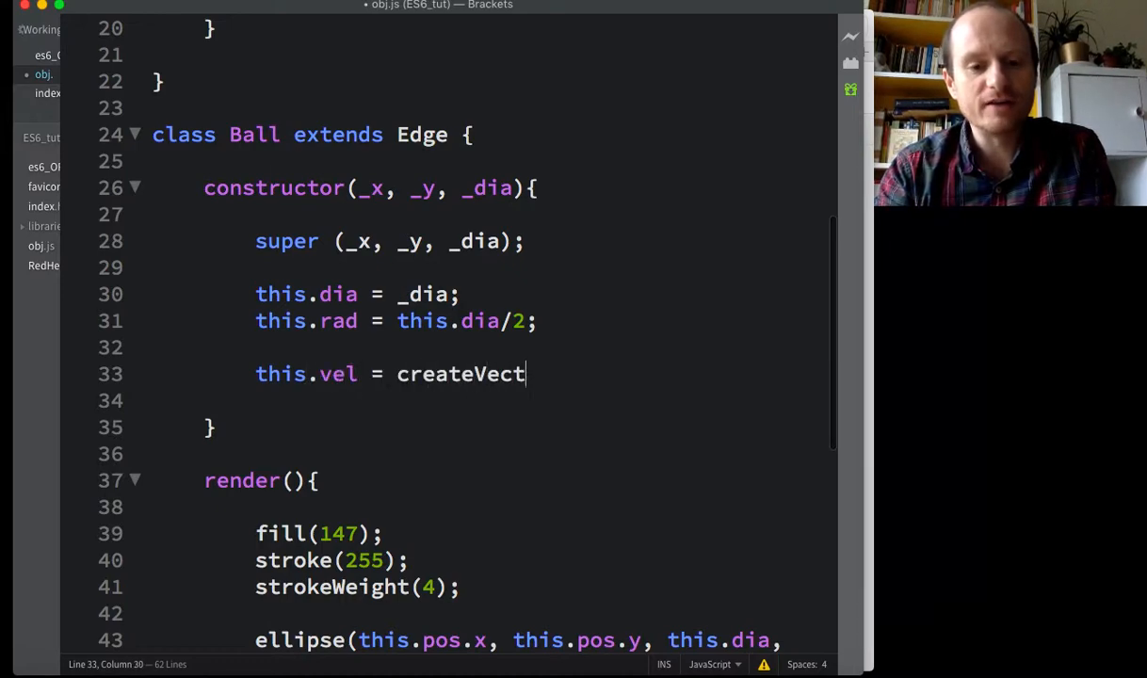
pyautogui.write('or();')
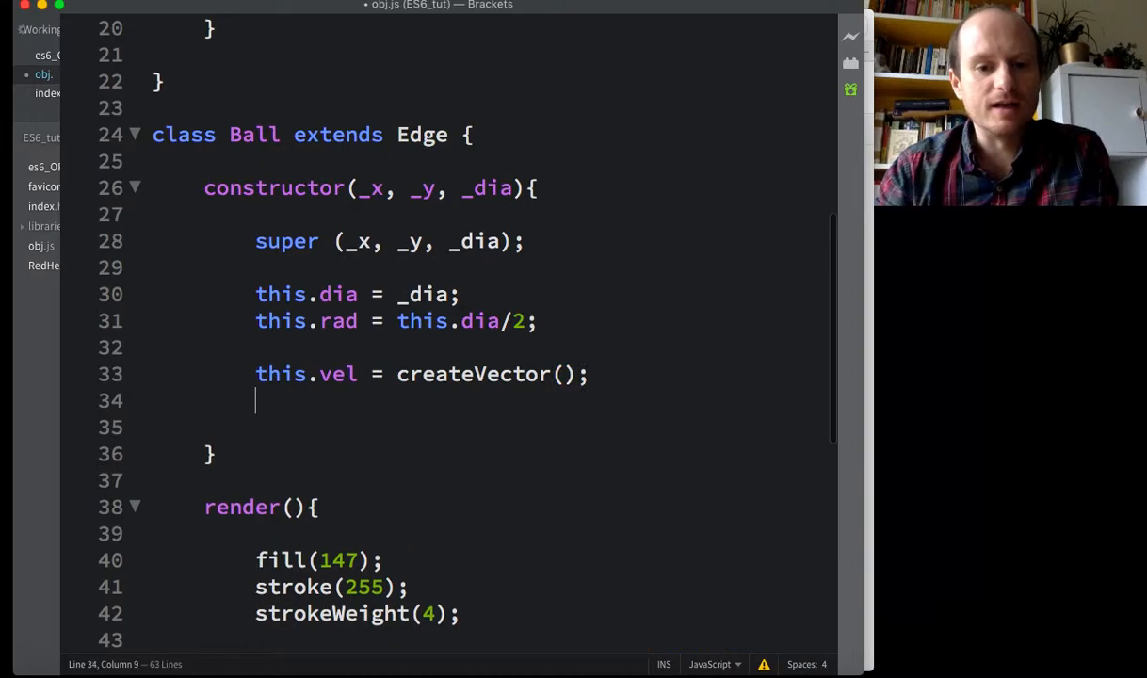
# Step: Duplicate that line as this.acc = createVector(); and save obj.js
pyautogui.moveTo(255, 374); pyautogui.dragTo(587, 374)
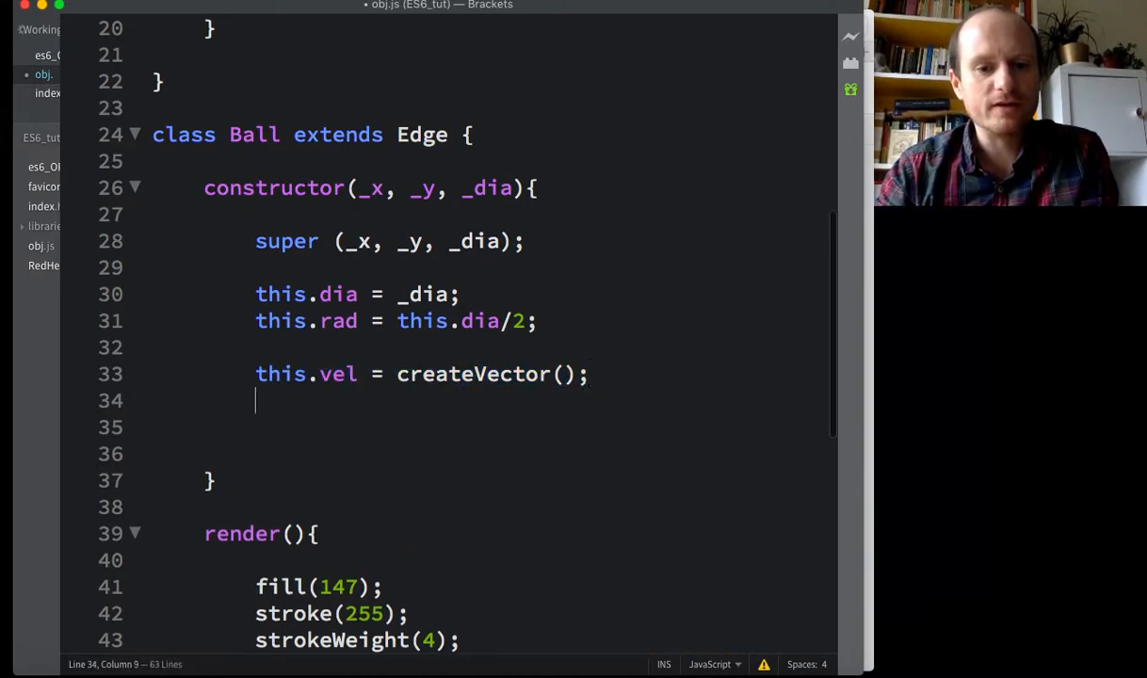
pyautogui.write('this.vel = createVector();')
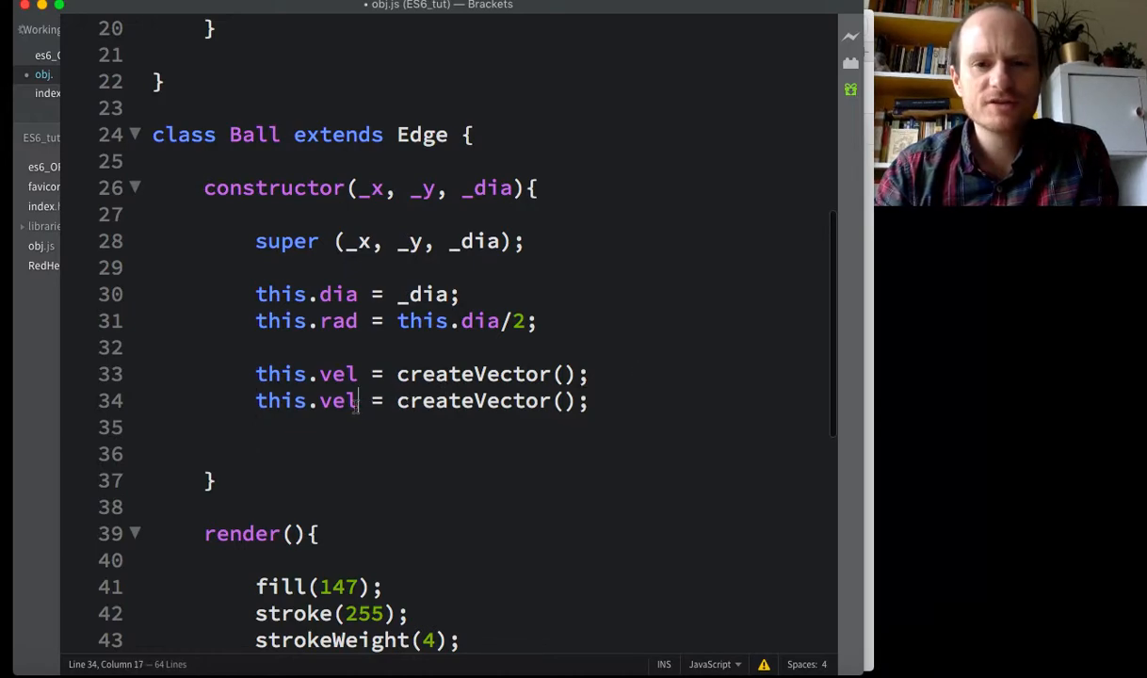
pyautogui.write('acc')
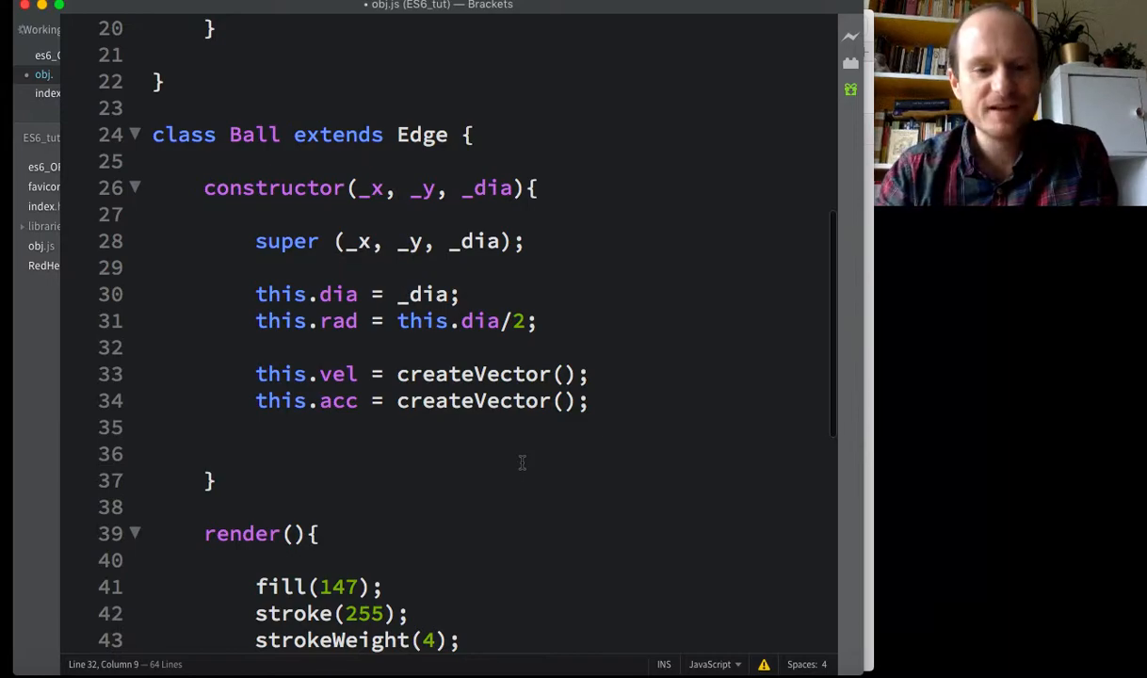
pyautogui.click(259, 347)
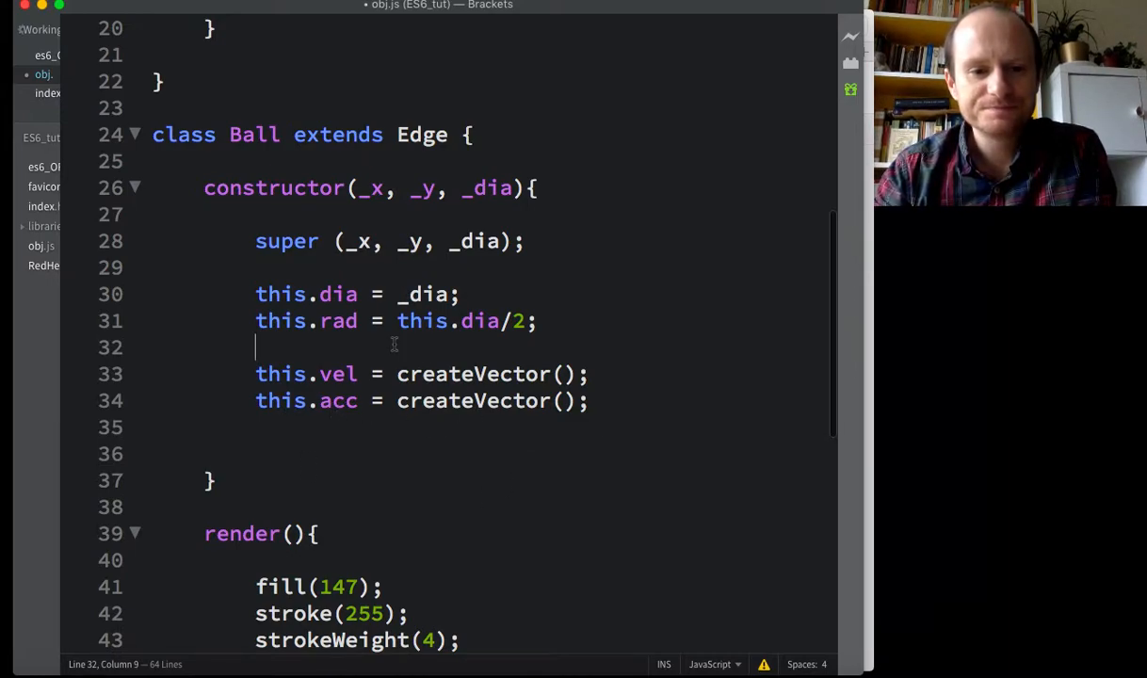
pyautogui.moveTo(546, 422)
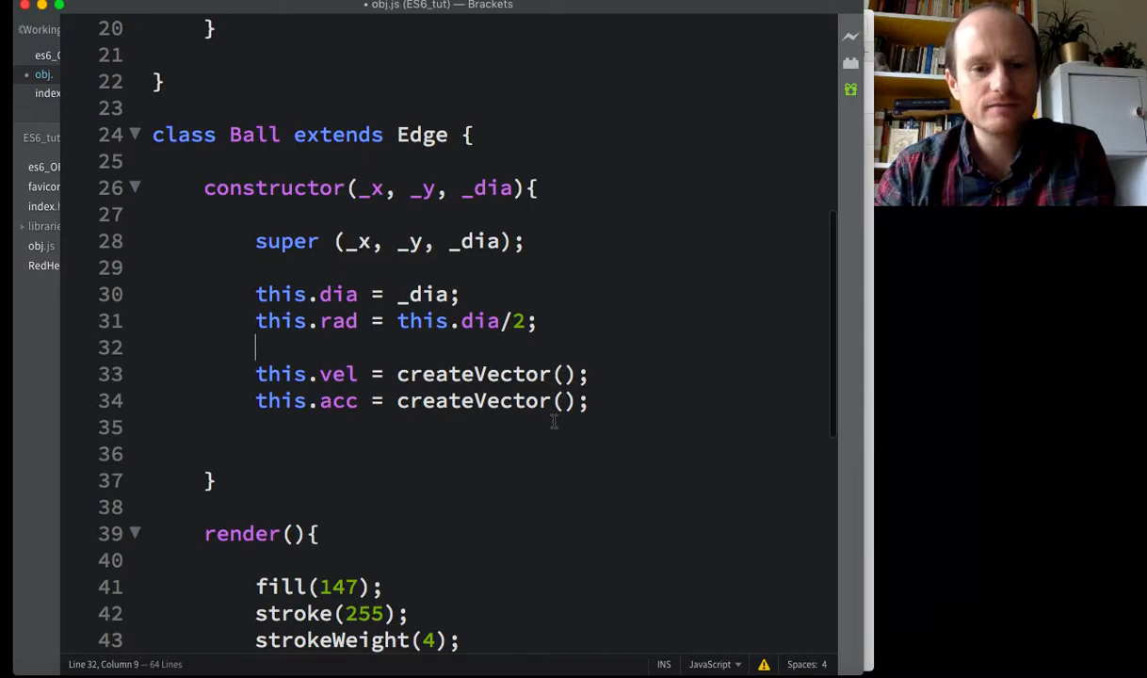
pyautogui.scroll(-3)
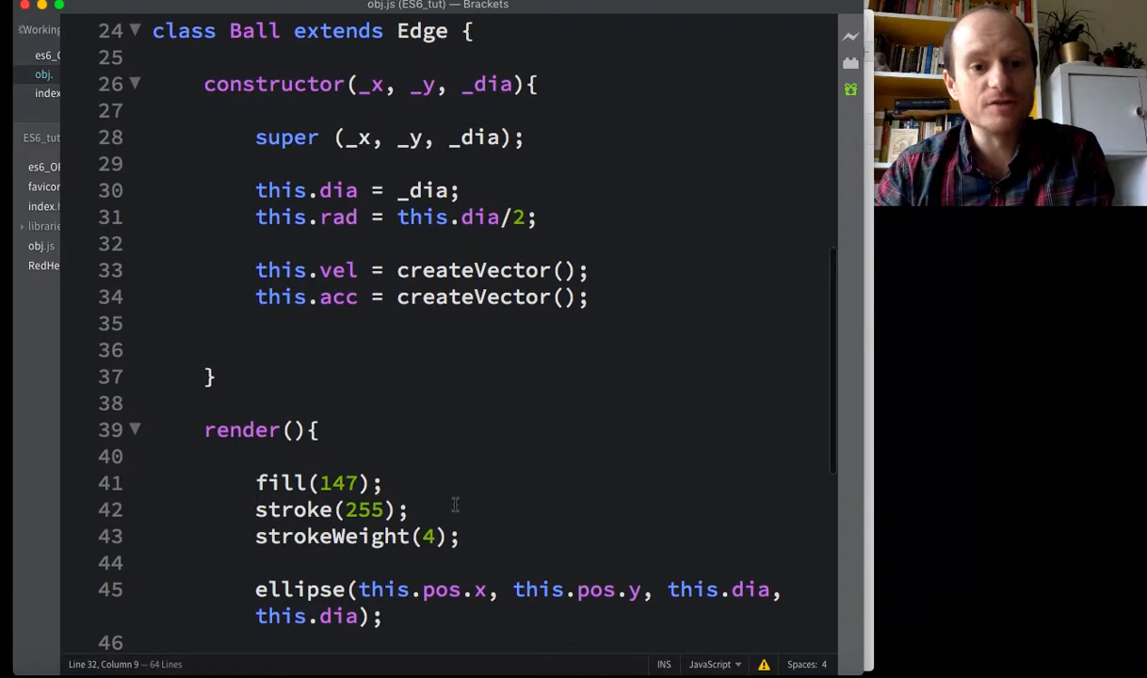
pyautogui.moveTo(391, 245)
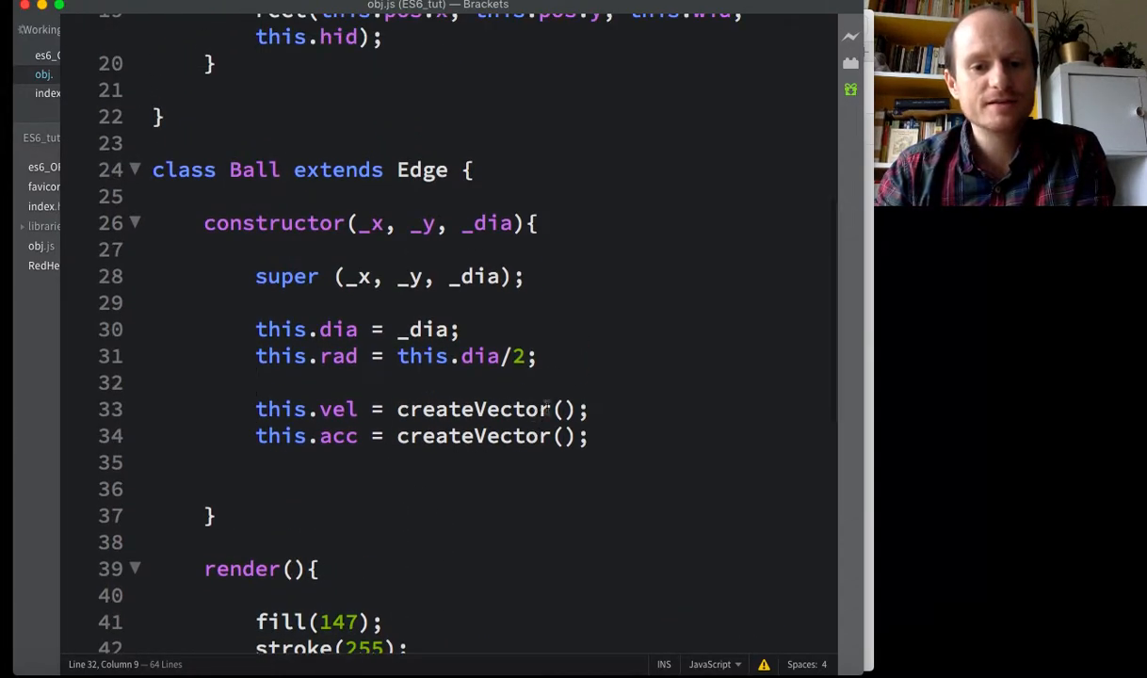
pyautogui.click(563, 408)
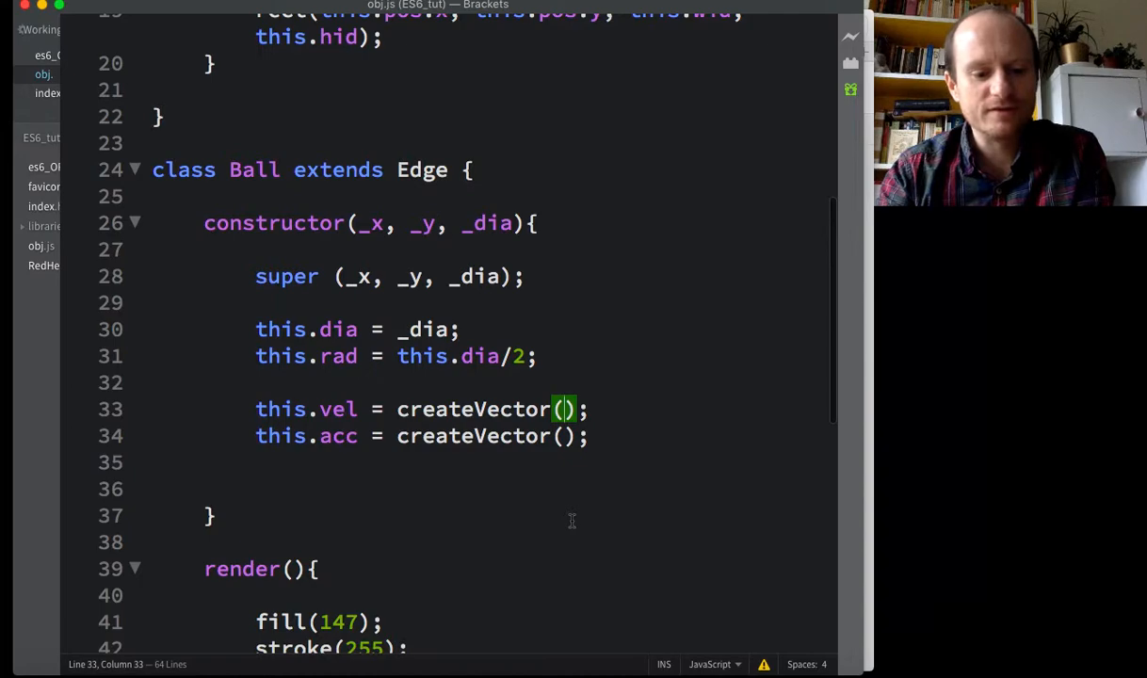
# Step: Set the velocity's x component to Math.random()*2-1
pyautogui.write('Math')
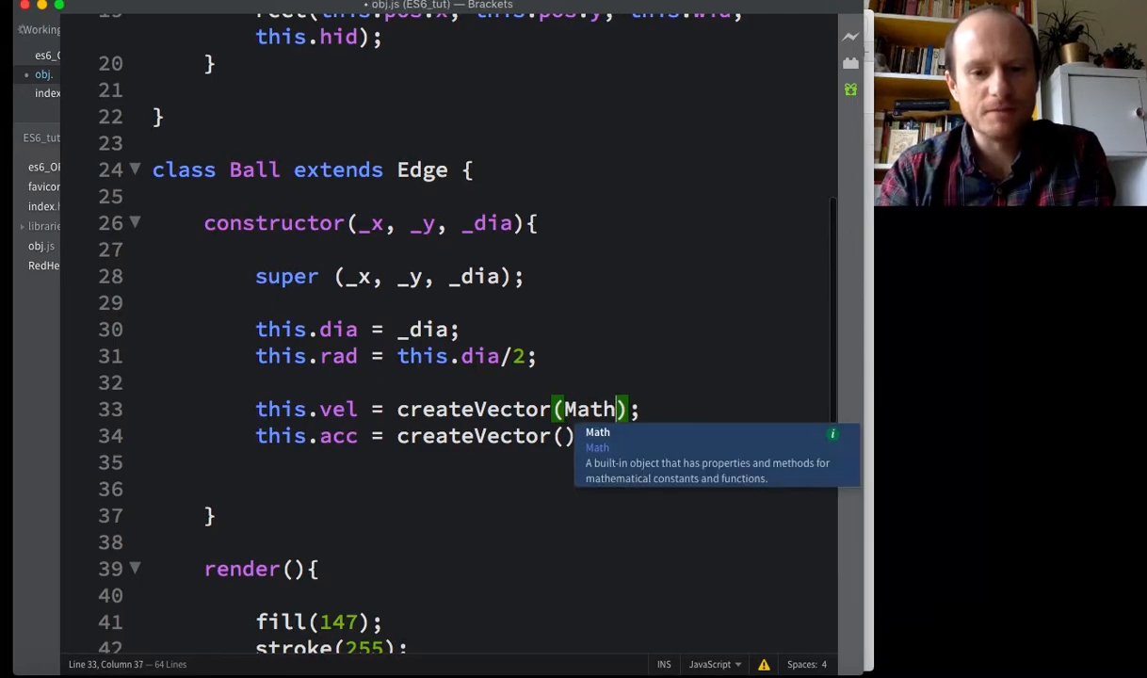
pyautogui.write('.radn')
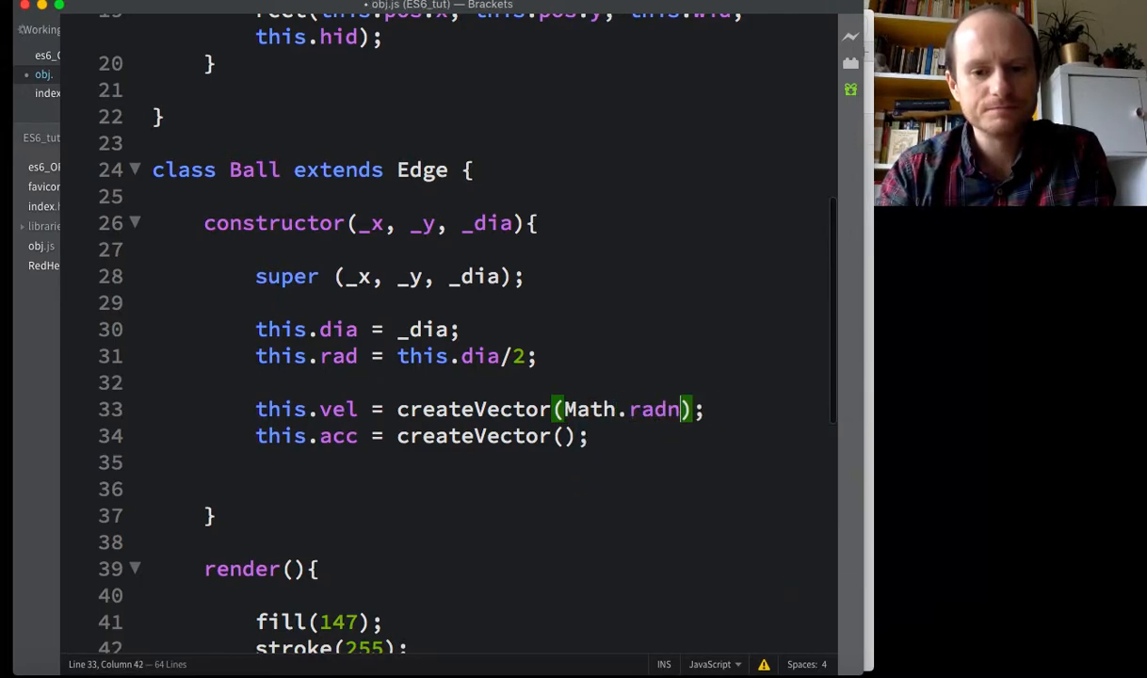
pyautogui.press('Backspace')
pyautogui.write('ndom(')
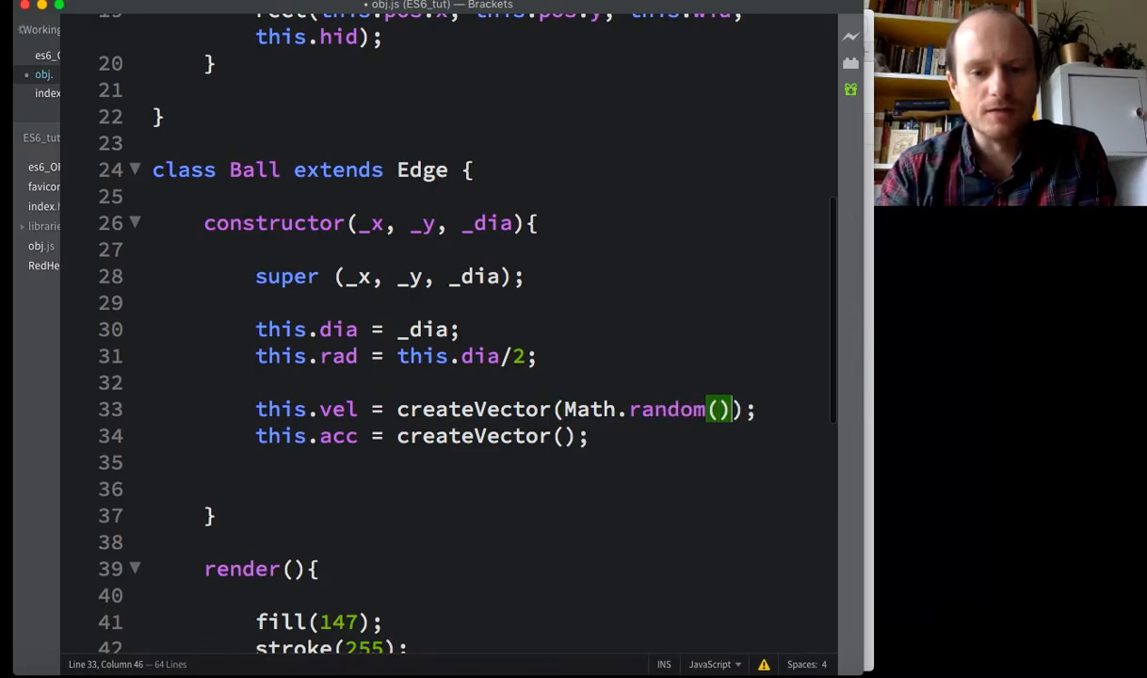
pyautogui.write('*')
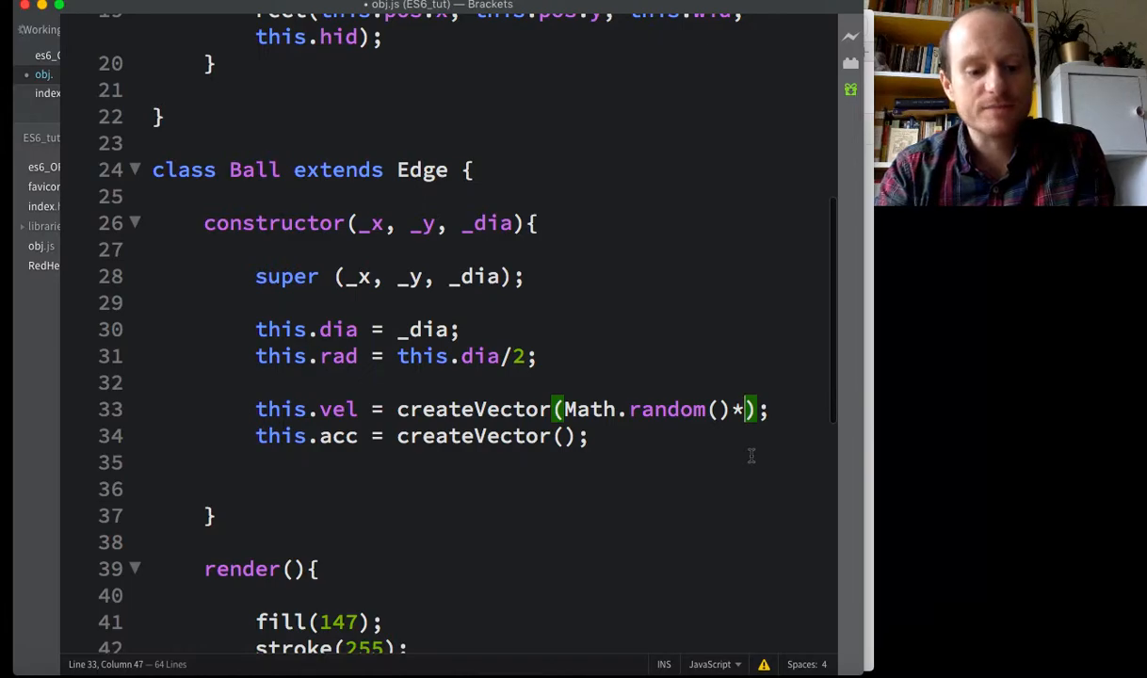
pyautogui.write(',')
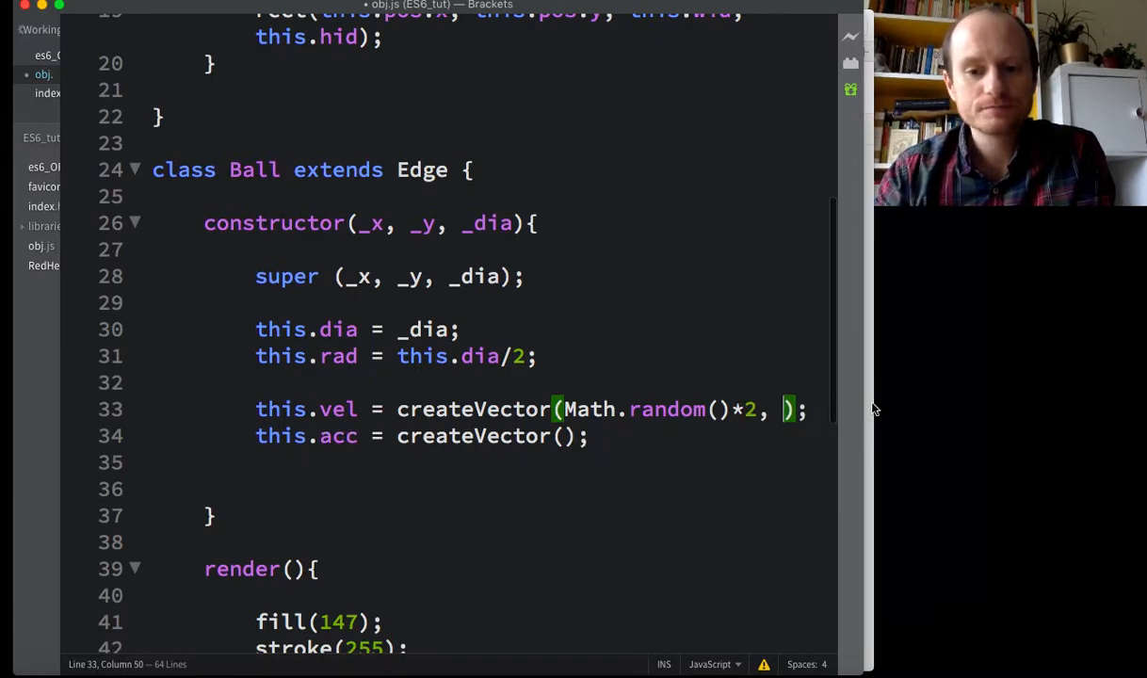
pyautogui.write('-')
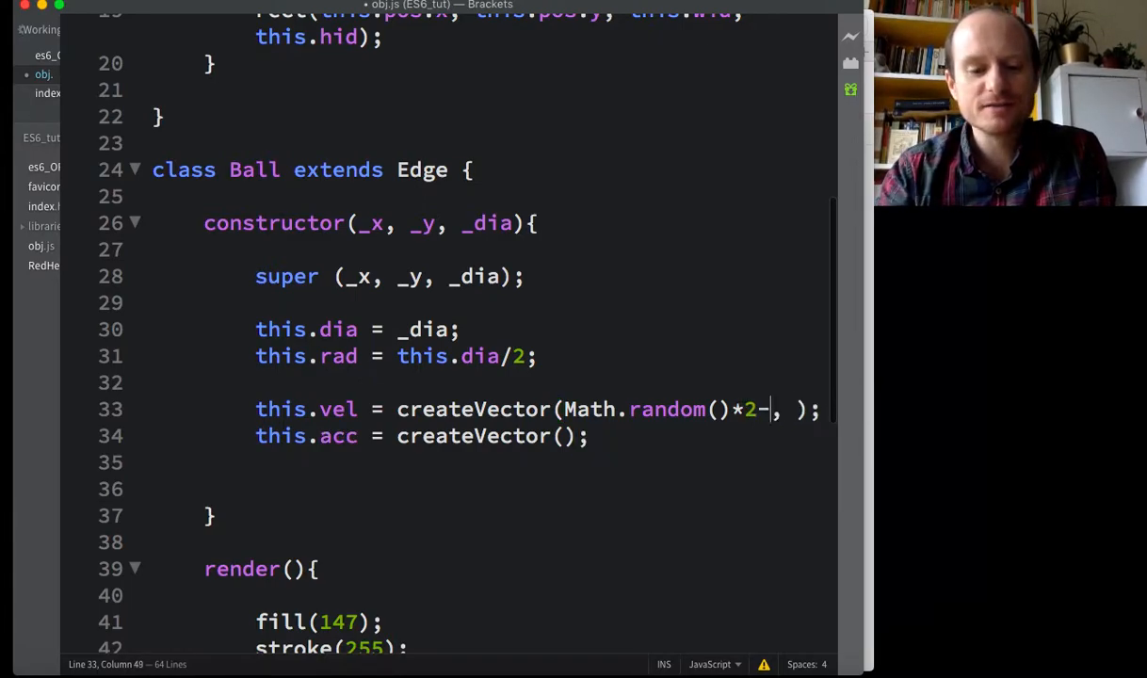
pyautogui.write('1')
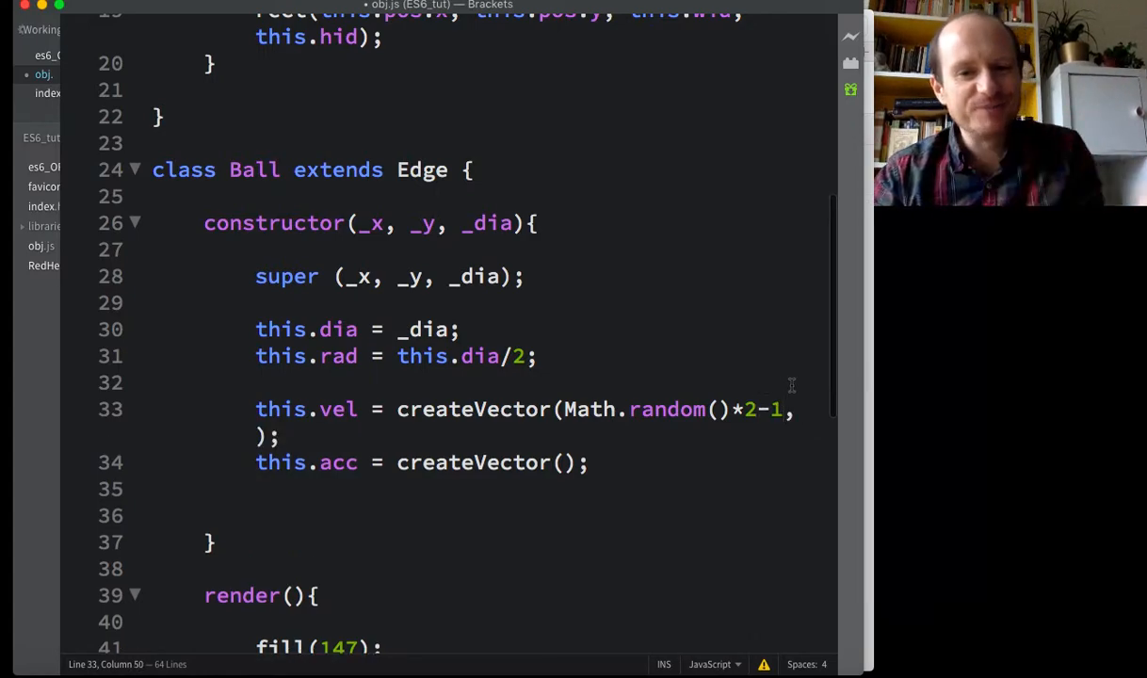
# Step: Reuse Math.random()*2-1 as the velocity's y component
pyautogui.moveTo(565, 408); pyautogui.dragTo(784, 409)
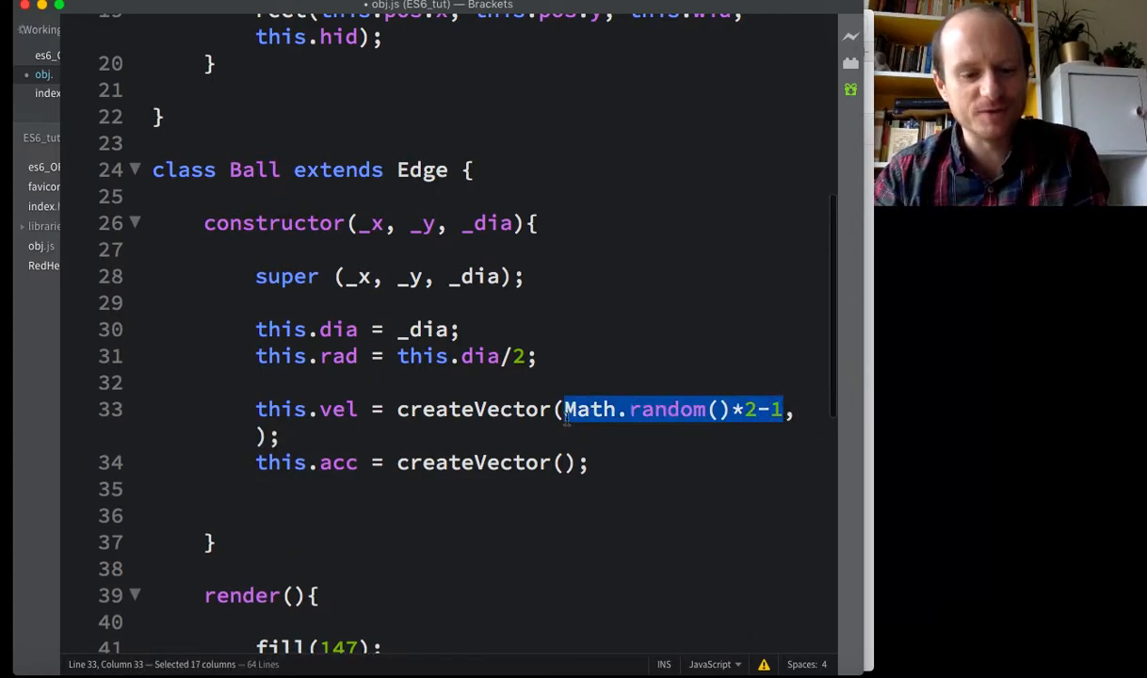
pyautogui.click(794, 408)
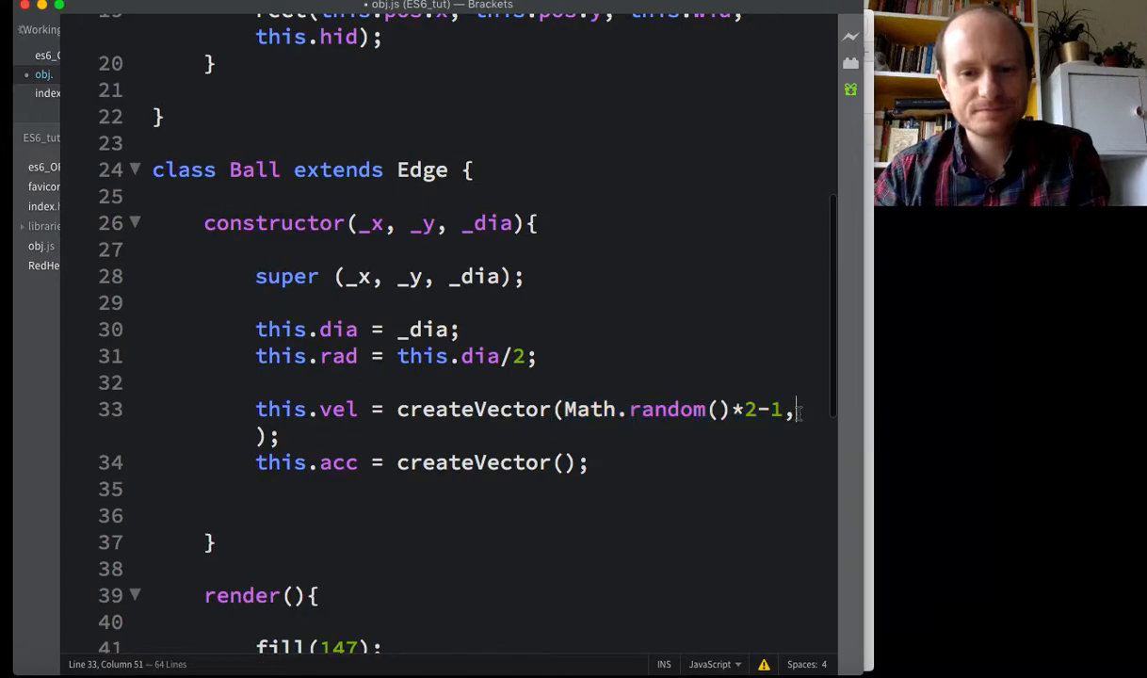
pyautogui.write('Math.random()*2-1')
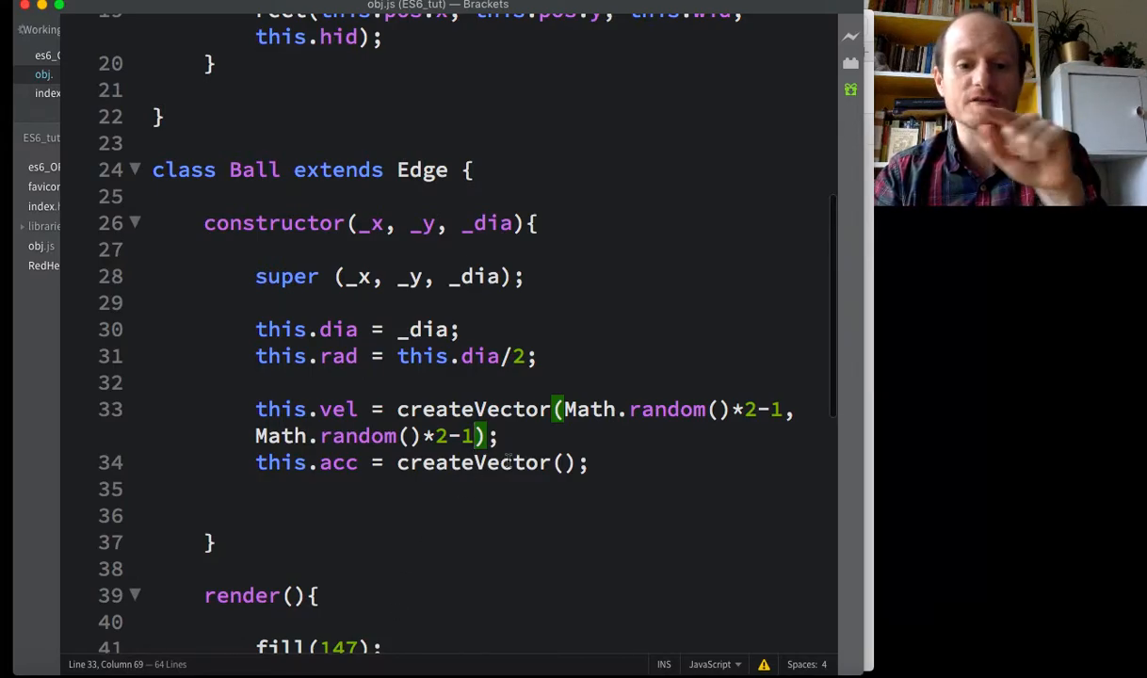
pyautogui.moveTo(620, 409); pyautogui.dragTo(783, 409)
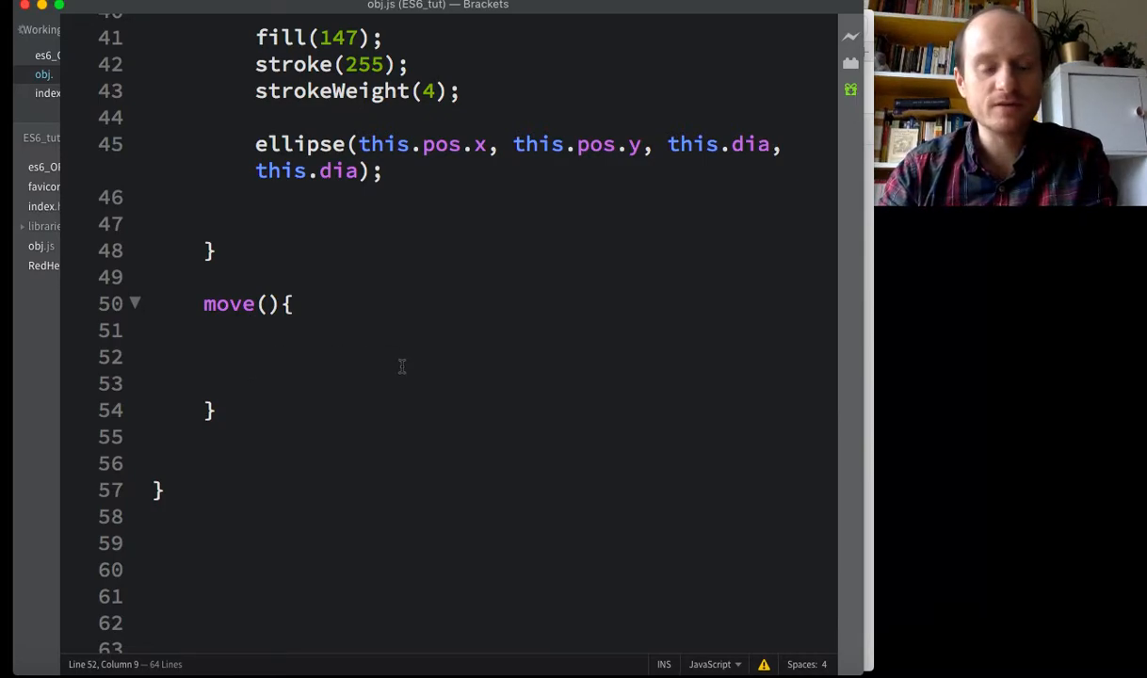
# Step: Start move() with this.vel.add(this.acc);
pyautogui.click(255, 357)
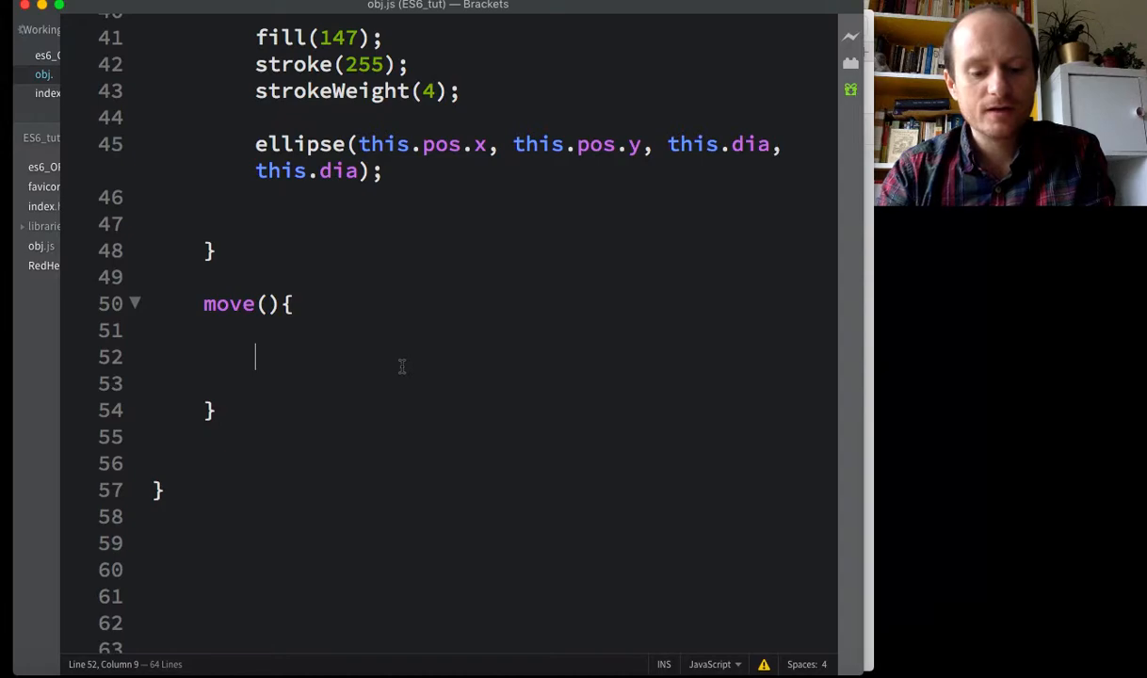
pyautogui.write('t')
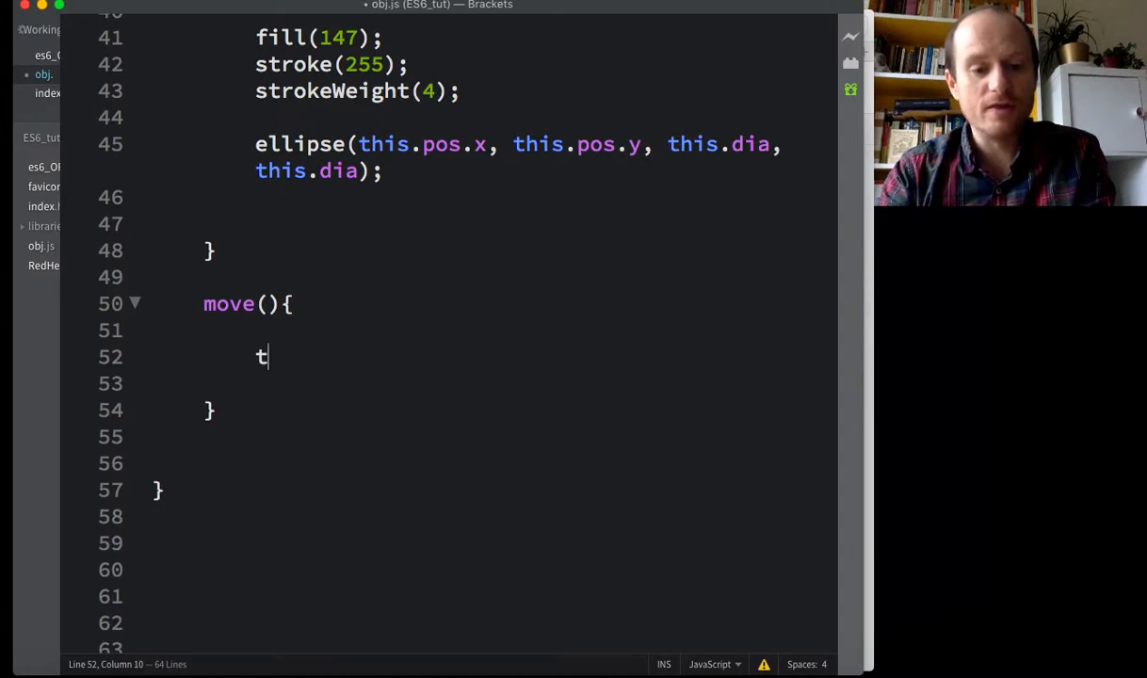
pyautogui.write('his.vel.ad')
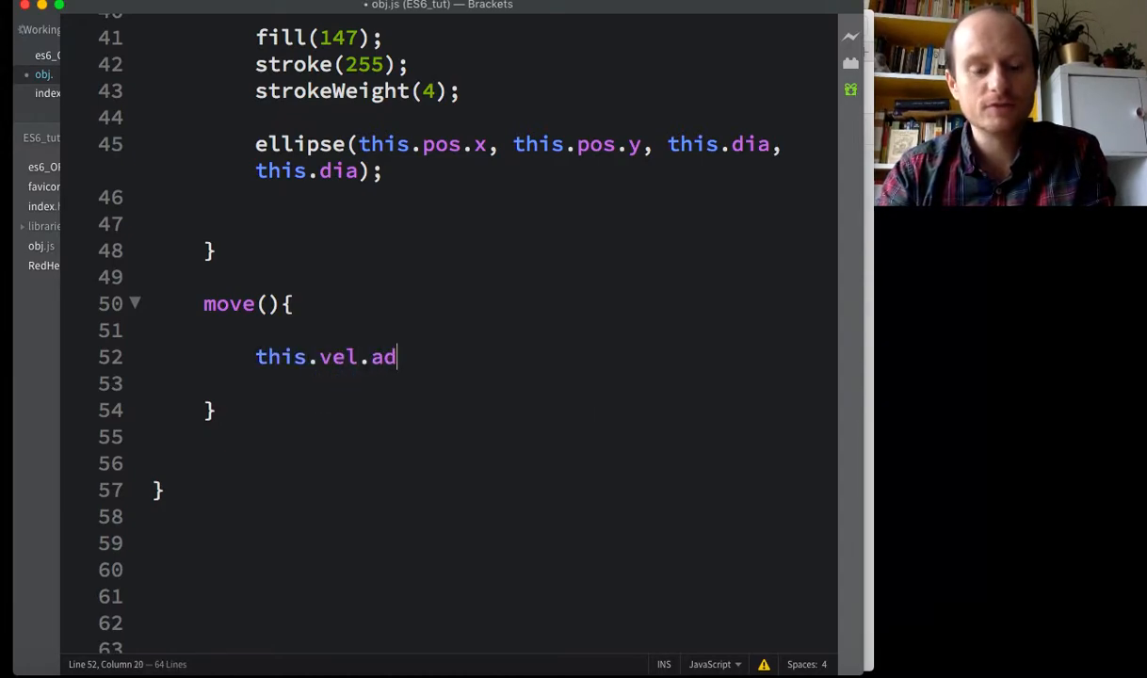
pyautogui.write('d();')
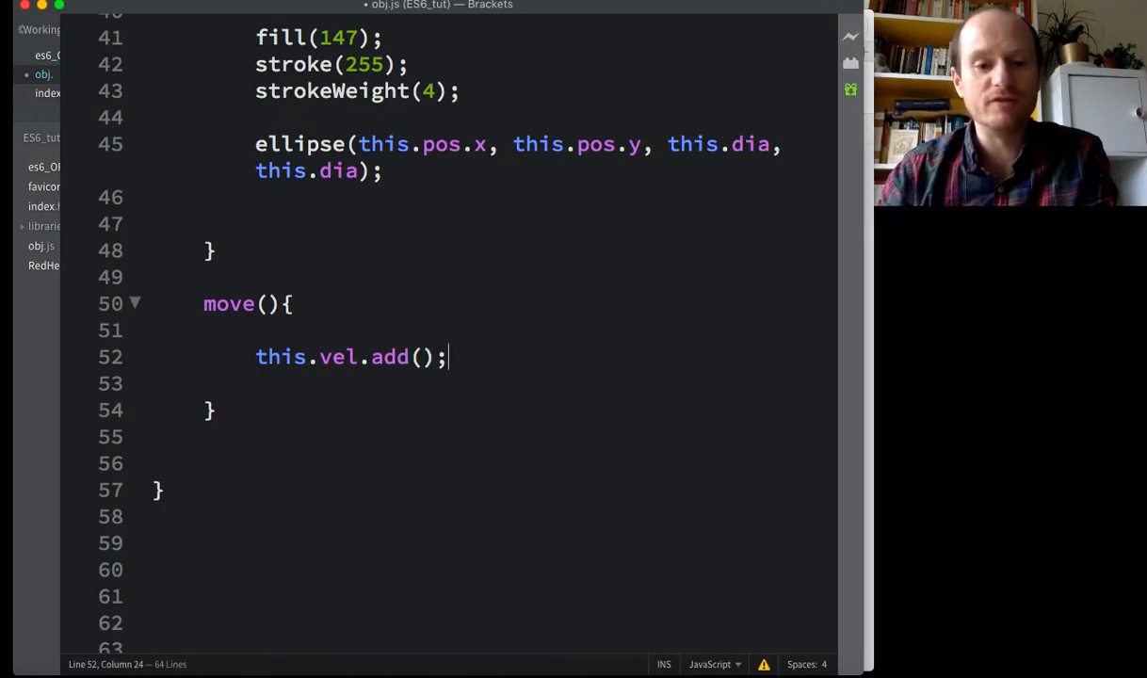
pyautogui.write('this')
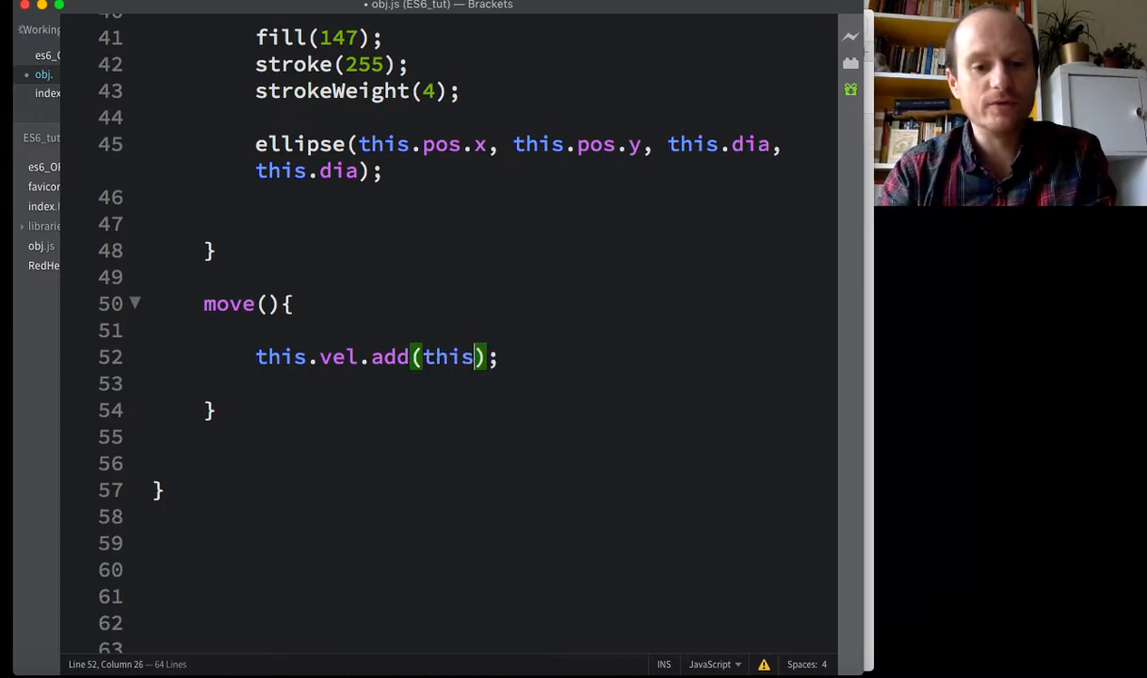
pyautogui.write('.acc')
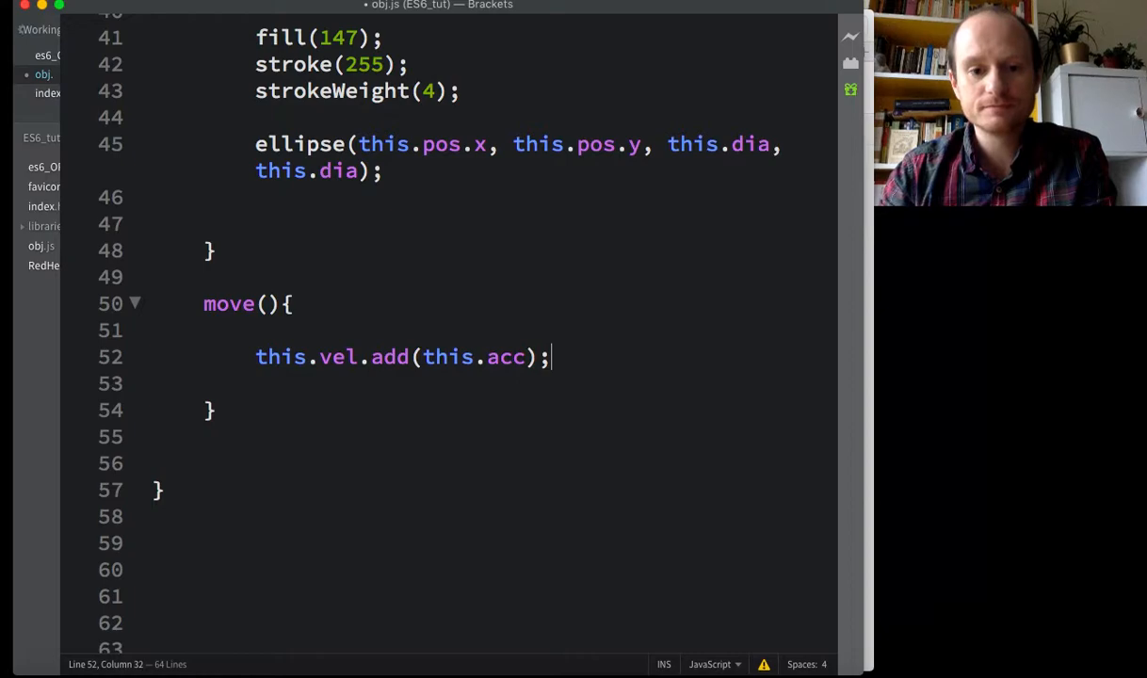
# Step: Add this.pos.add(this.vel); so position gains velocity
pyautogui.write('this')
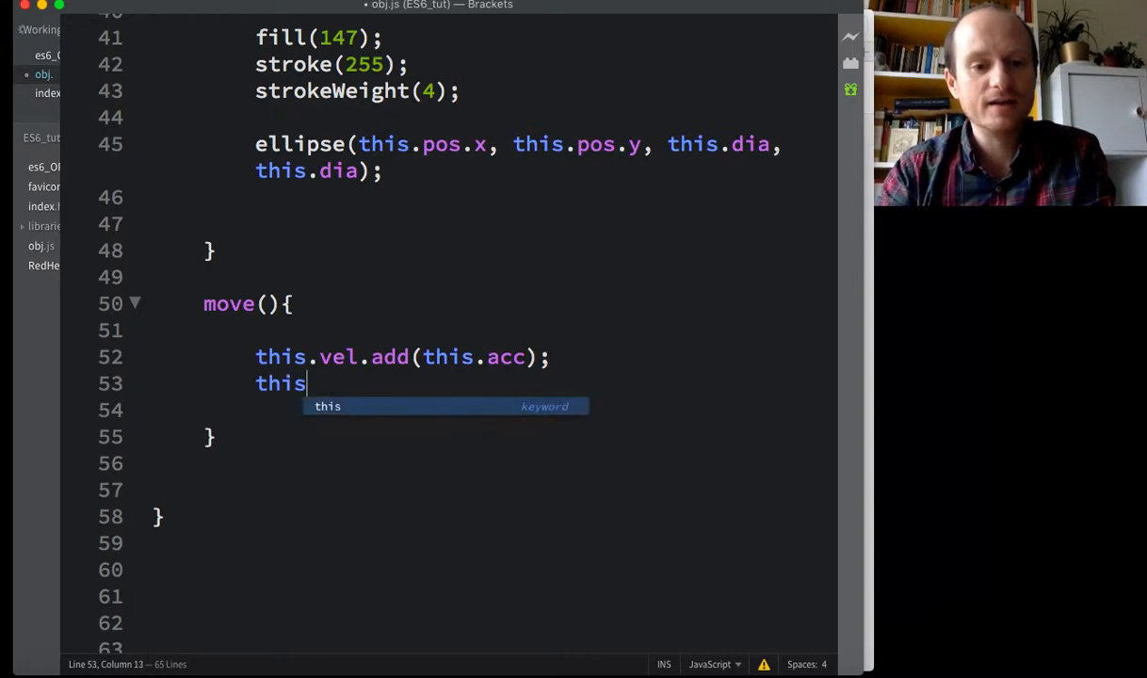
pyautogui.write('.pos.')
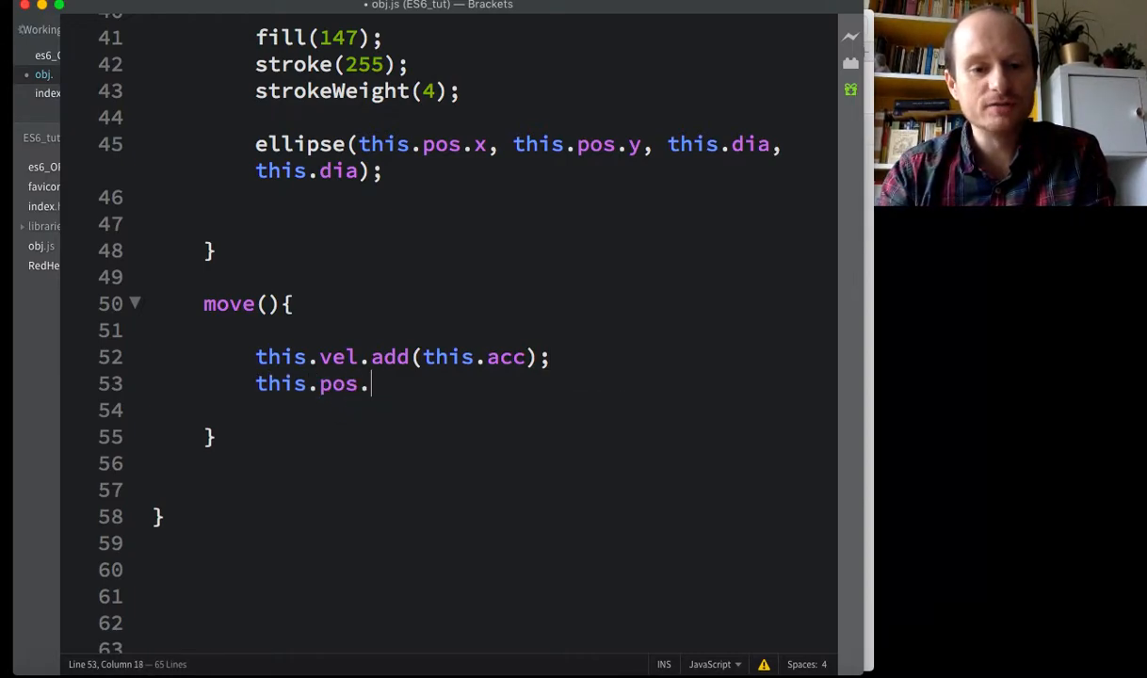
pyautogui.write('add(')
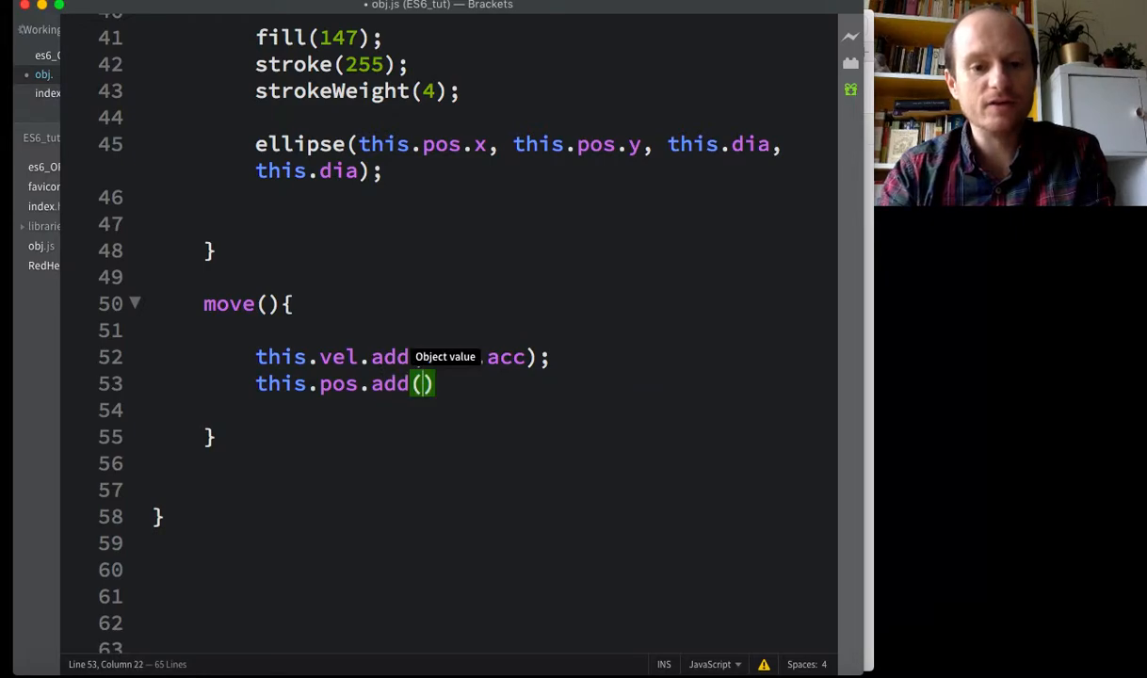
pyautogui.write('this.')
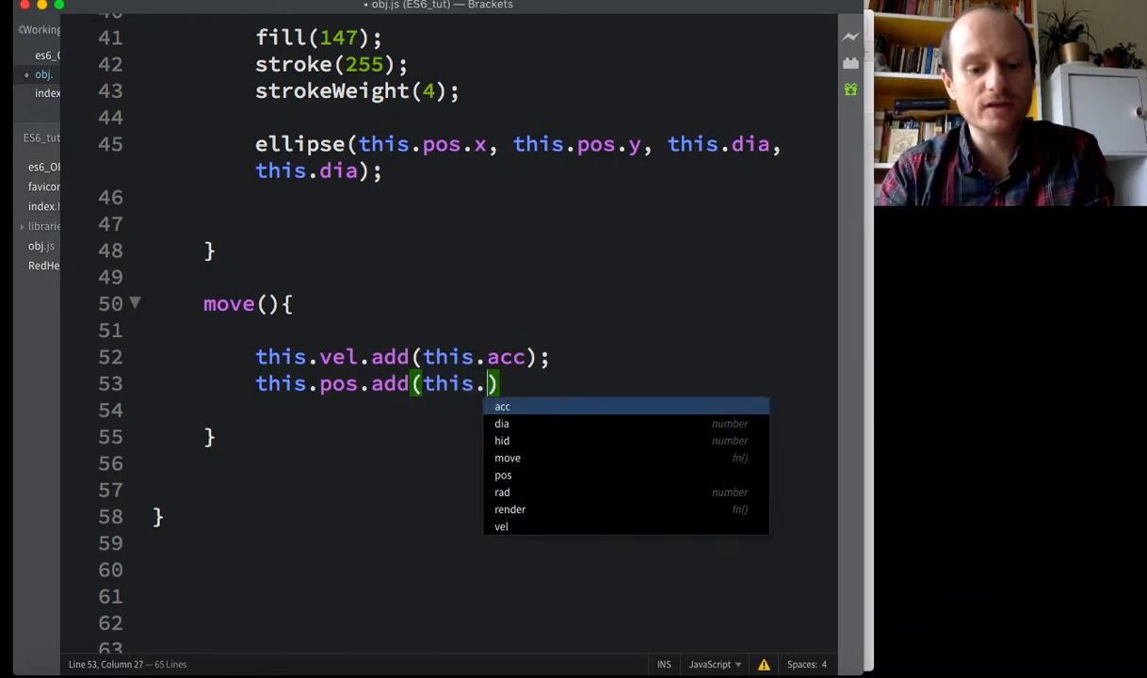
pyautogui.write('vel')
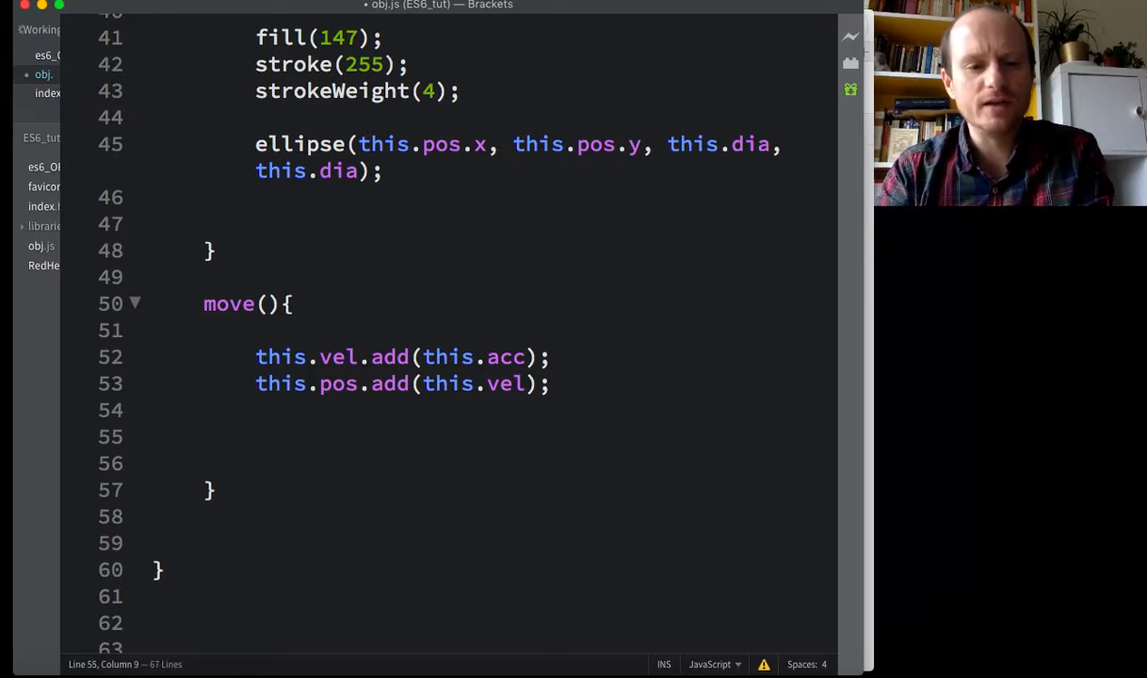
# Step: Add this.acc.mult(0); on a new line to scale the acceleration
pyautogui.click(255, 436)
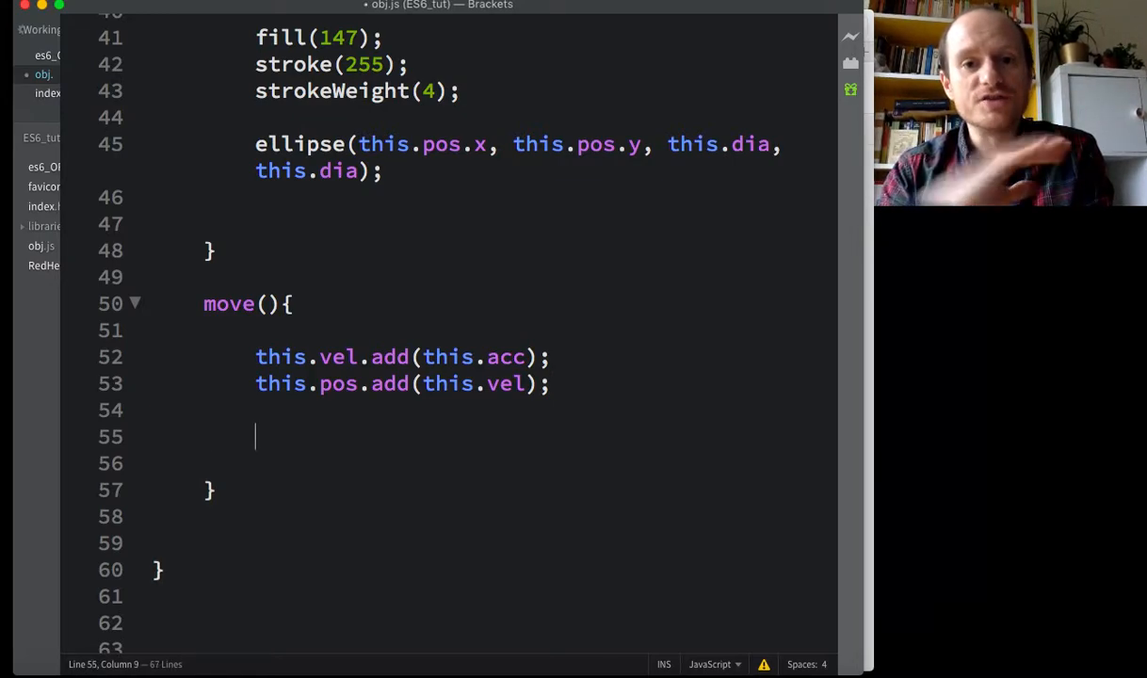
pyautogui.write('this.a')
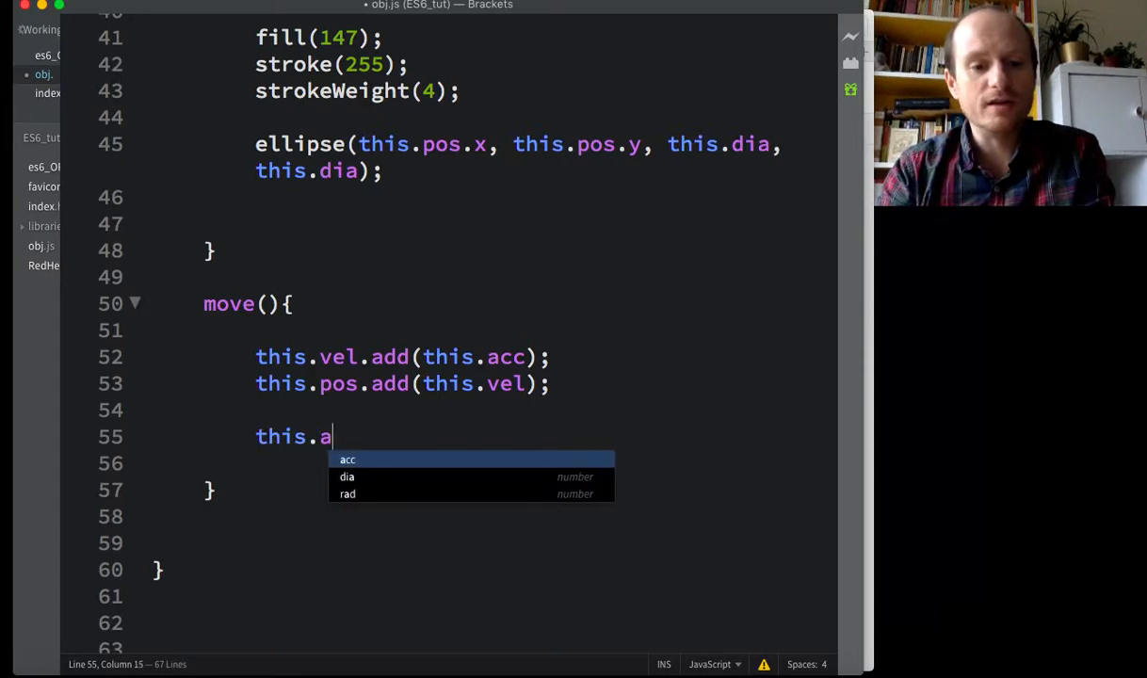
pyautogui.write('cc')
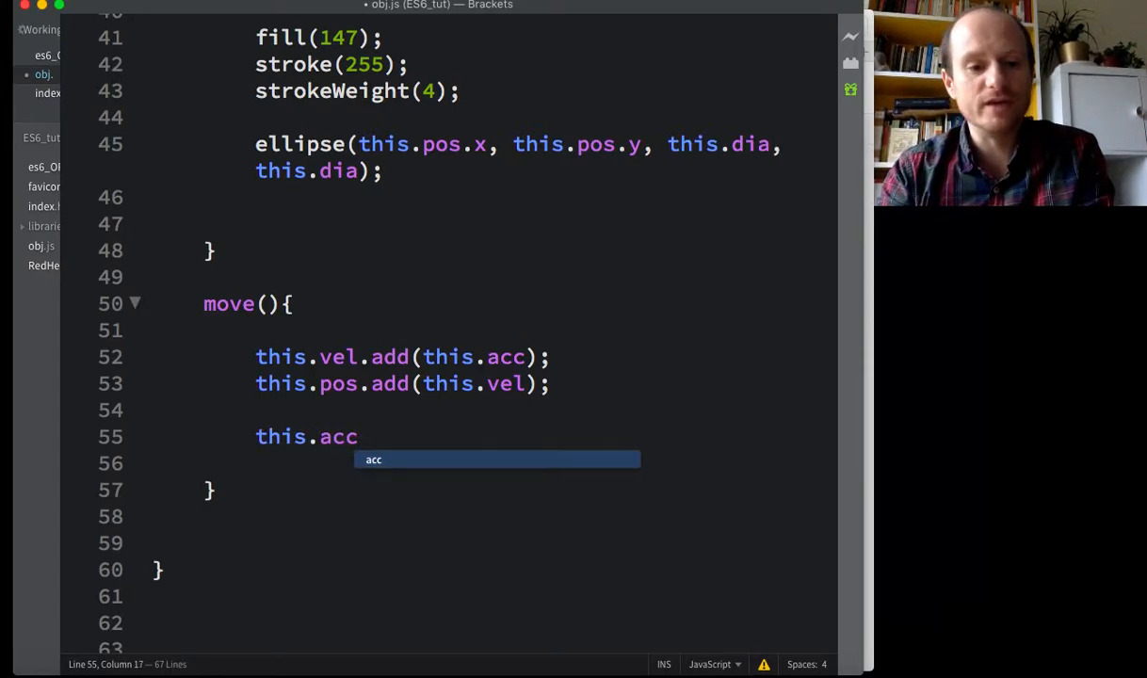
pyautogui.write('.')
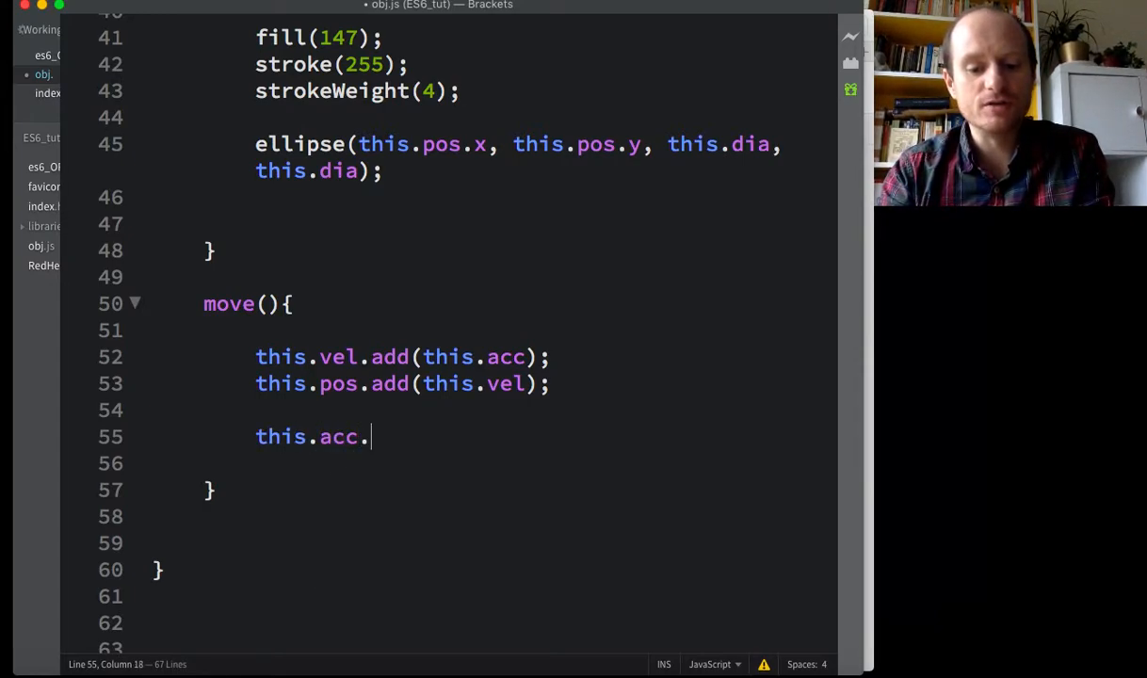
pyautogui.write('mult()')
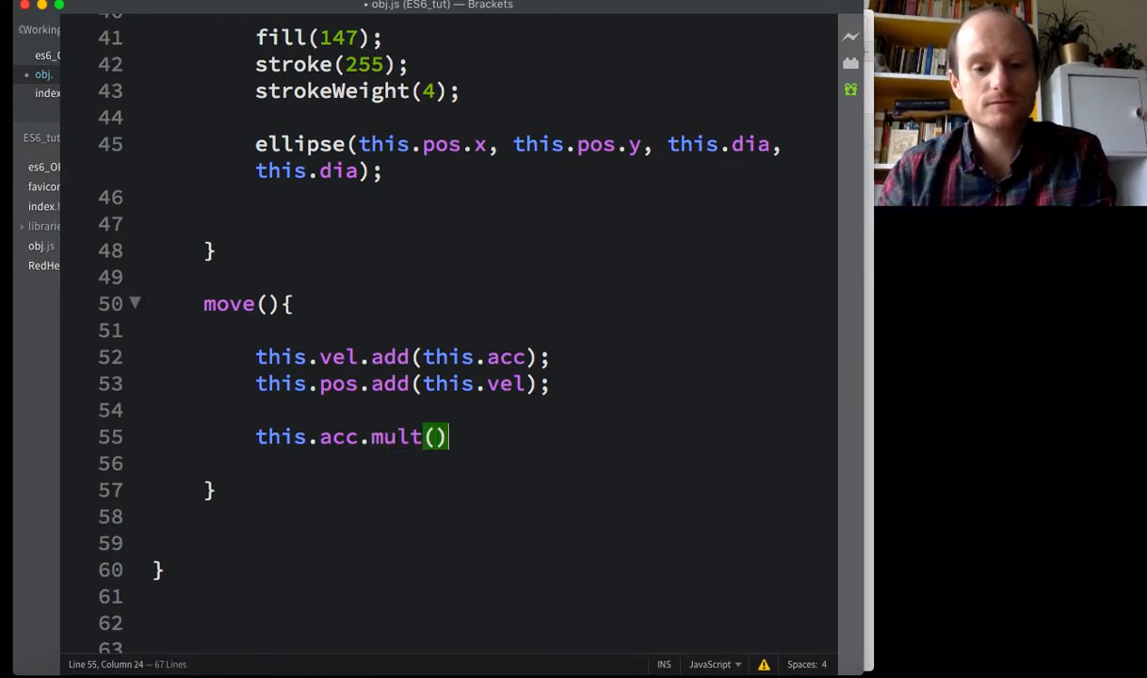
pyautogui.write(';')
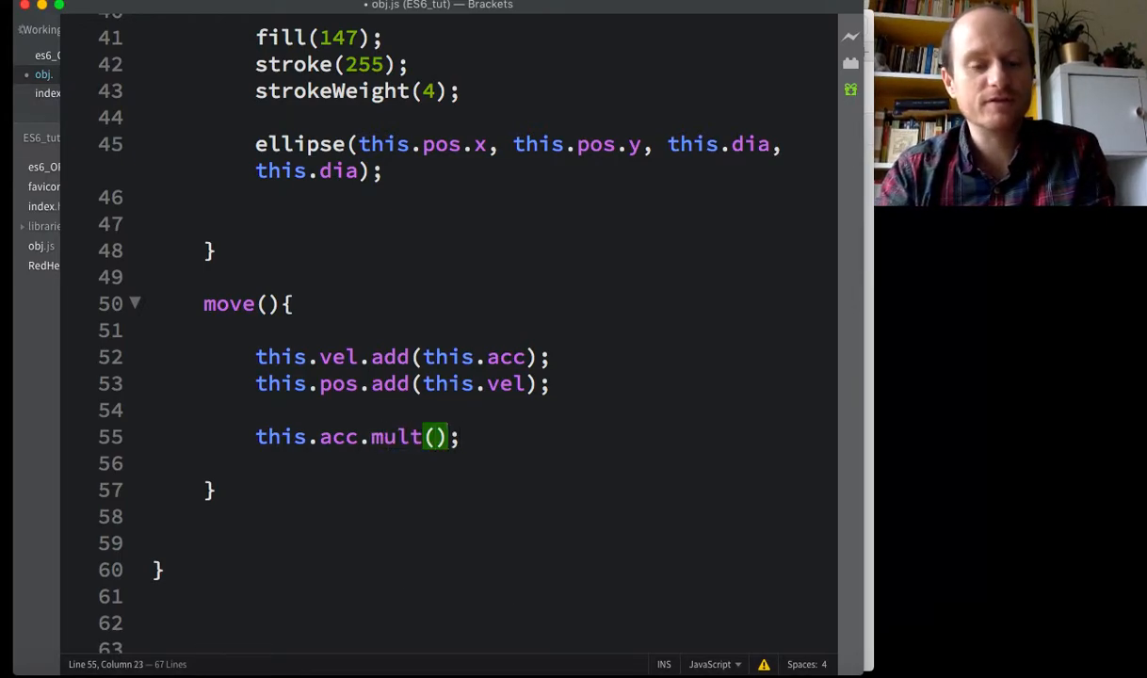
pyautogui.write('0')
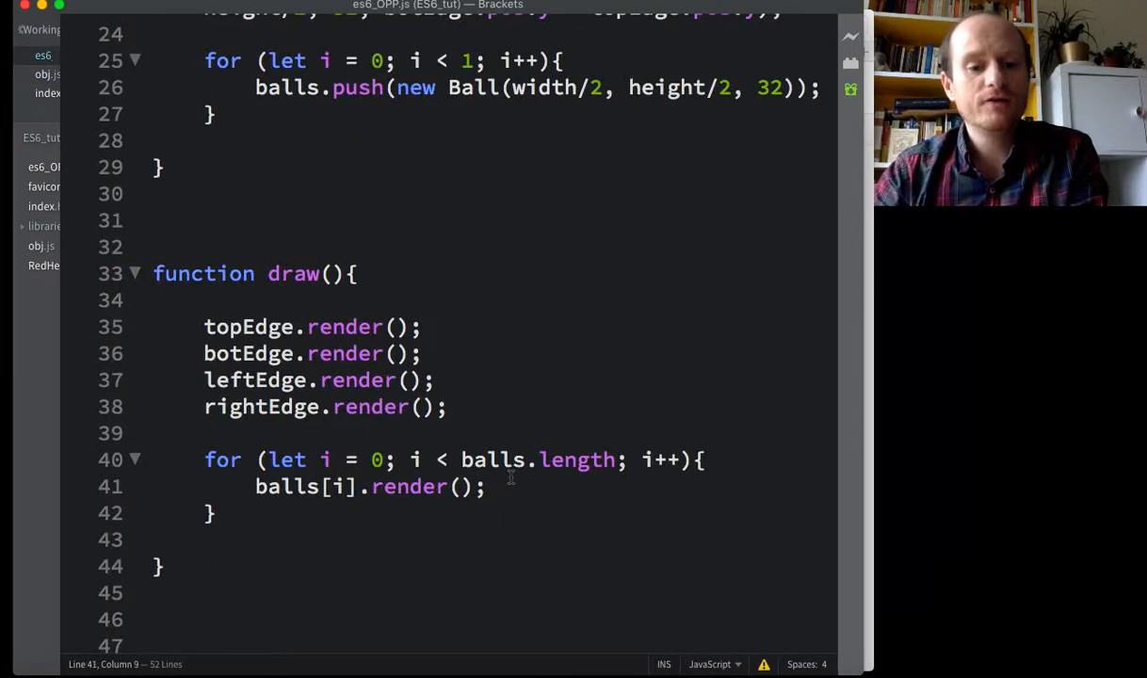
# Step: Add balls[i].move(); after balls[i].render(); in es6_OPP.js's draw loop
pyautogui.write('balls[i')
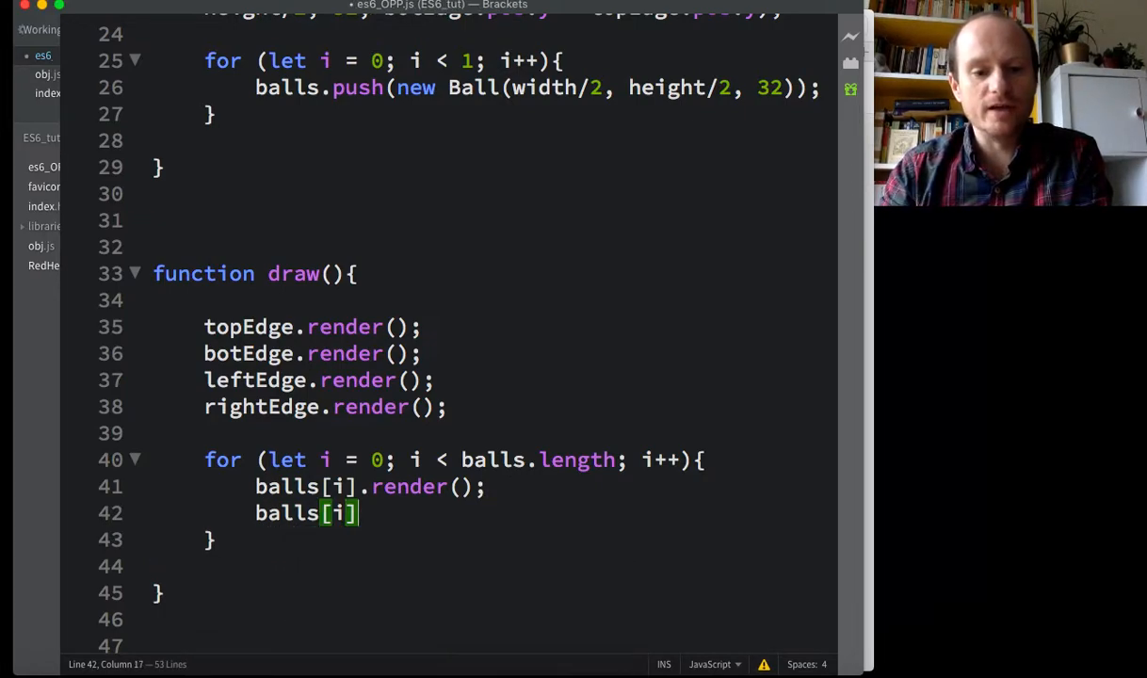
pyautogui.write('.move();')
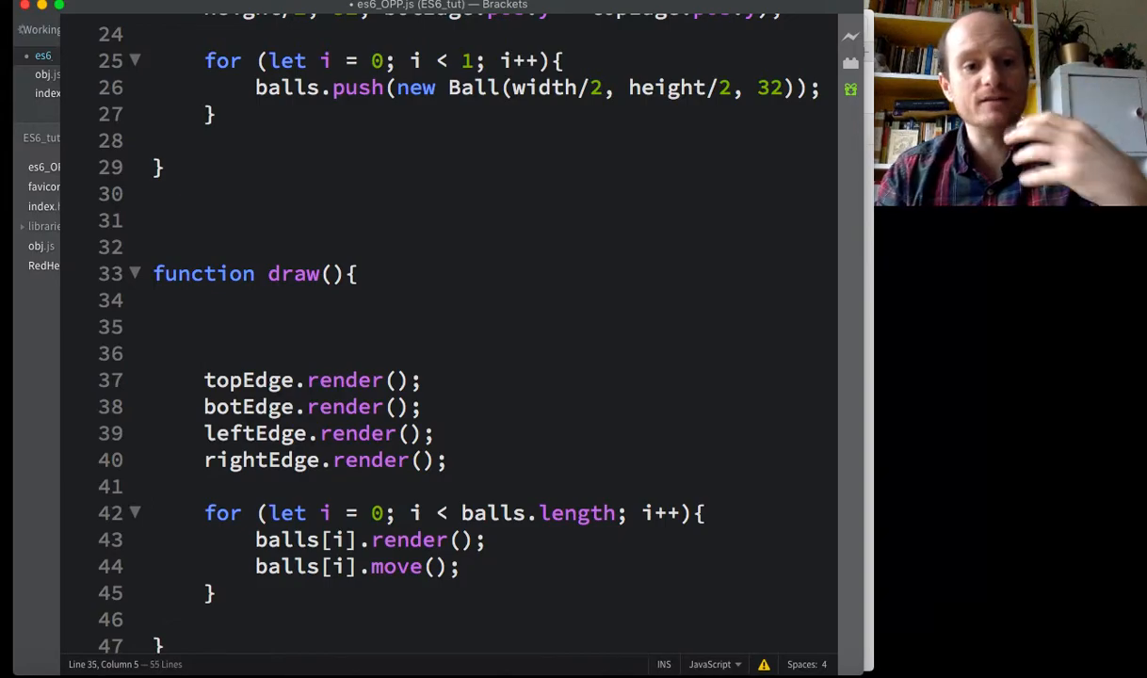
# Step: Move background(0,101,202) from setup to the top of draw() and start Live Preview
pyautogui.write('back')
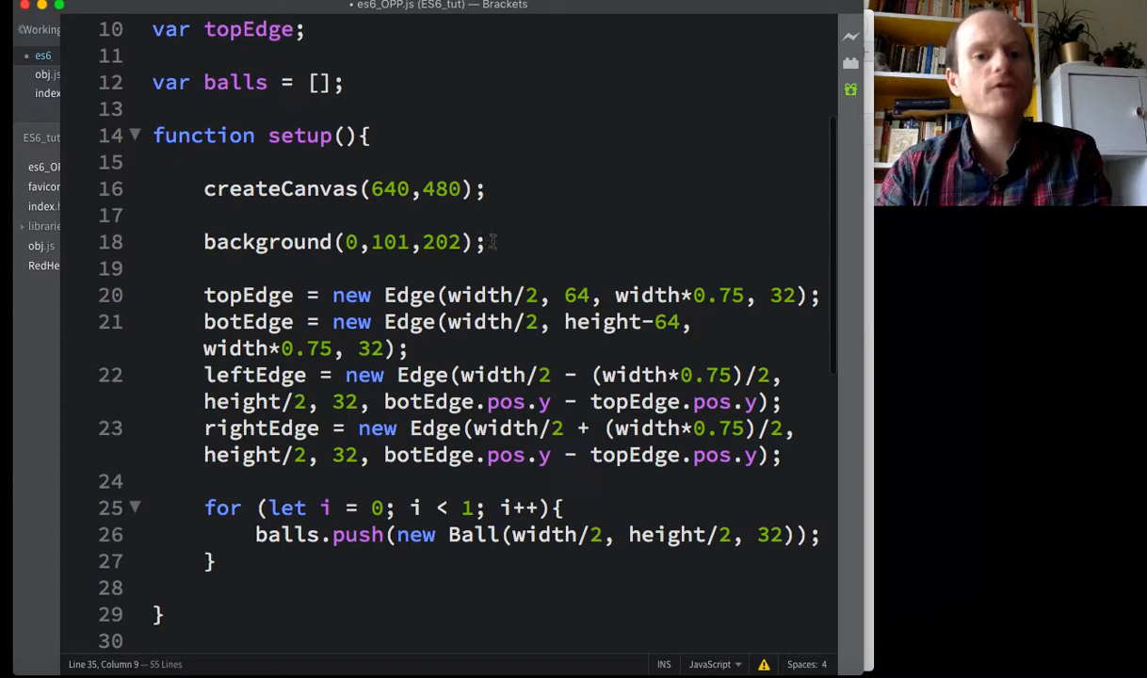
pyautogui.moveTo(204, 242); pyautogui.dragTo(485, 242)
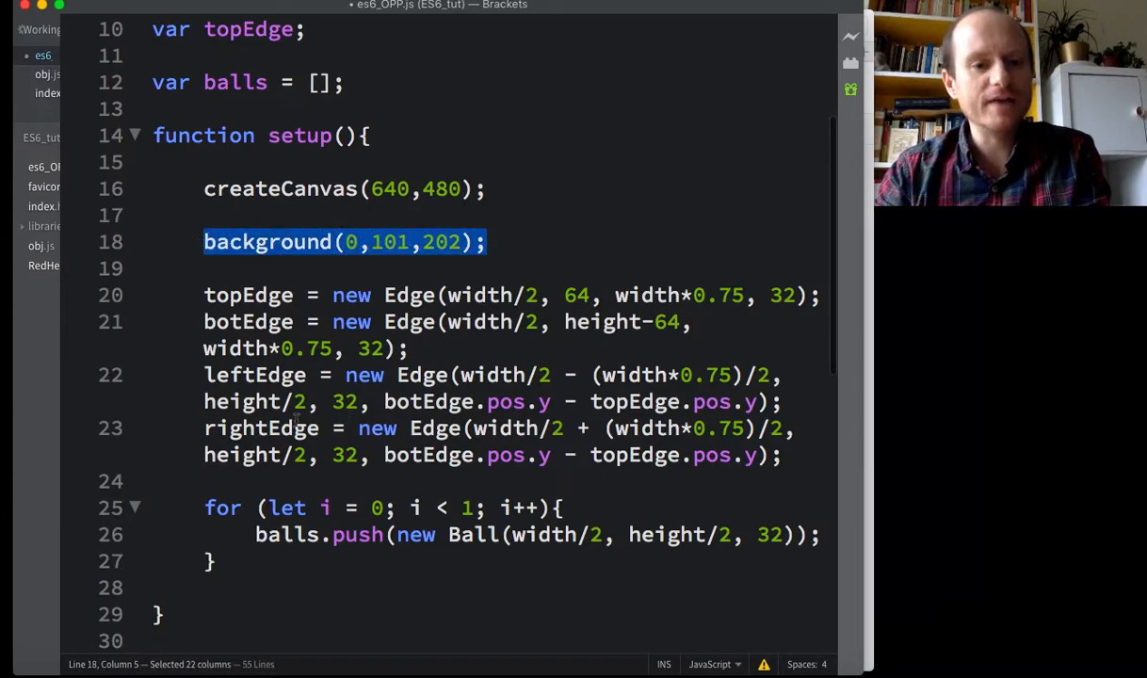
pyautogui.scroll(-3)
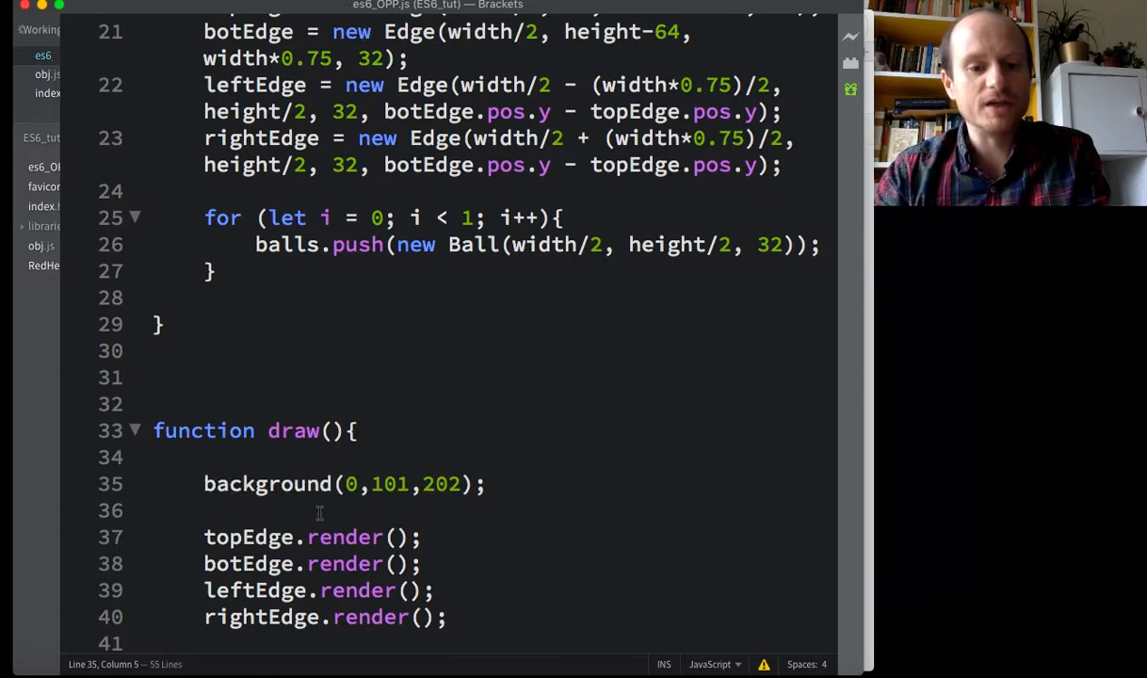
pyautogui.moveTo(850, 43)
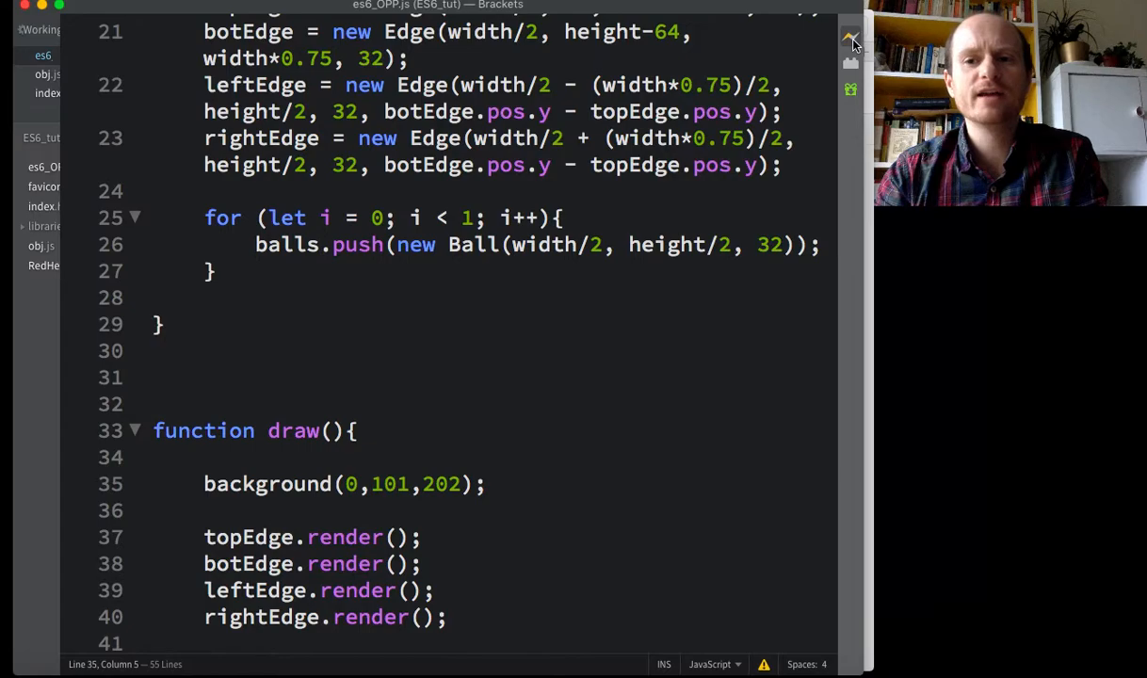
pyautogui.click(851, 37)
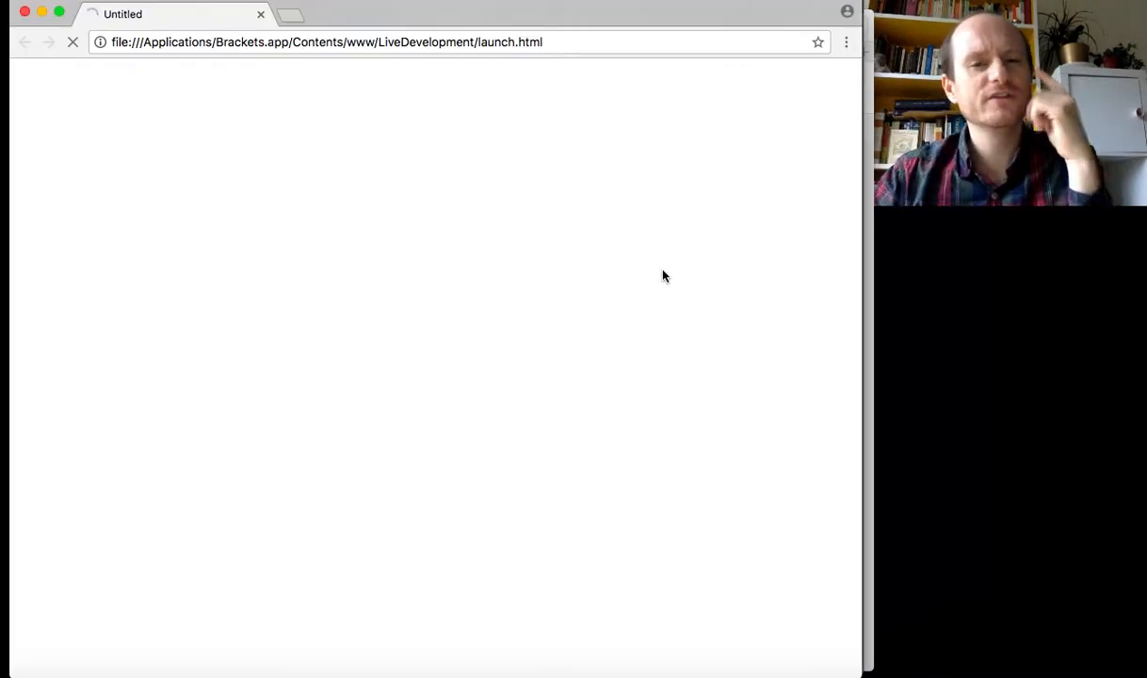